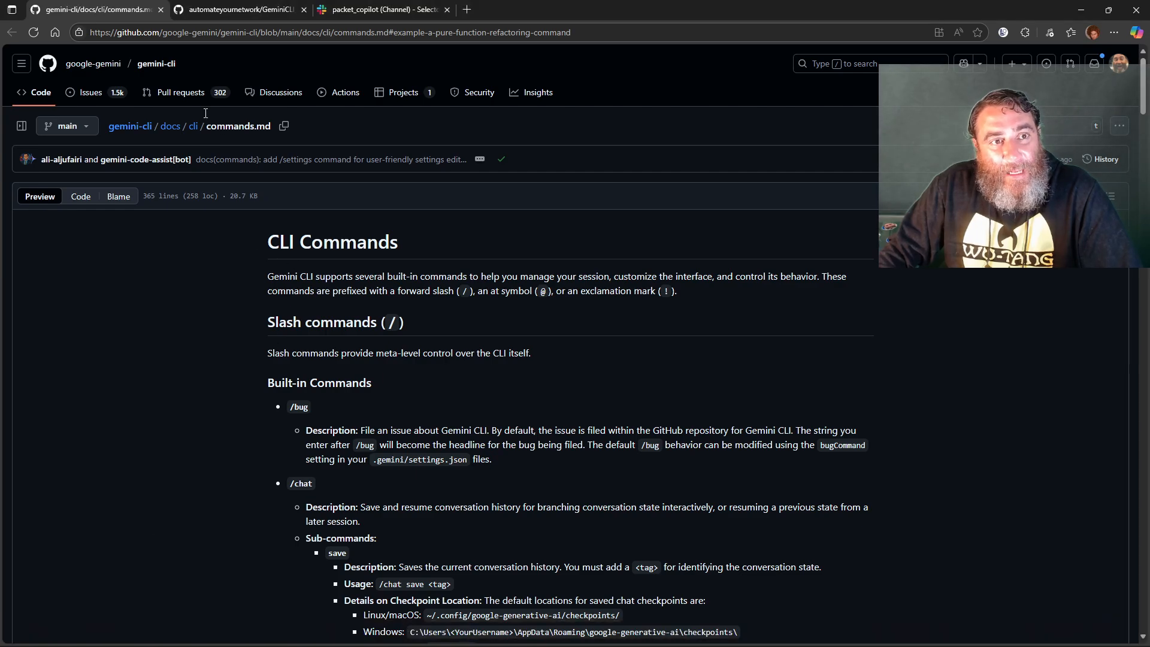
mouse_move(283, 281)
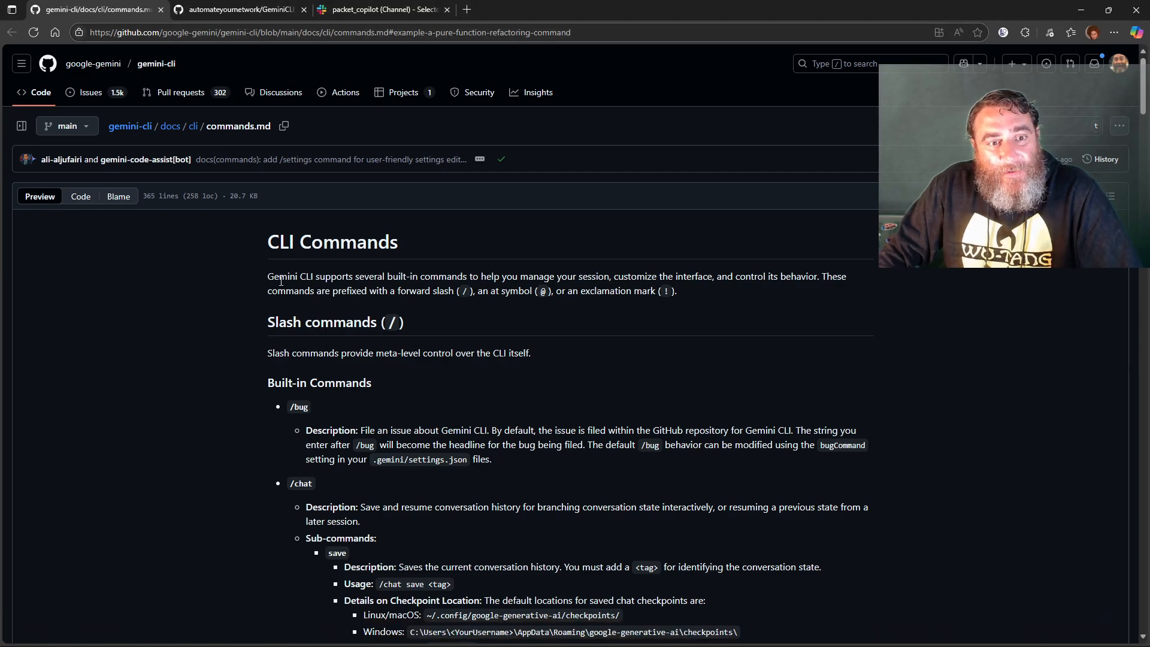
Step: Scroll commands.md down to the custom commands 'pure function' refactoring example
scroll(down, 3)
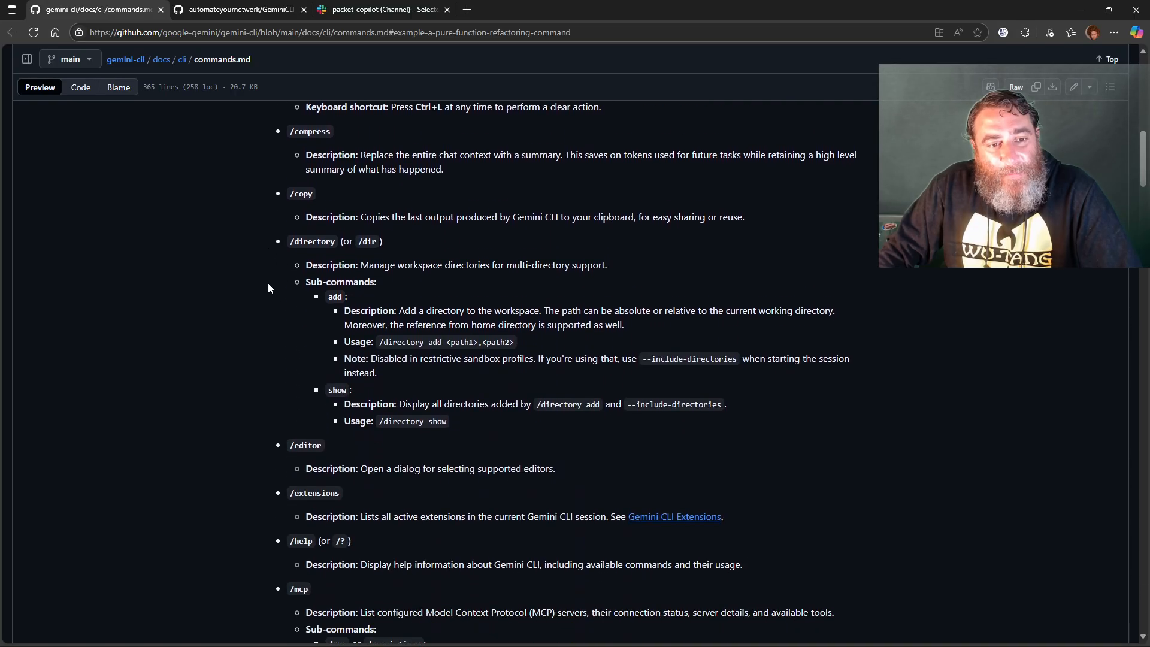
scroll(down, 3)
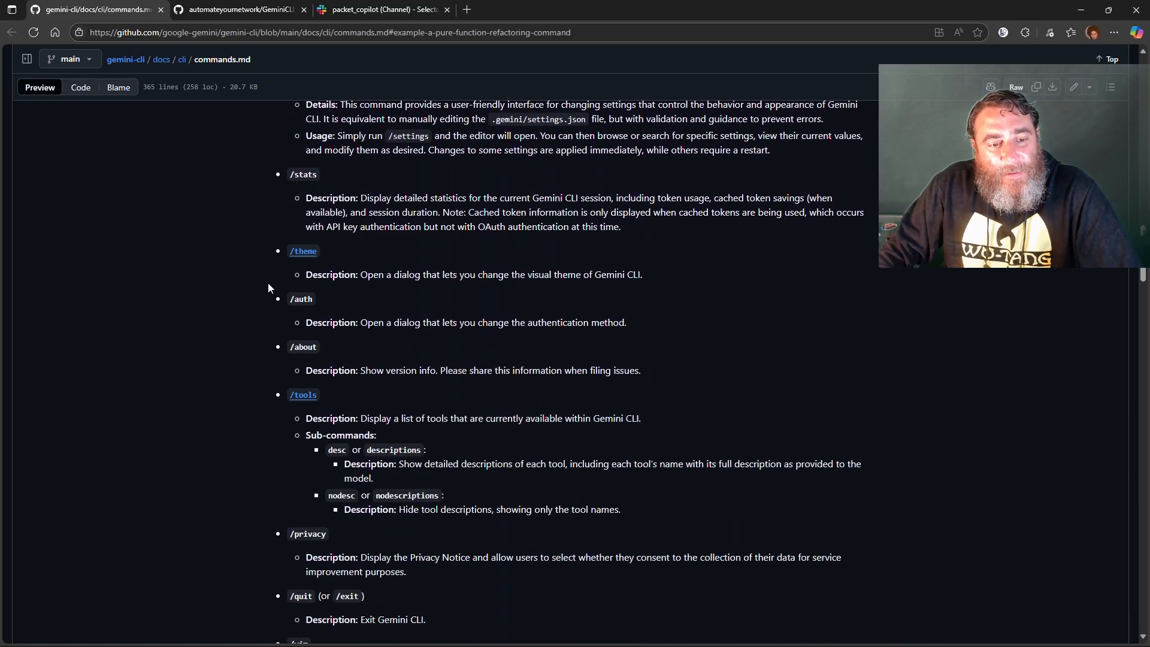
scroll(down, 3)
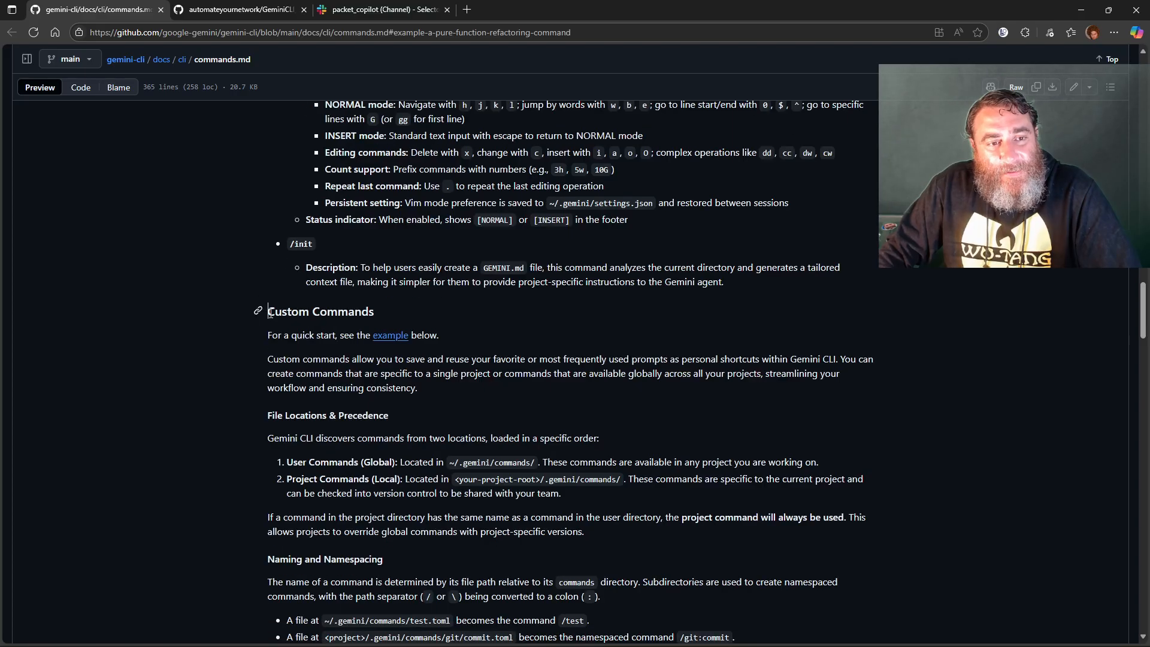
scroll(down, 3)
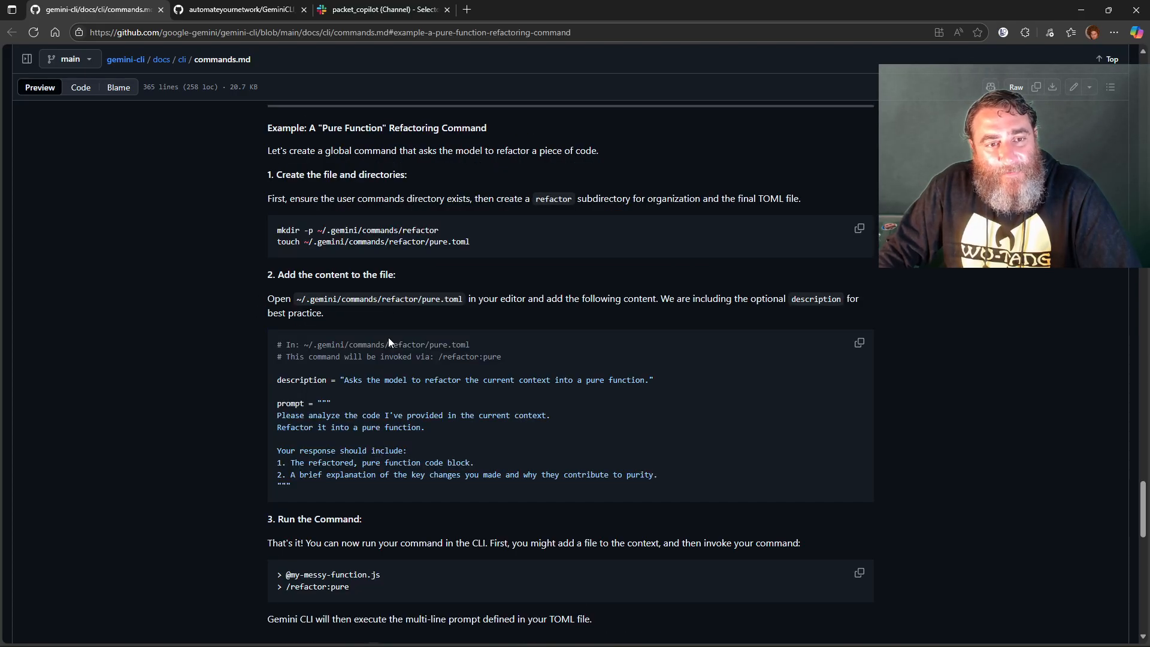
mouse_move(263, 245)
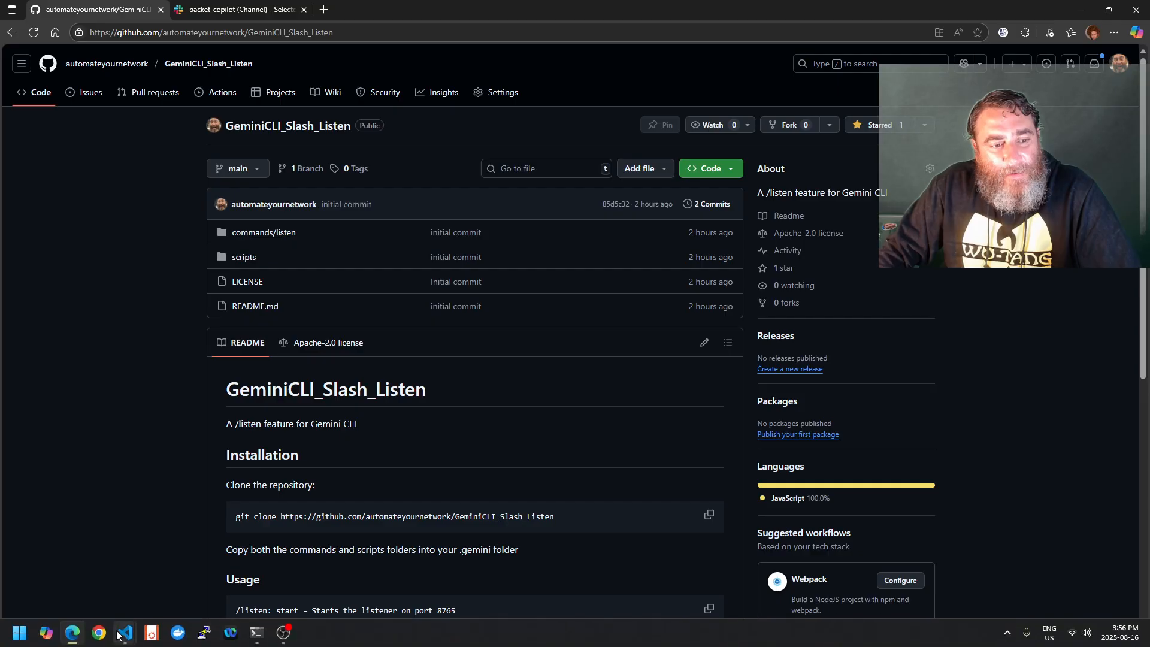
Step: Switch to the VS Code window holding the .gemini WSL workspace
click(125, 631)
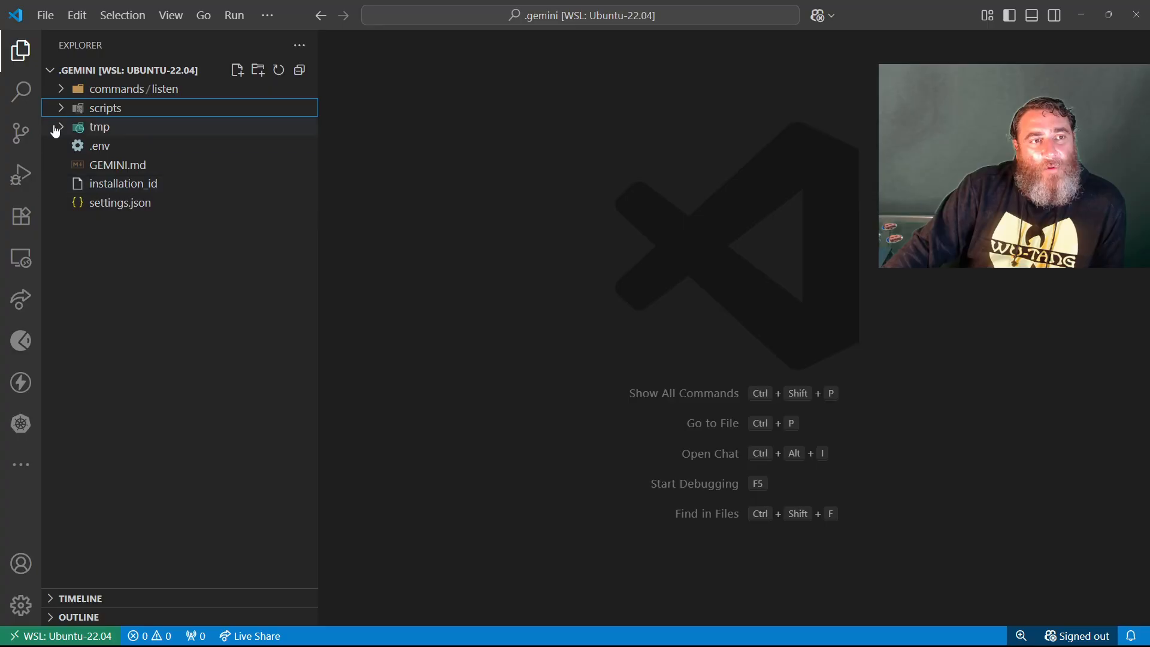
Step: Expand commands/listen and read the start.toml and stop.toml command files
click(133, 88)
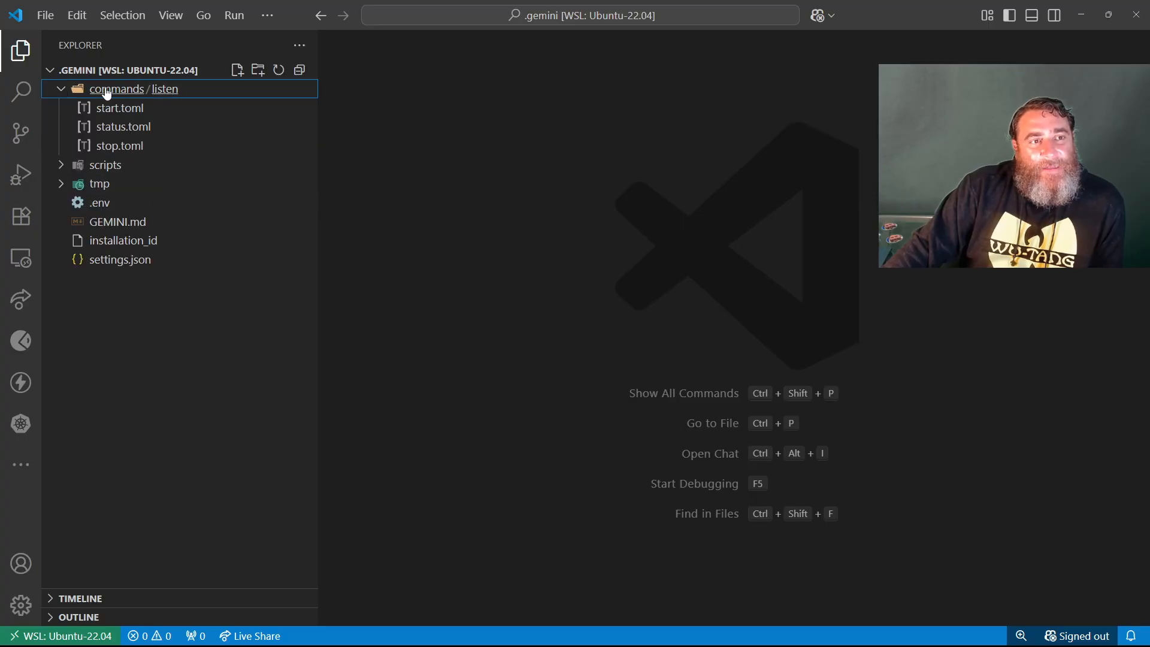
mouse_move(164, 89)
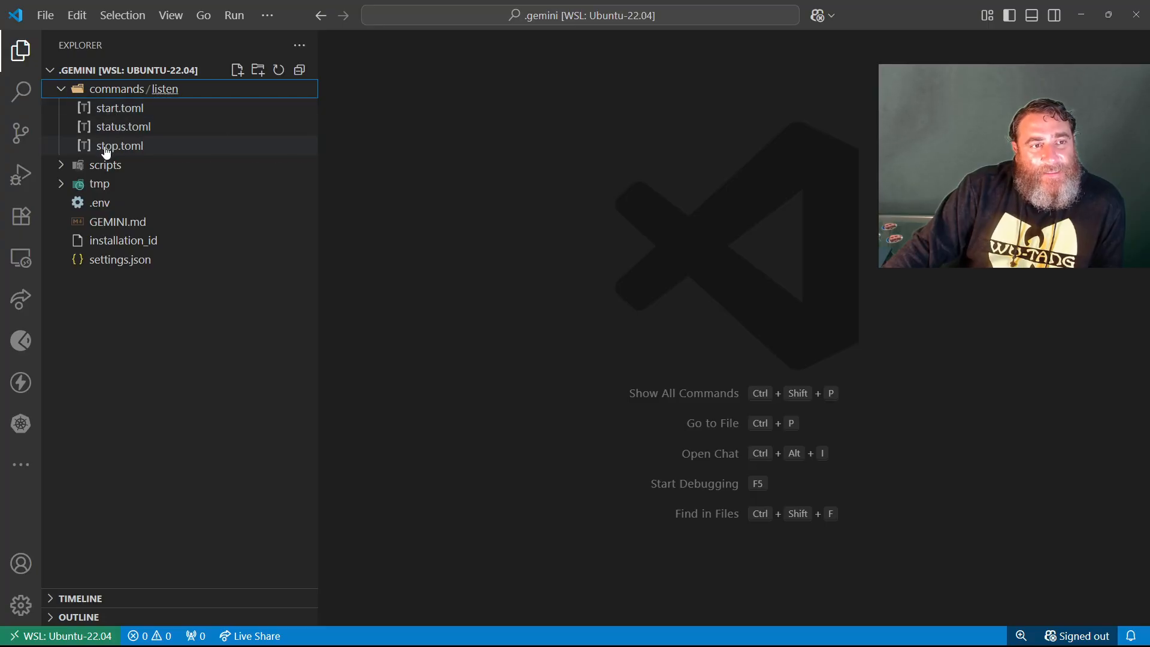
mouse_move(96, 263)
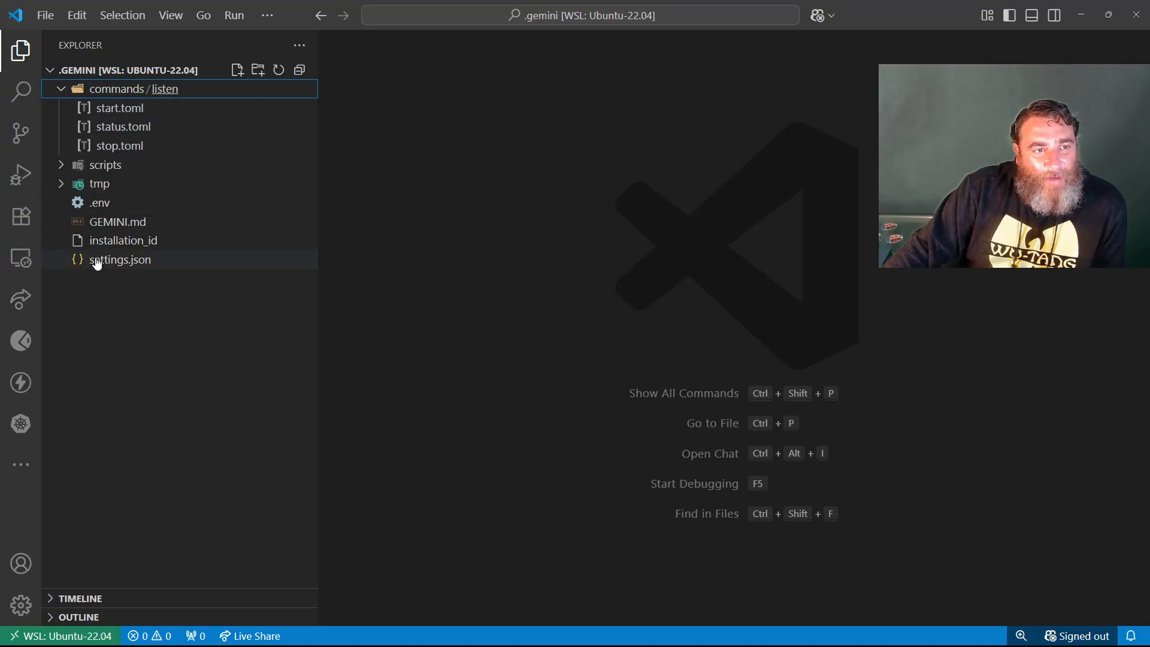
click(105, 164)
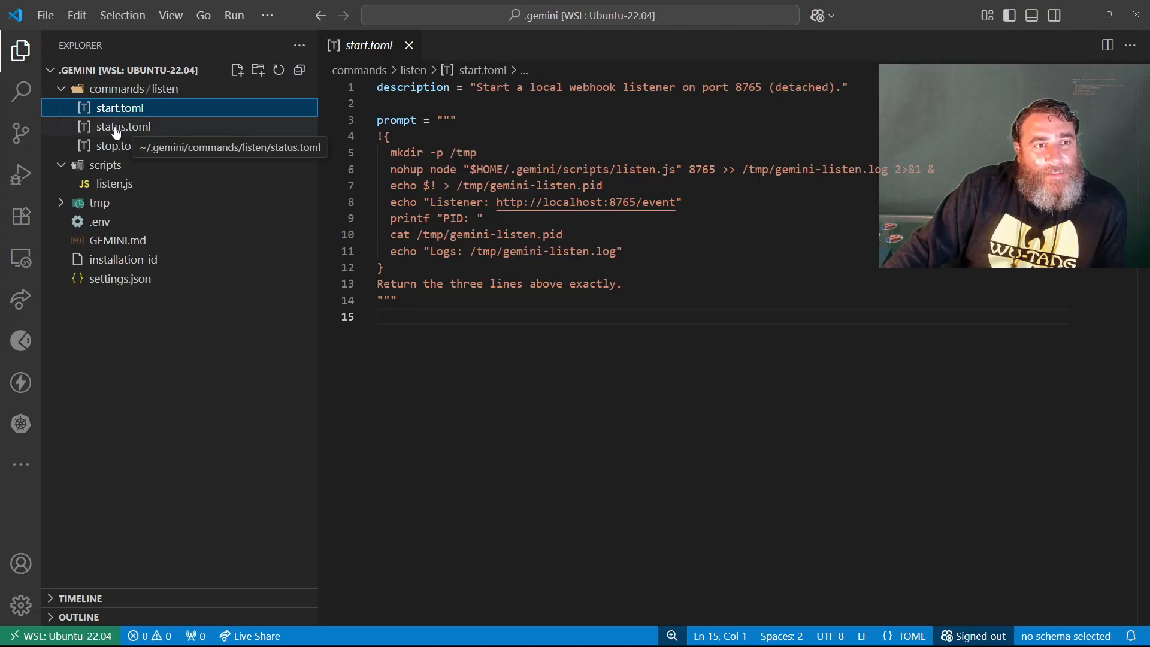
click(118, 145)
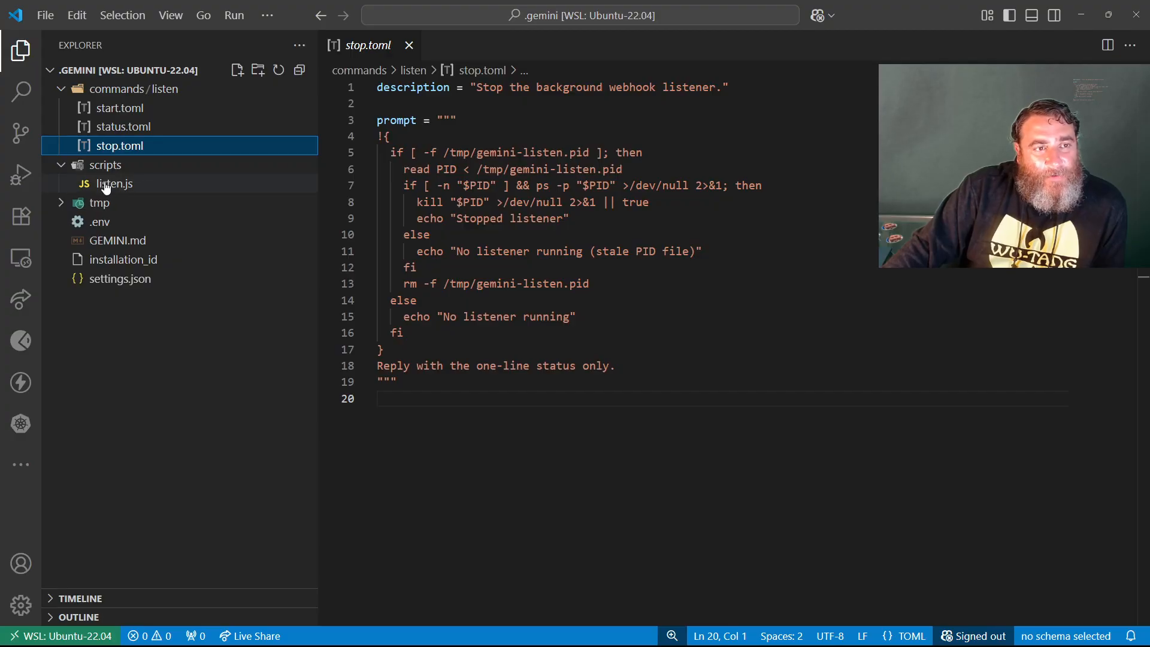
Step: Read through the scripts/listen.js listener script
double_click(114, 184)
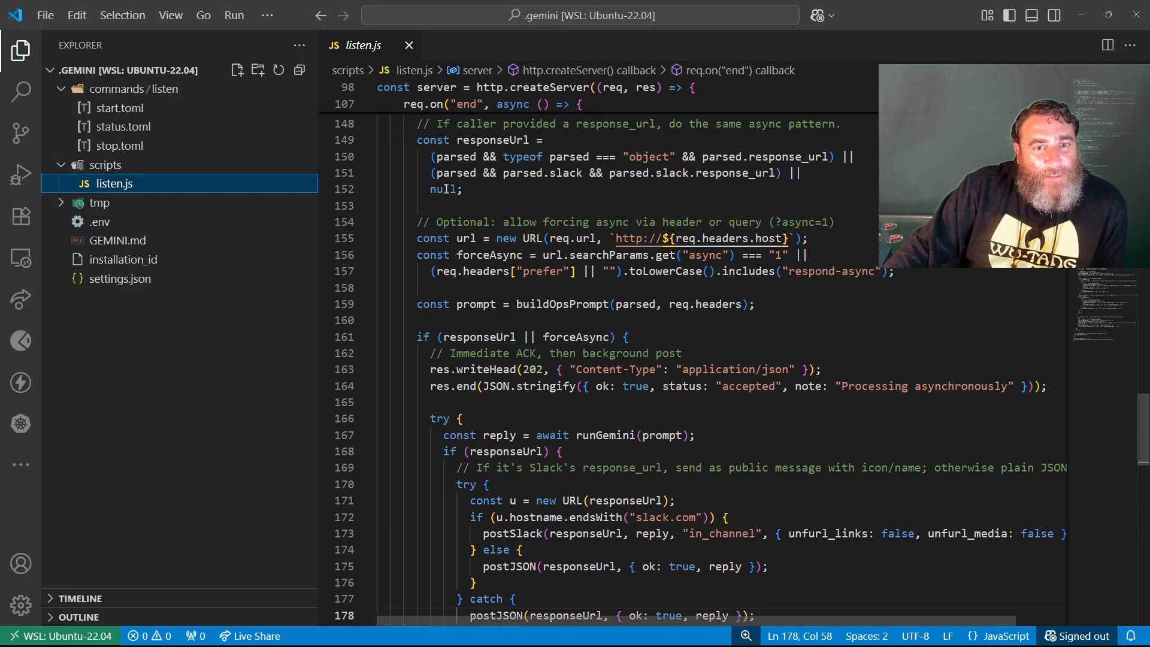
scroll(up, 3)
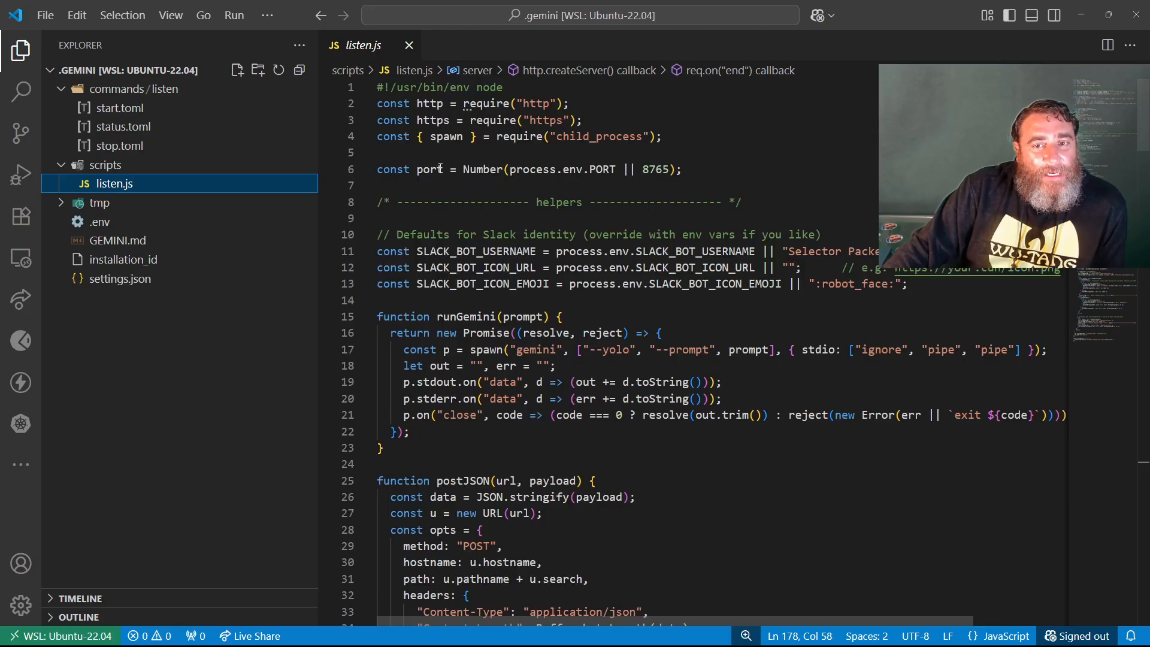
scroll(down, 3)
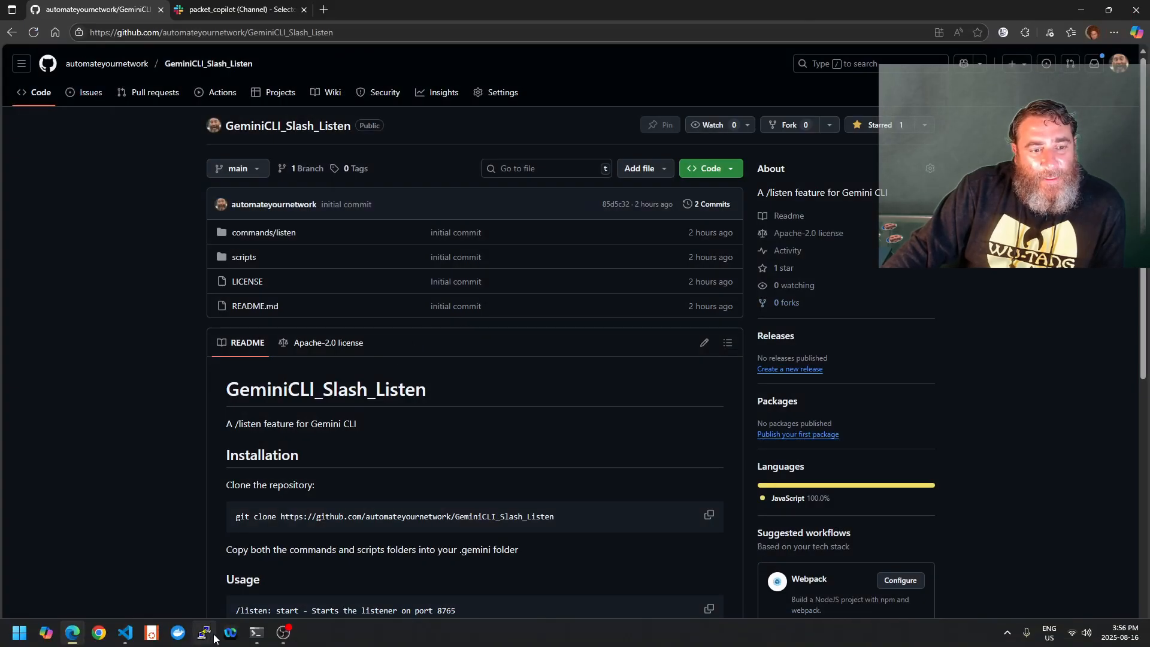
mouse_move(204, 631)
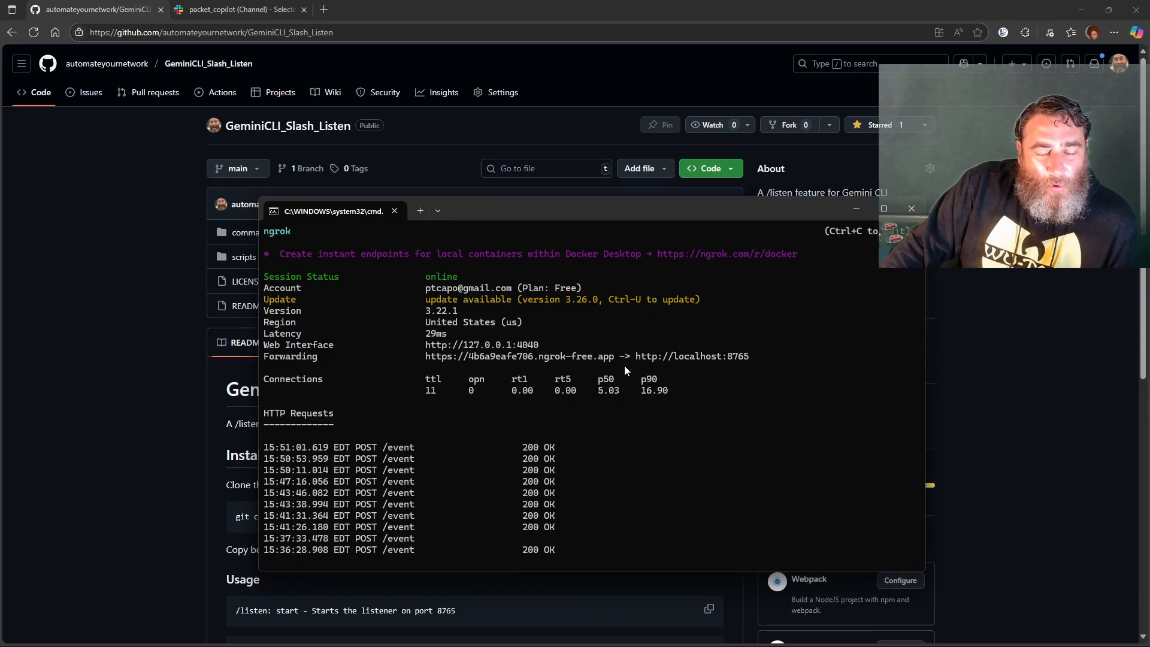
mouse_move(520, 356)
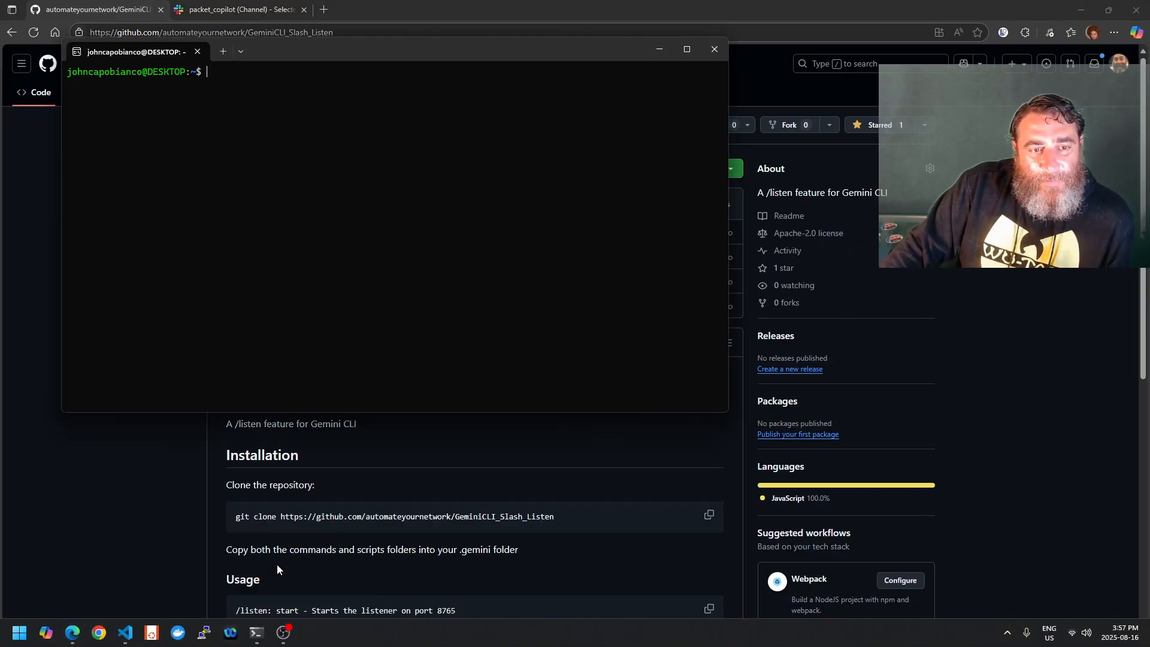
Step: Launch gemini and run /listen:status, which reports the listener Not running
text(gemin)
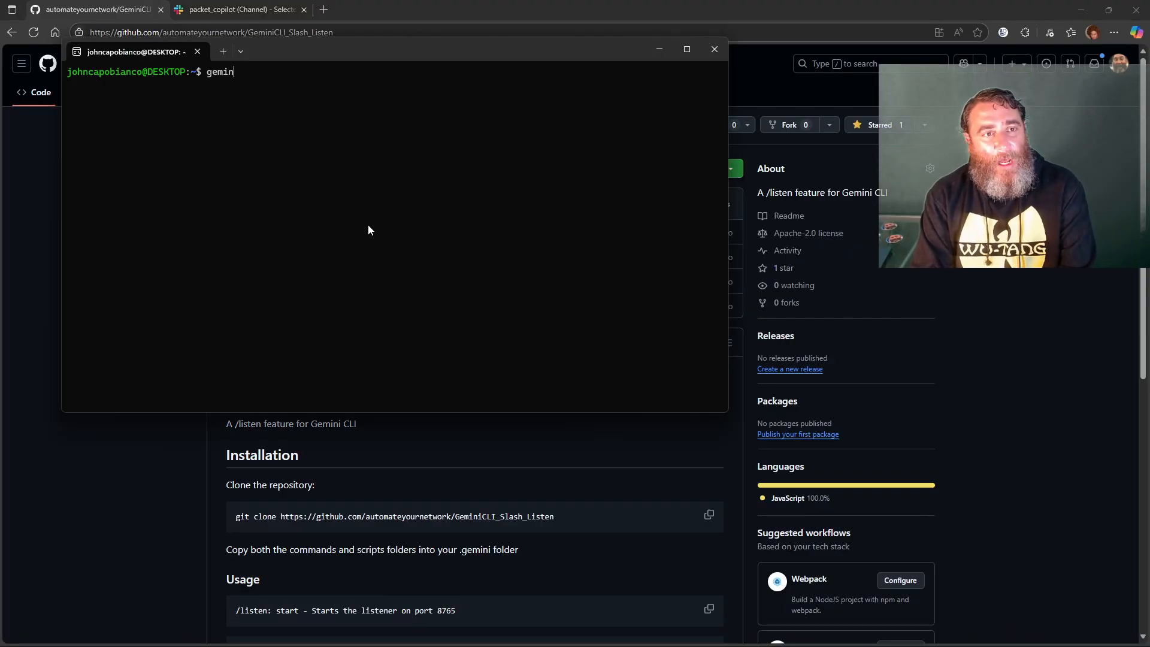
text(i)
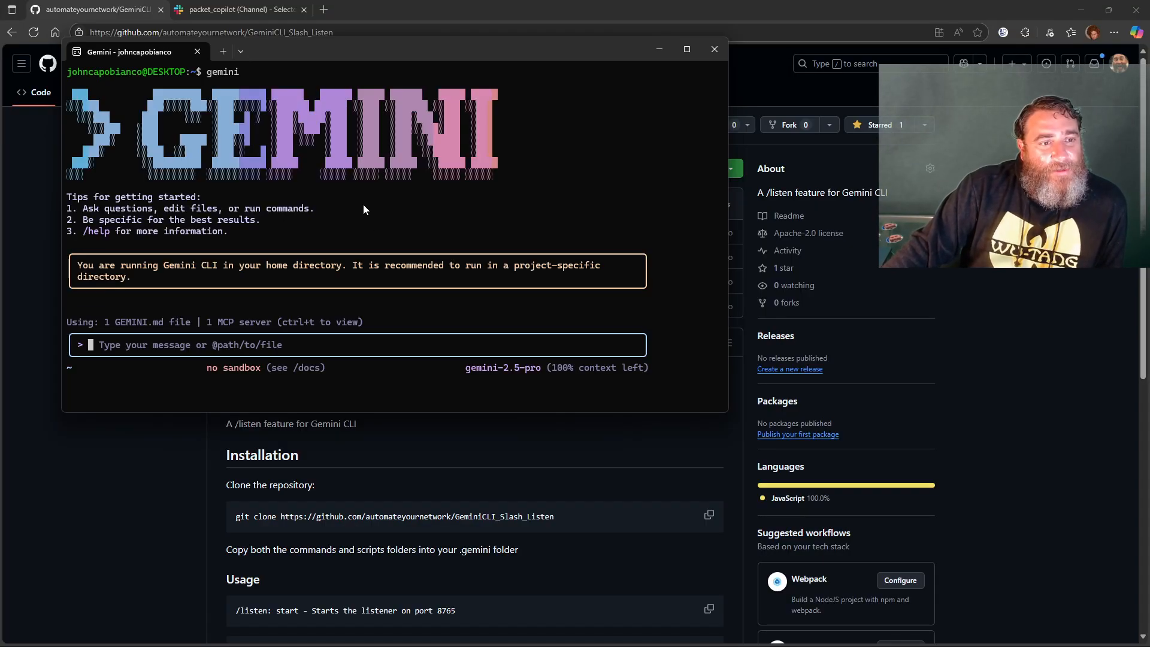
text(/li)
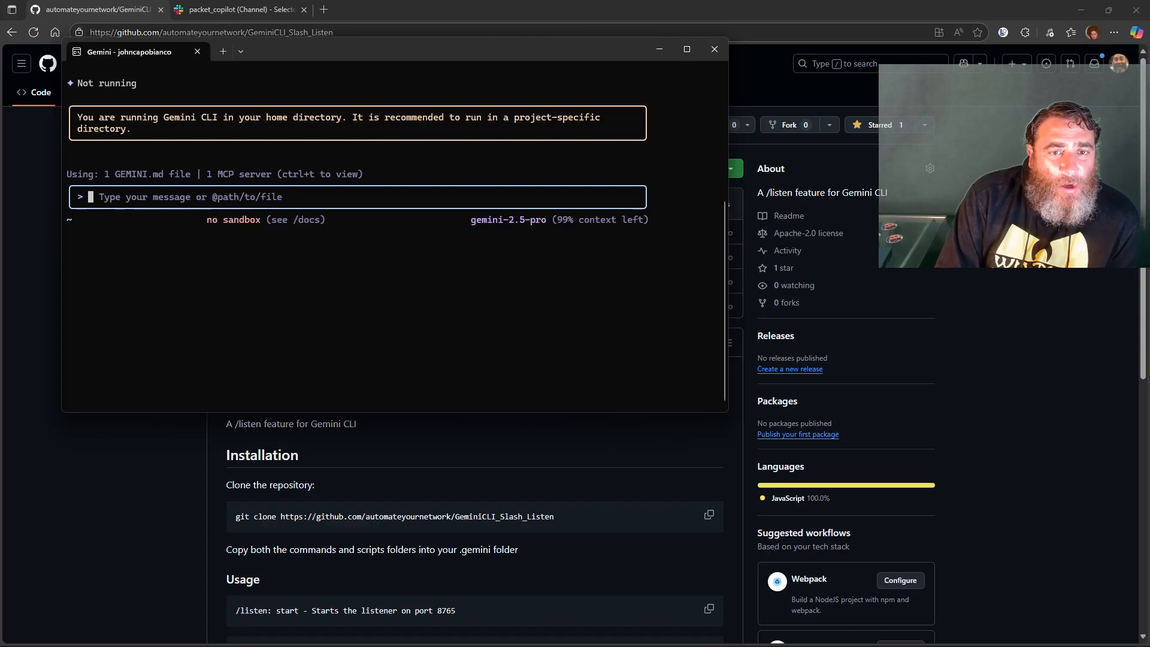
key(ctrl+y)
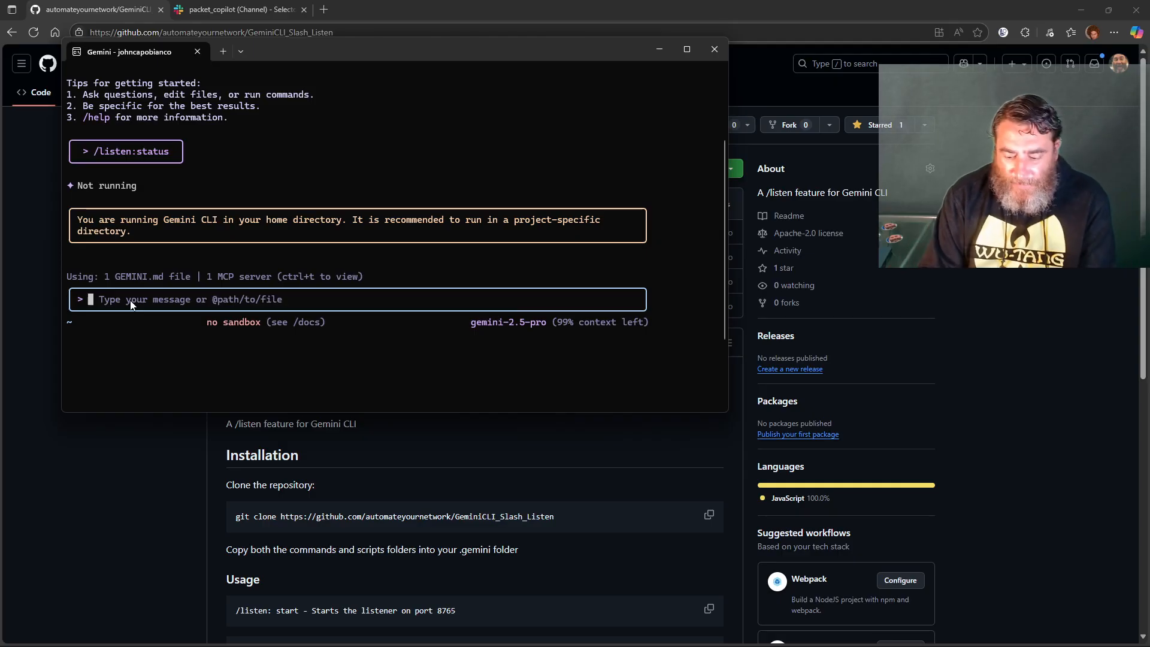
text(/li)
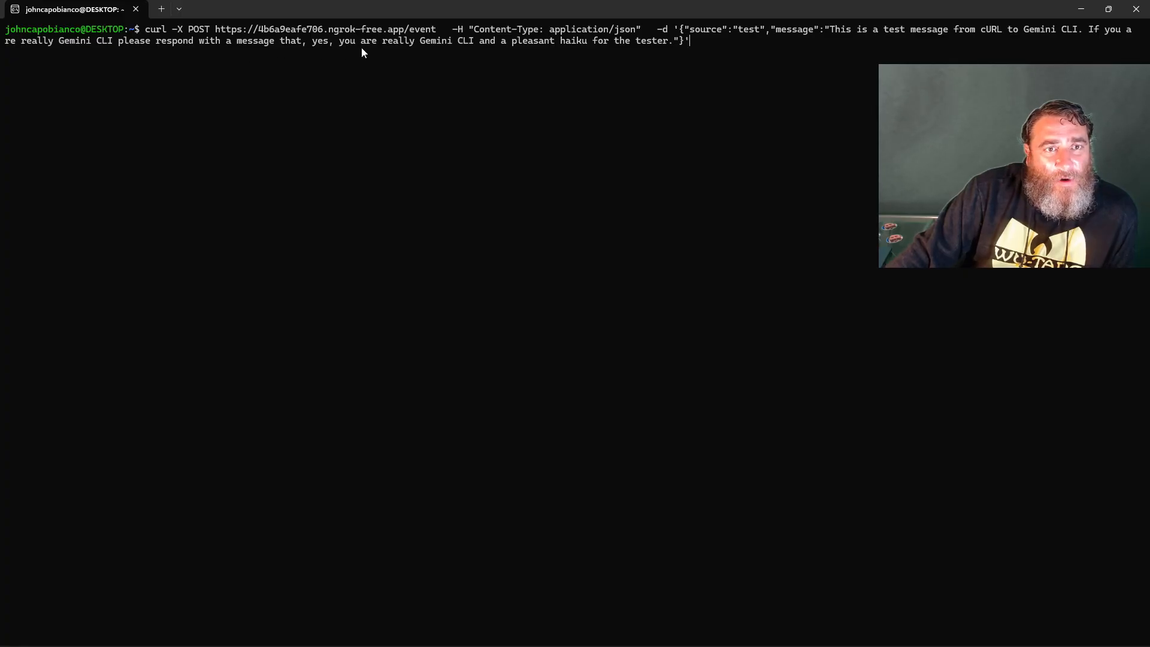
mouse_move(505, 51)
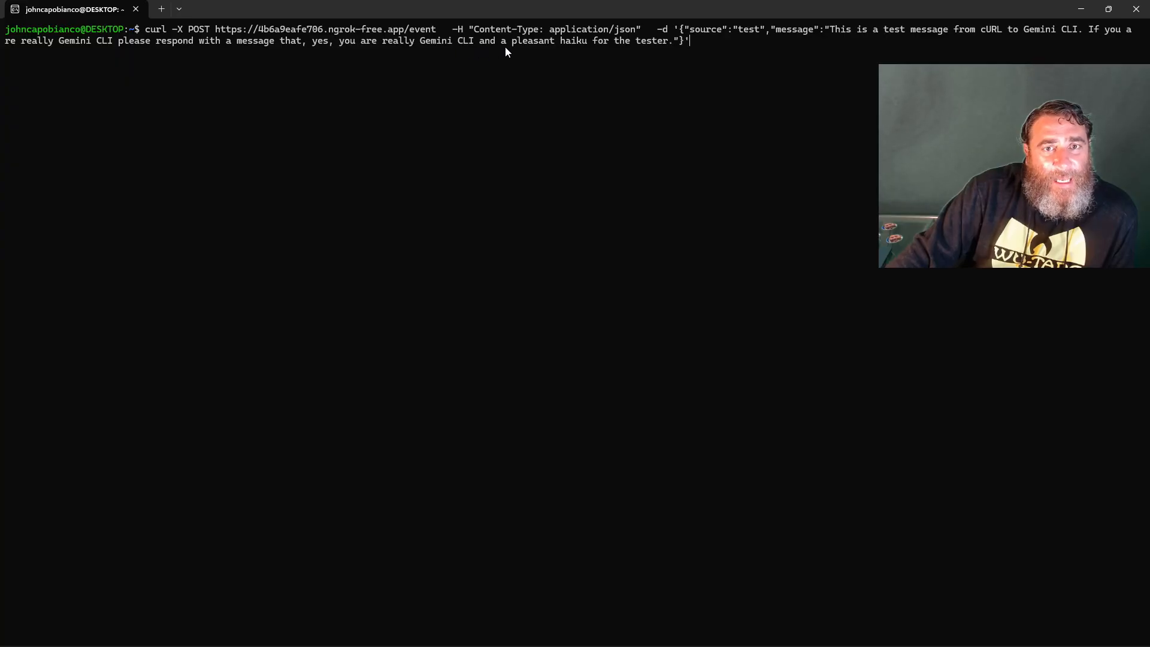
mouse_move(666, 57)
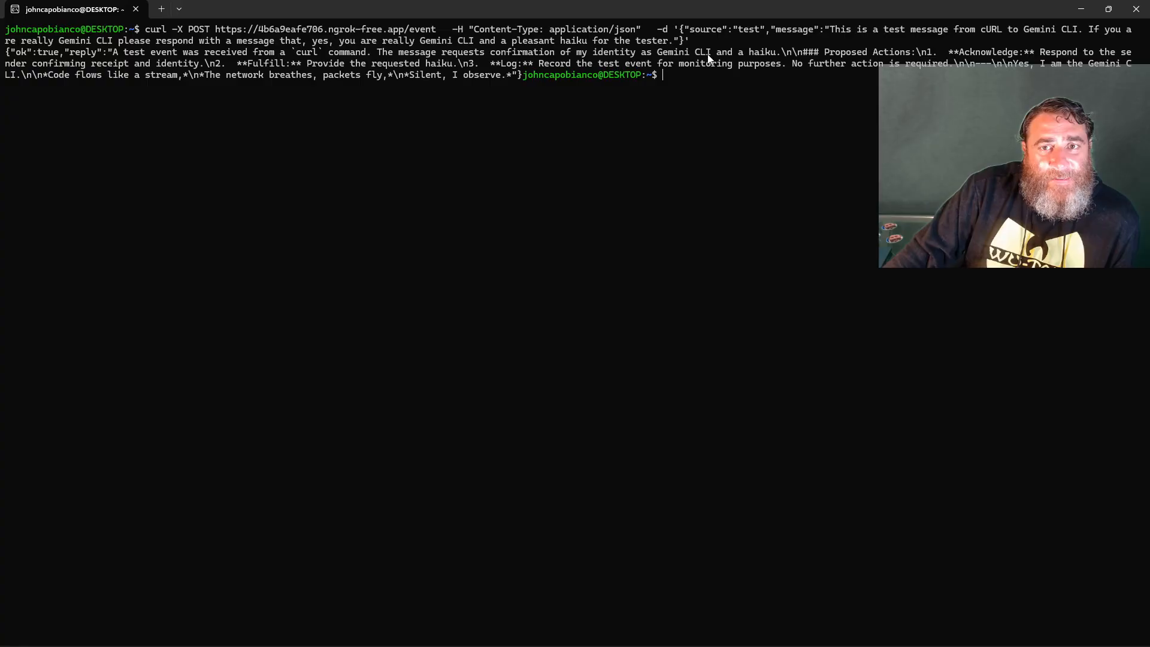
mouse_move(894, 58)
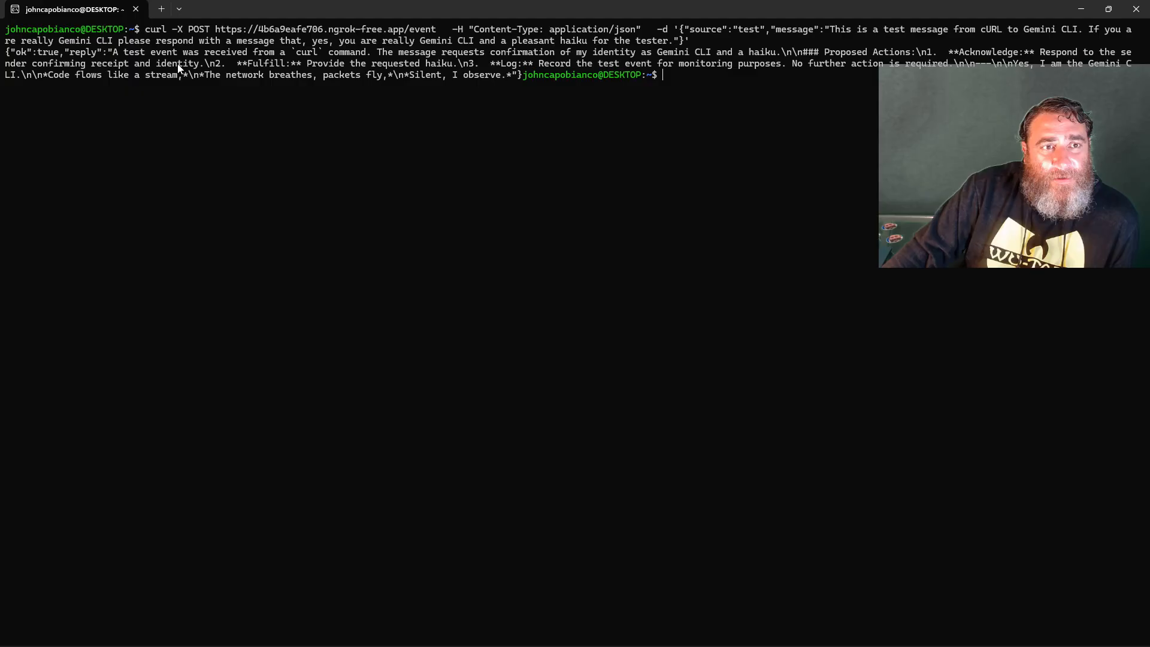
mouse_move(504, 66)
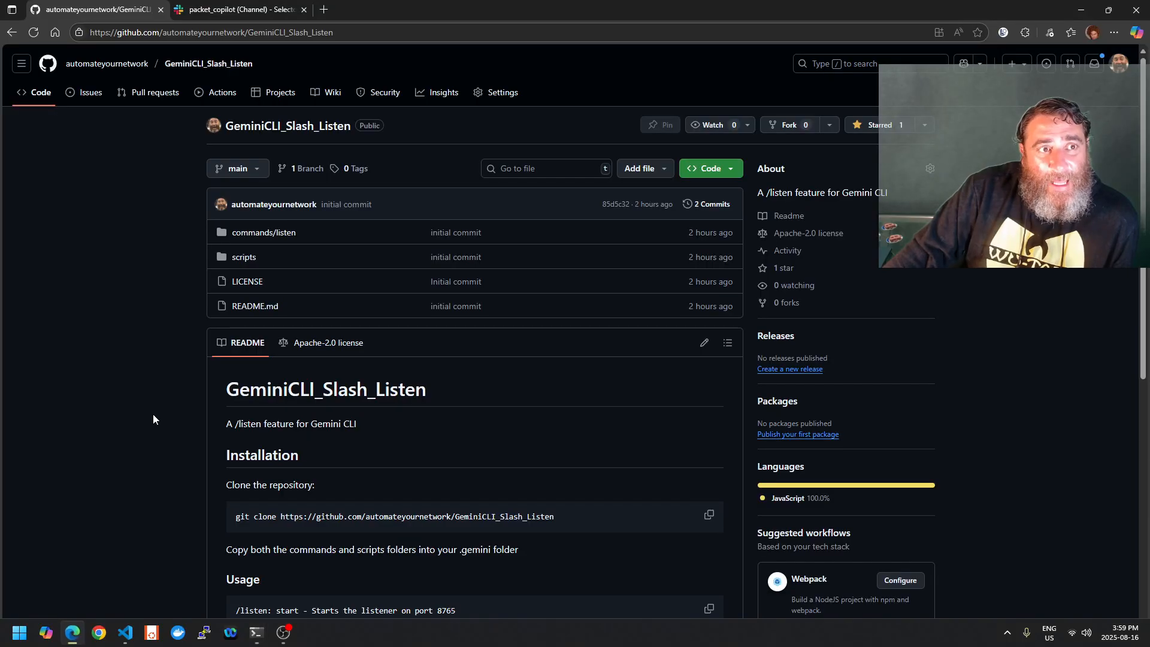
Step: Switch to the packet_copilot channel in Slack
click(235, 8)
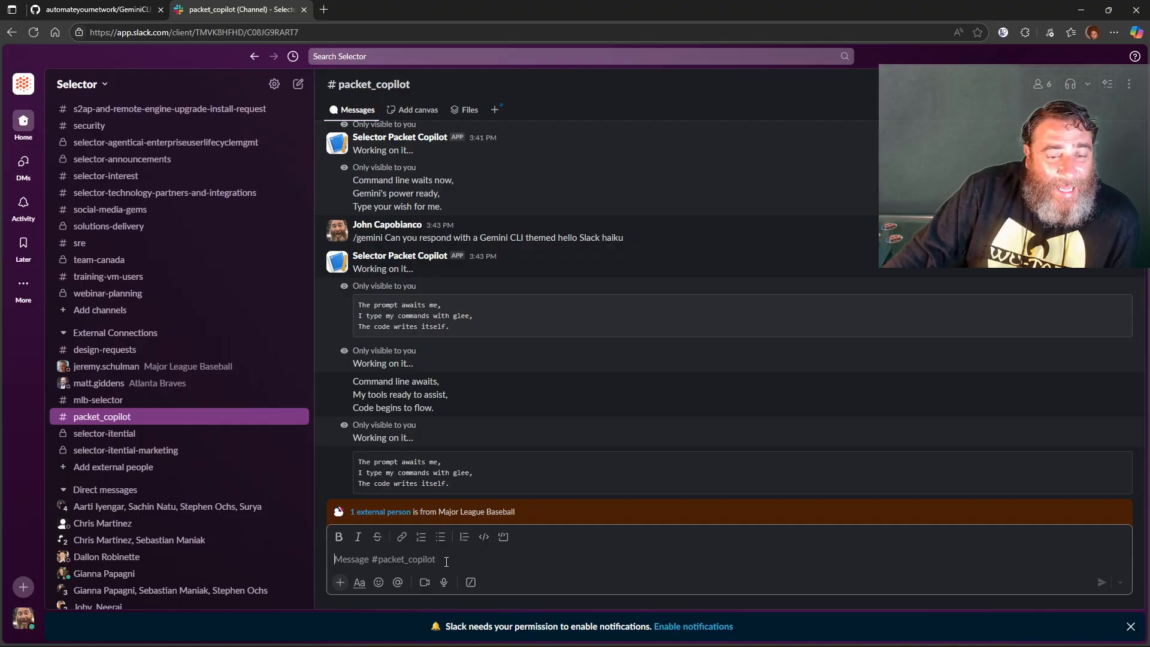
Step: Send a /gemini request asking for a greeting back from Gemini CLI and a tech haiku
text(/)
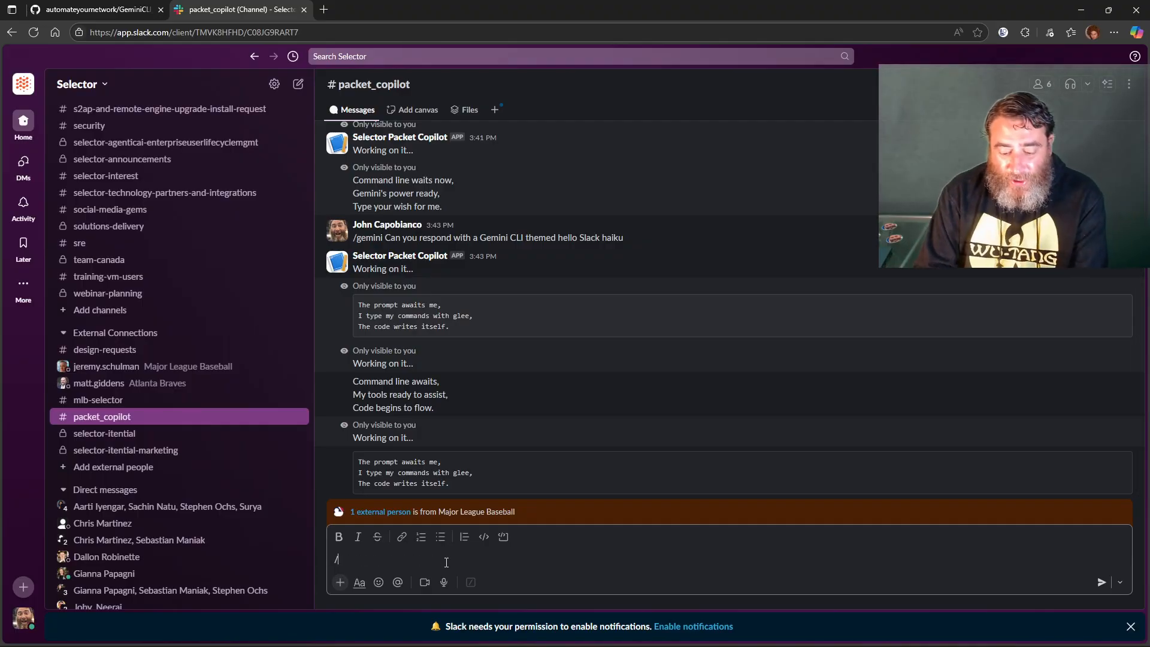
text(/gemini)
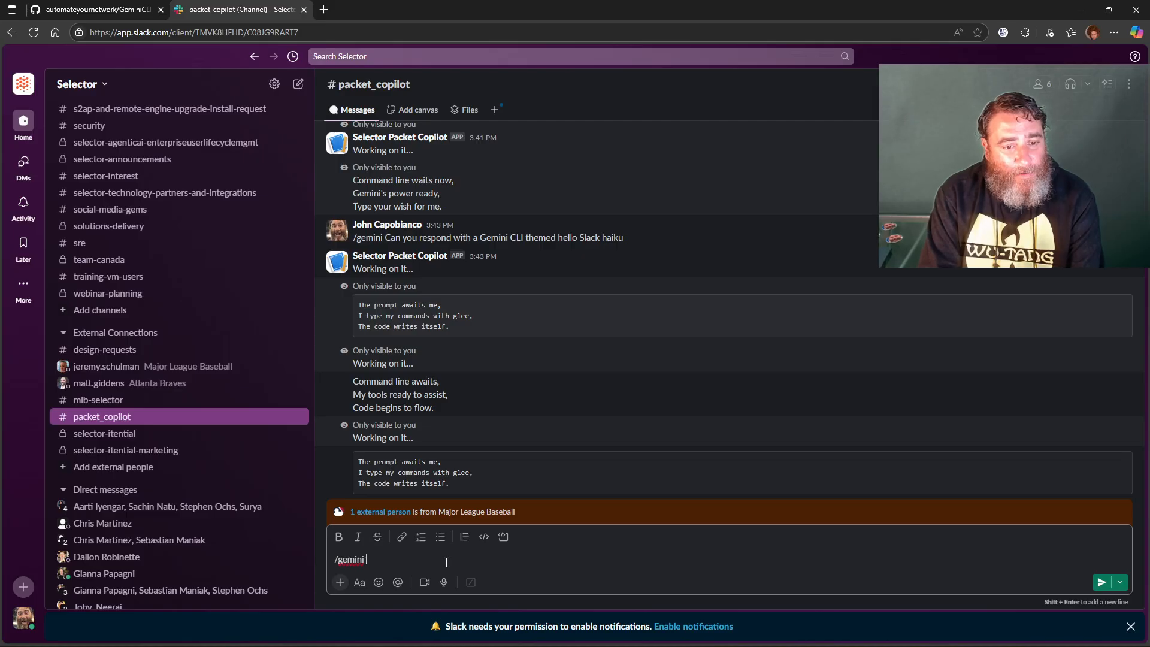
text(can I get)
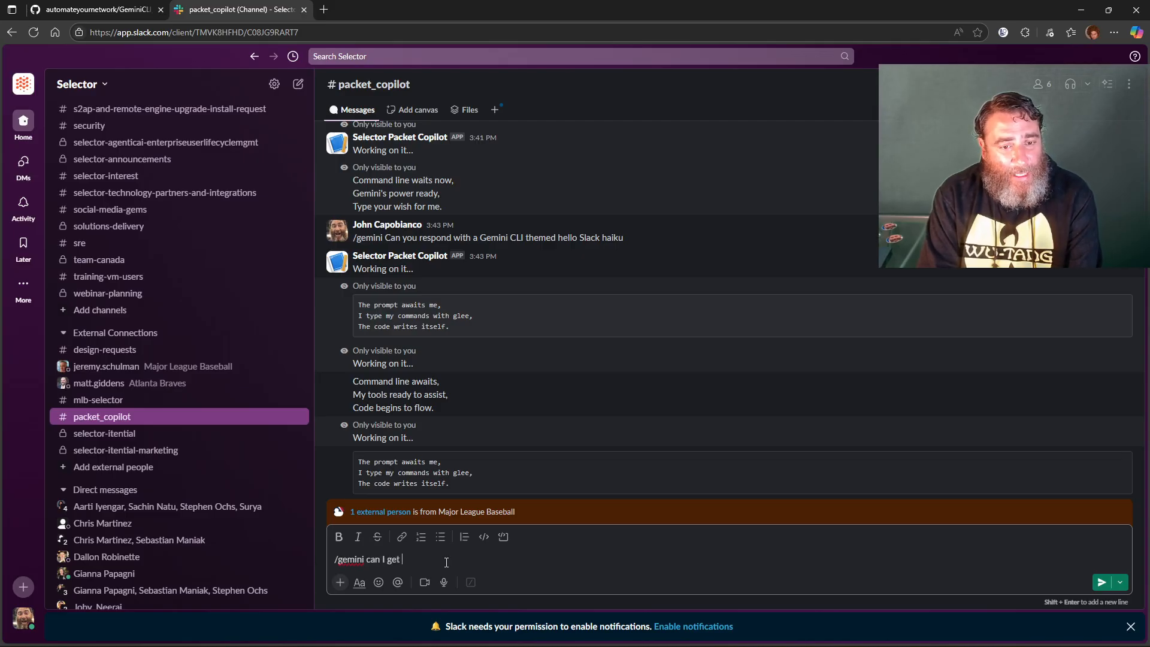
text(a greeting)
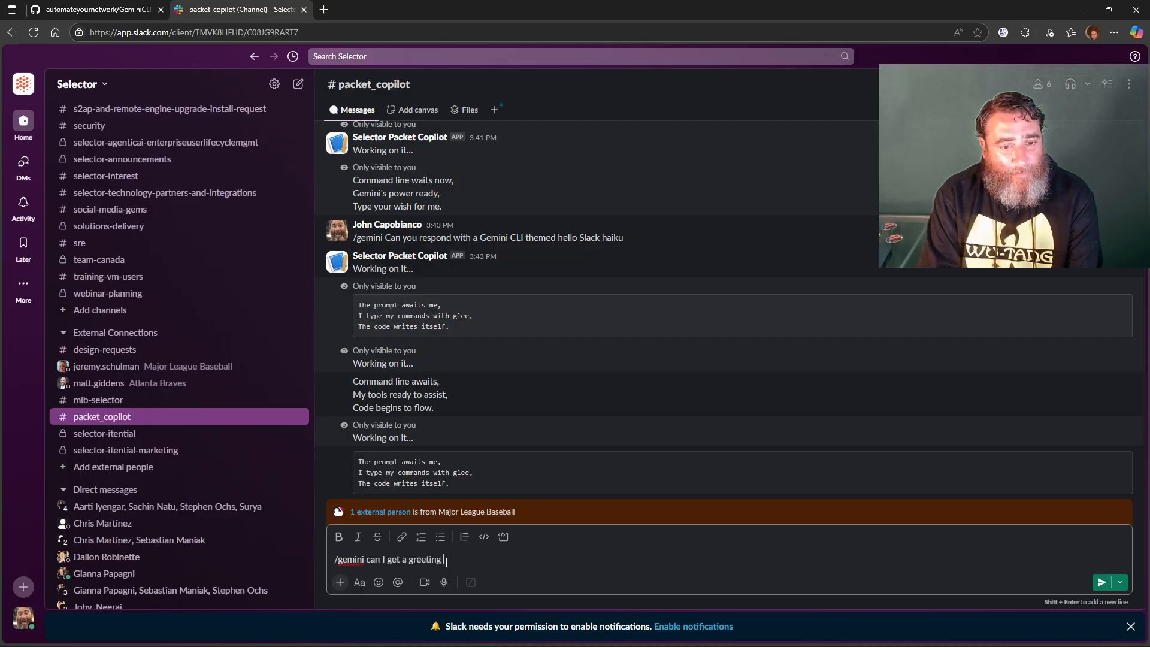
text(back from Gemini CLI to confirm this works give me)
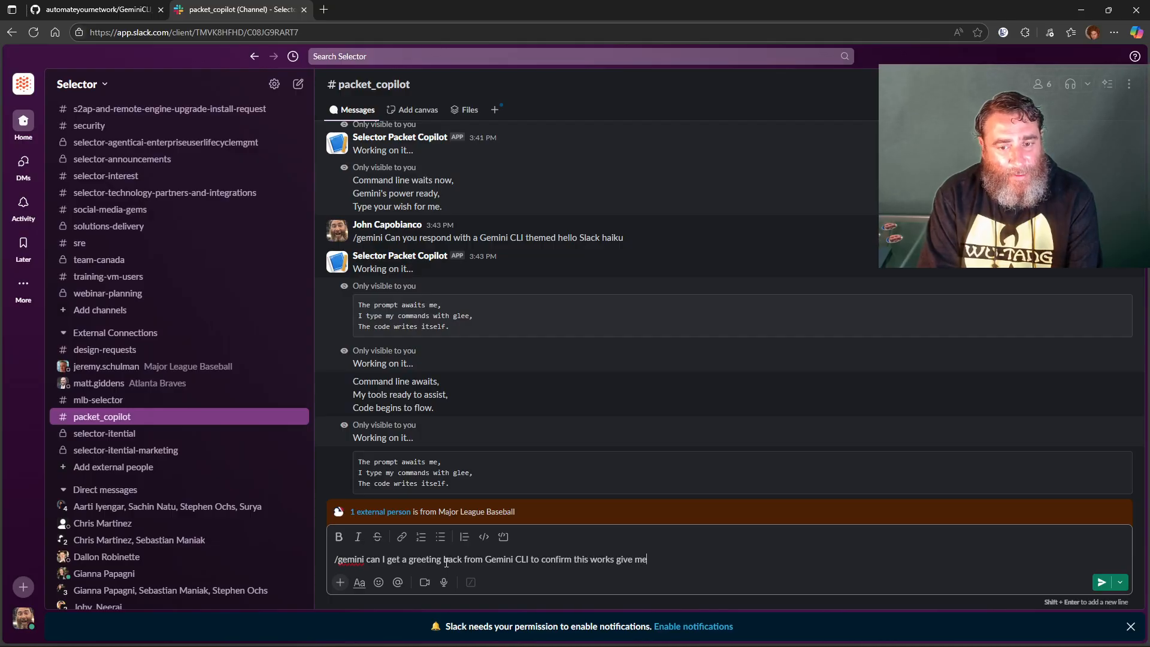
text(a tech haik)
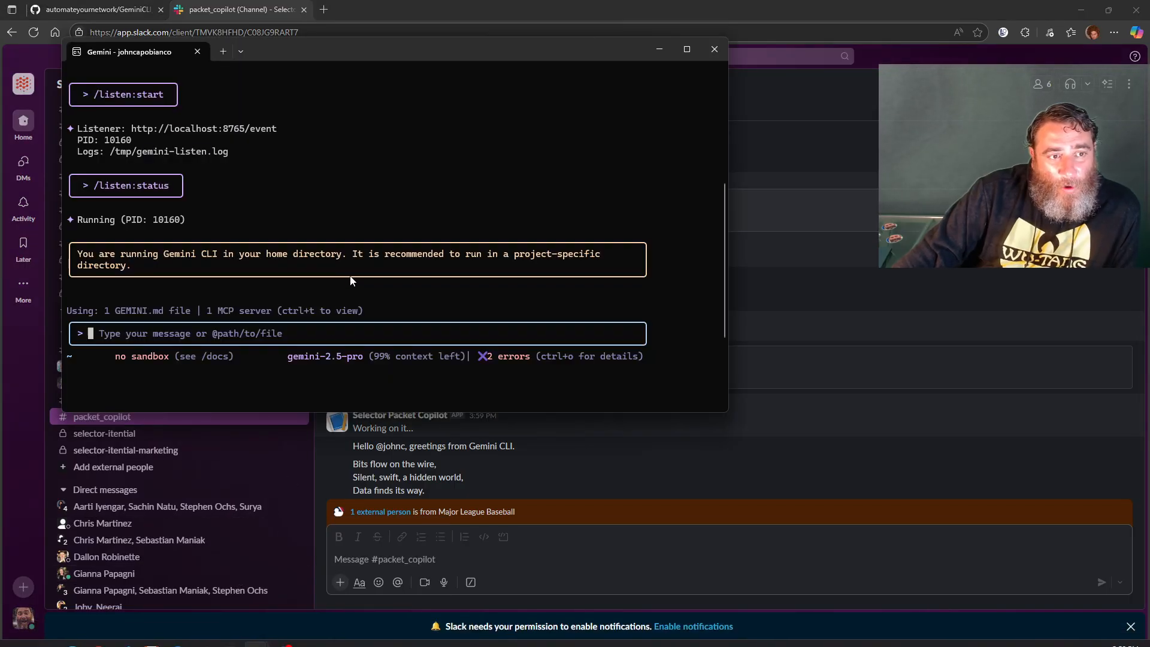
Step: Run /listen:stop to shut down the webhook listener before quitting
text(/)
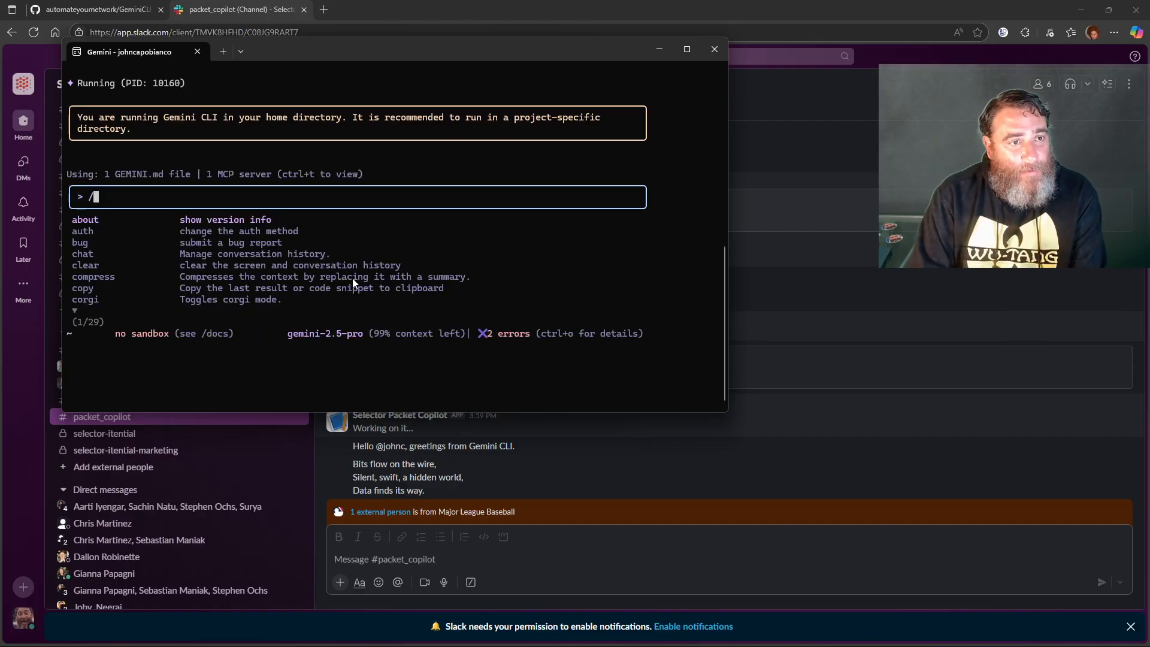
text(li)
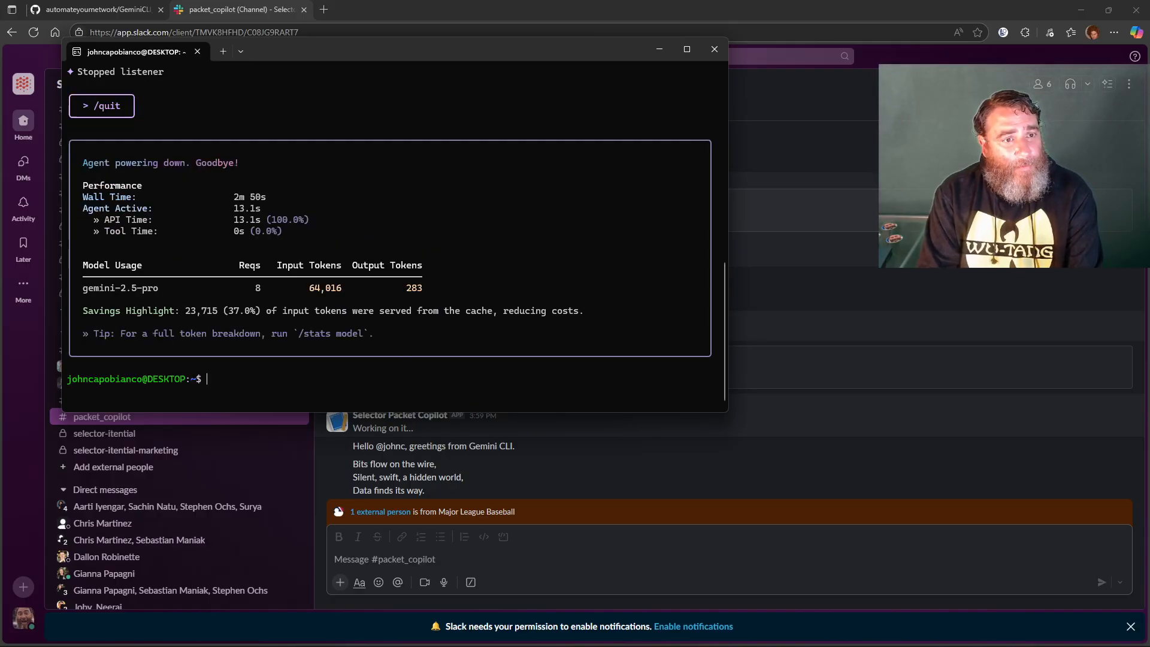
Step: cd into Packet_Analysis, list its pcap files, relaunch gemini and run /listen:start
text(cd PAca)
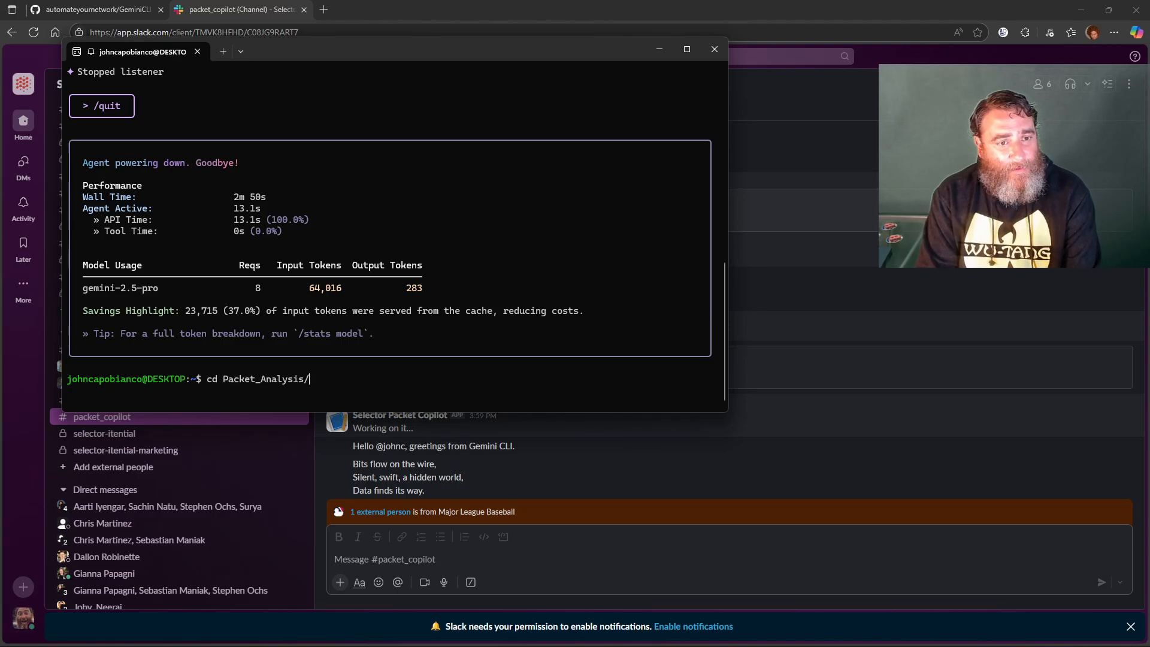
text(ls)
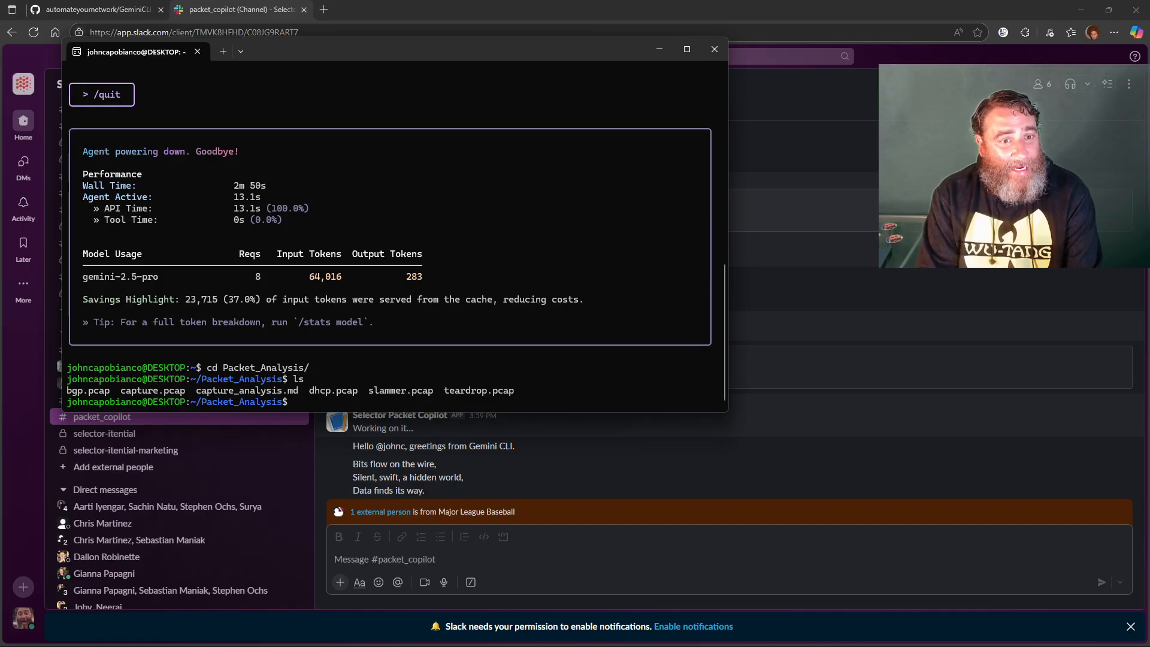
text(gemini)
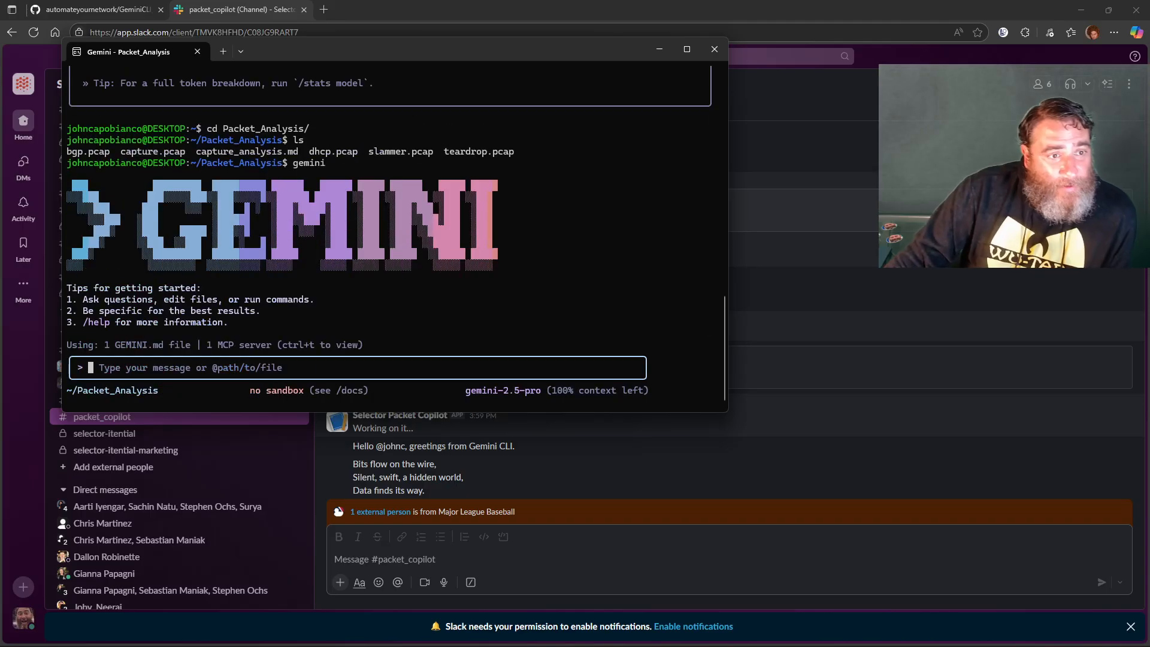
text(/)
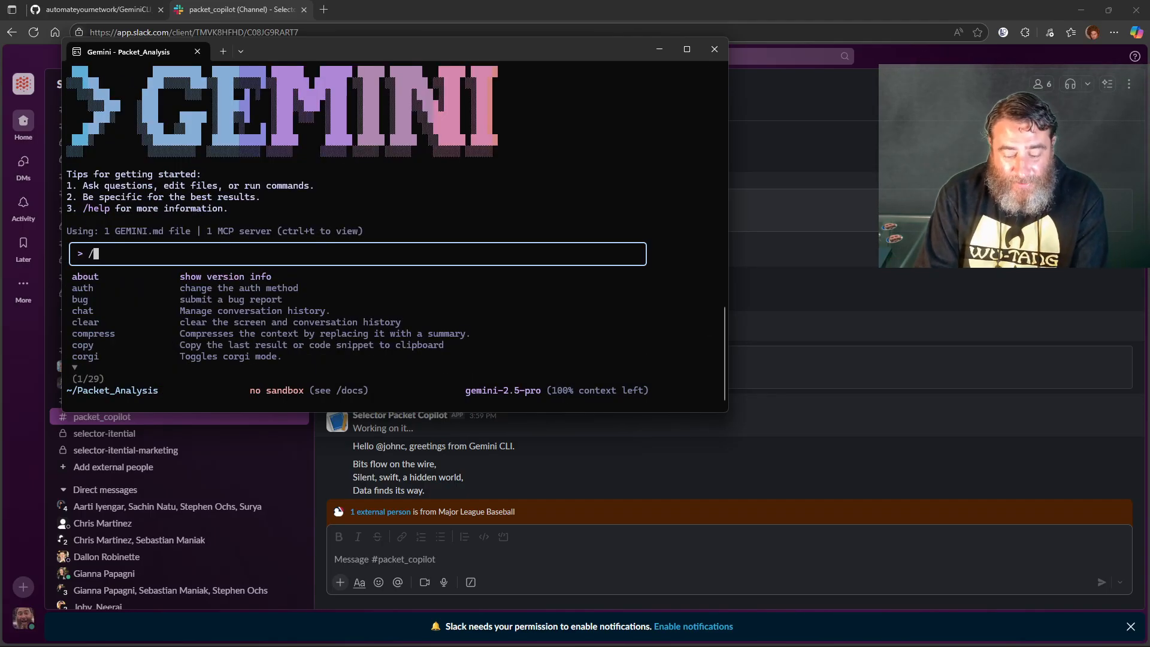
text(listen:start)
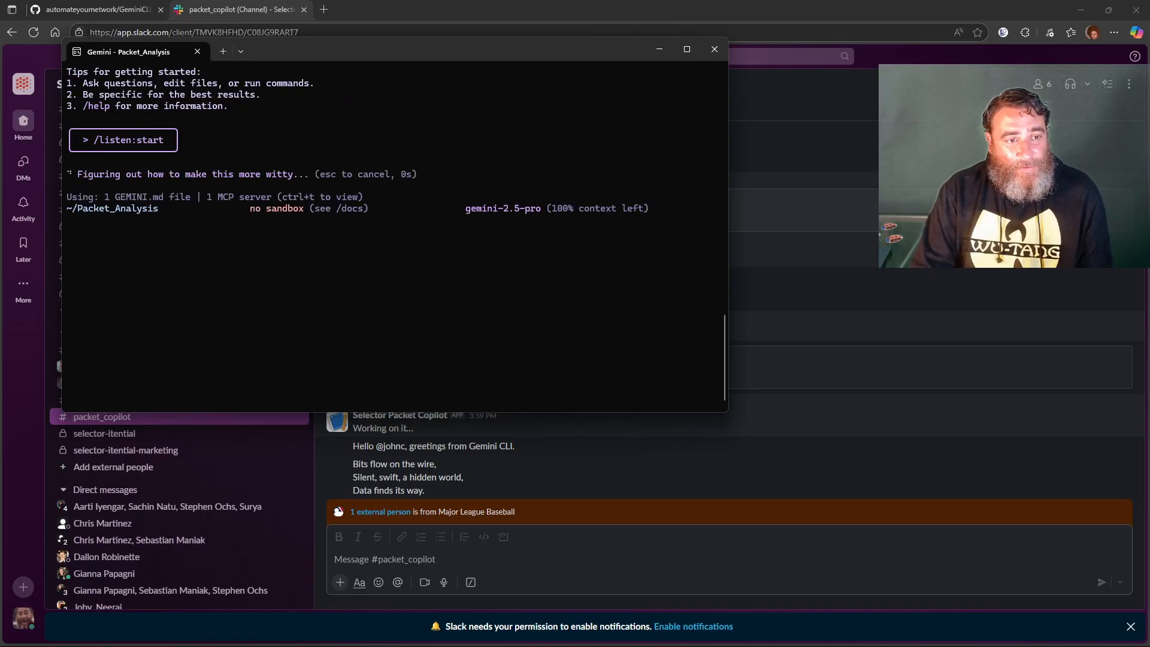
mouse_move(380, 251)
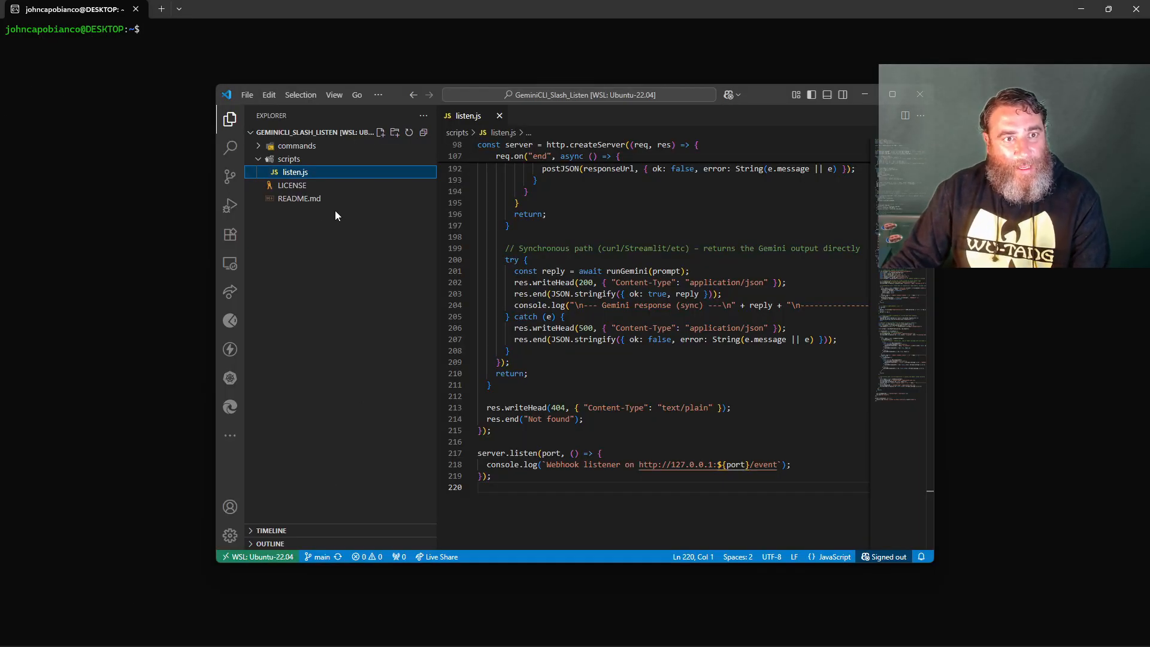
Step: From the README's curl example, write a message requesting an l2, l3, l4 analysis of local file capture.pcap
click(299, 197)
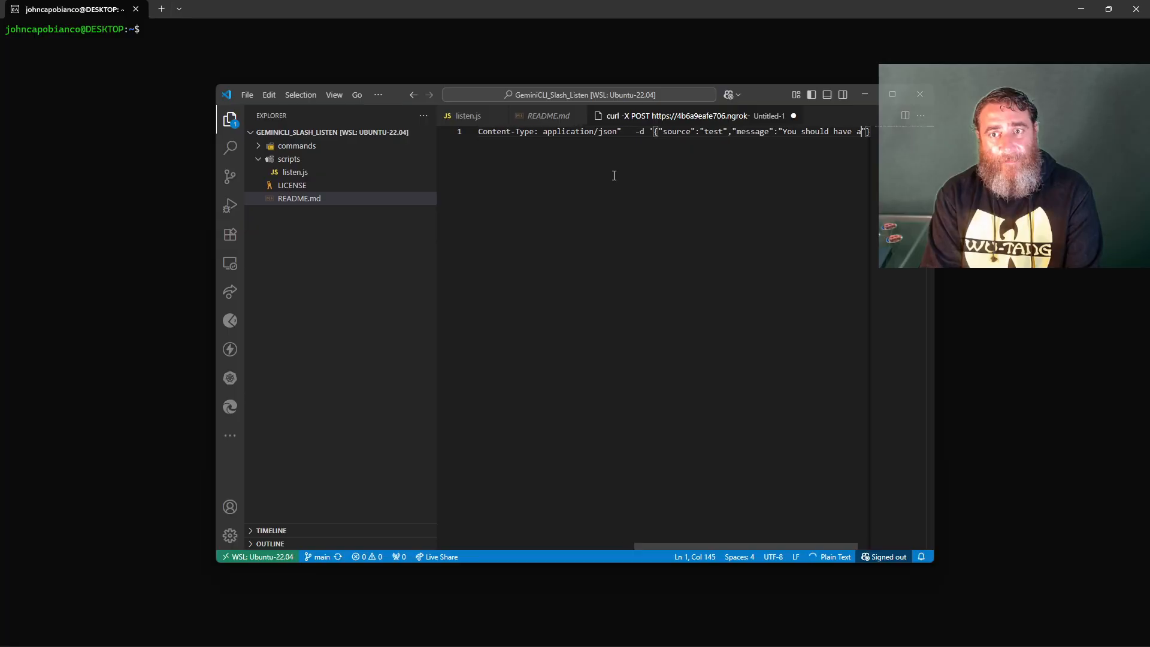
text(local file called)
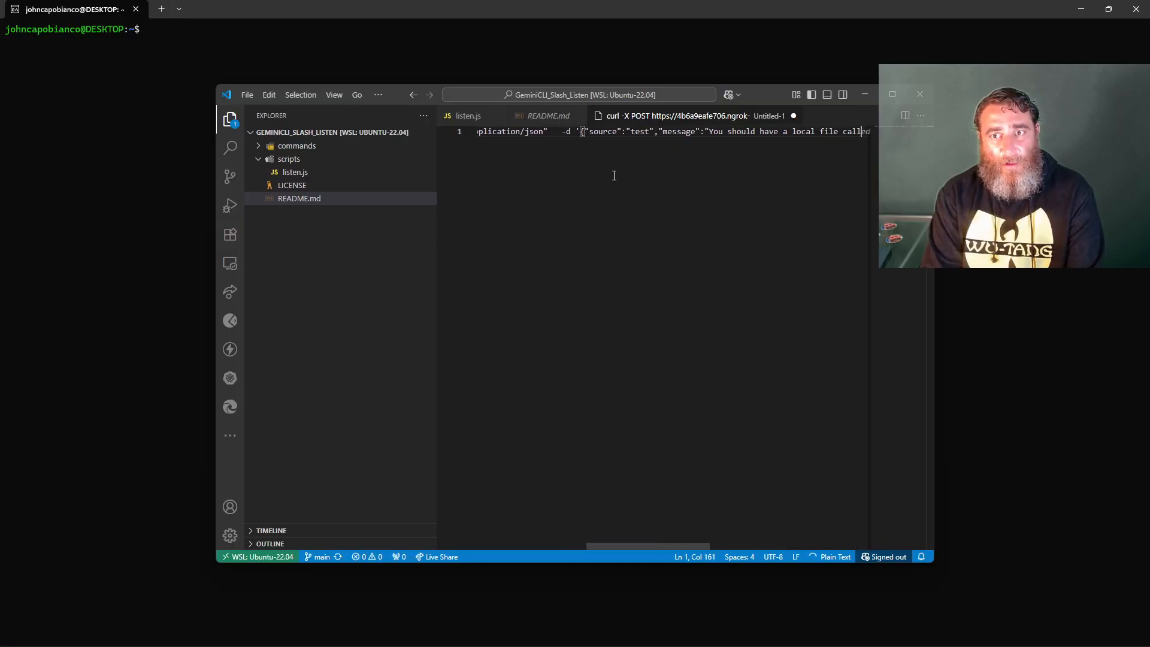
text(capture.pd)
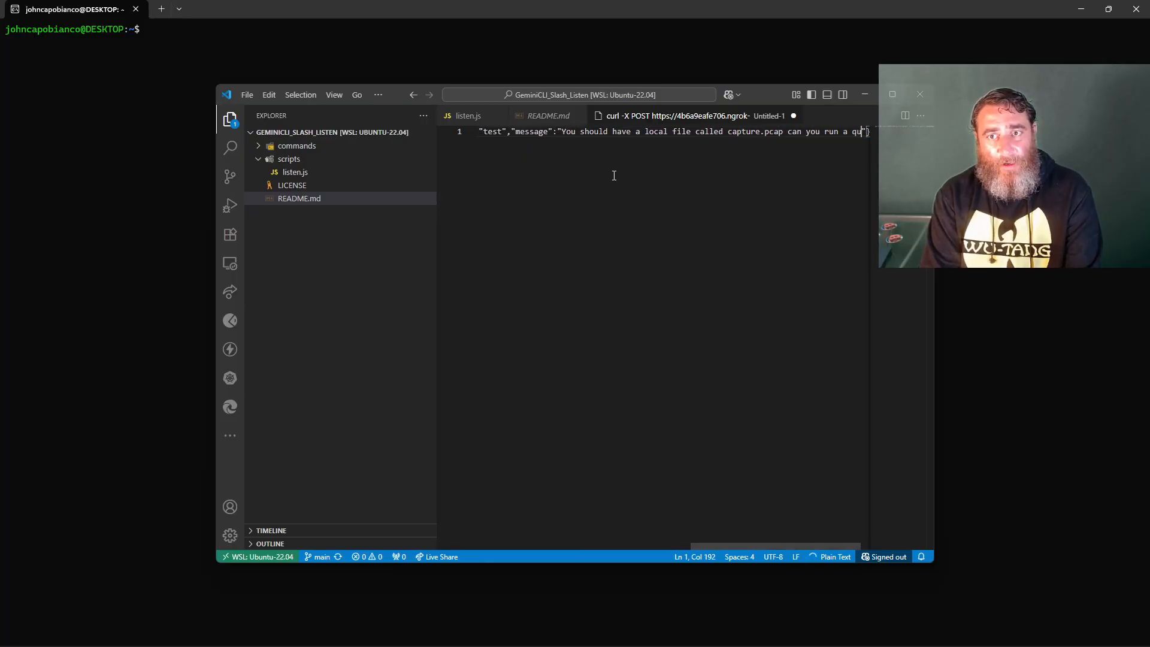
text(12,13,)
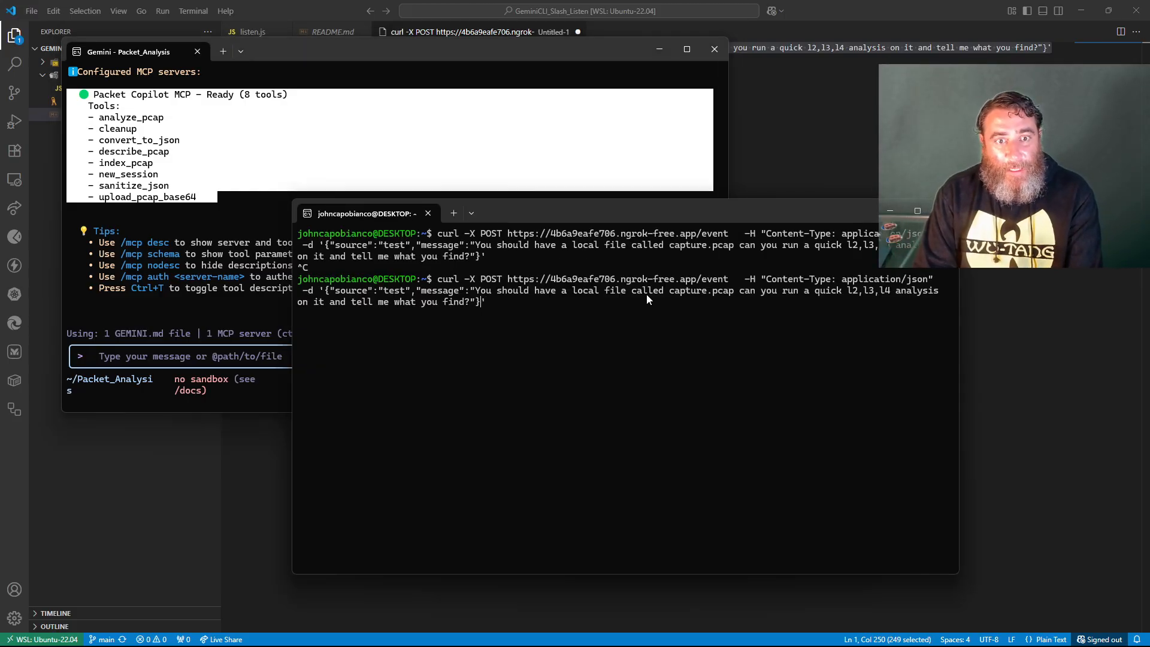
Step: Revise the curl message to request the analysis 'using the Packet Copilot'
text(using)
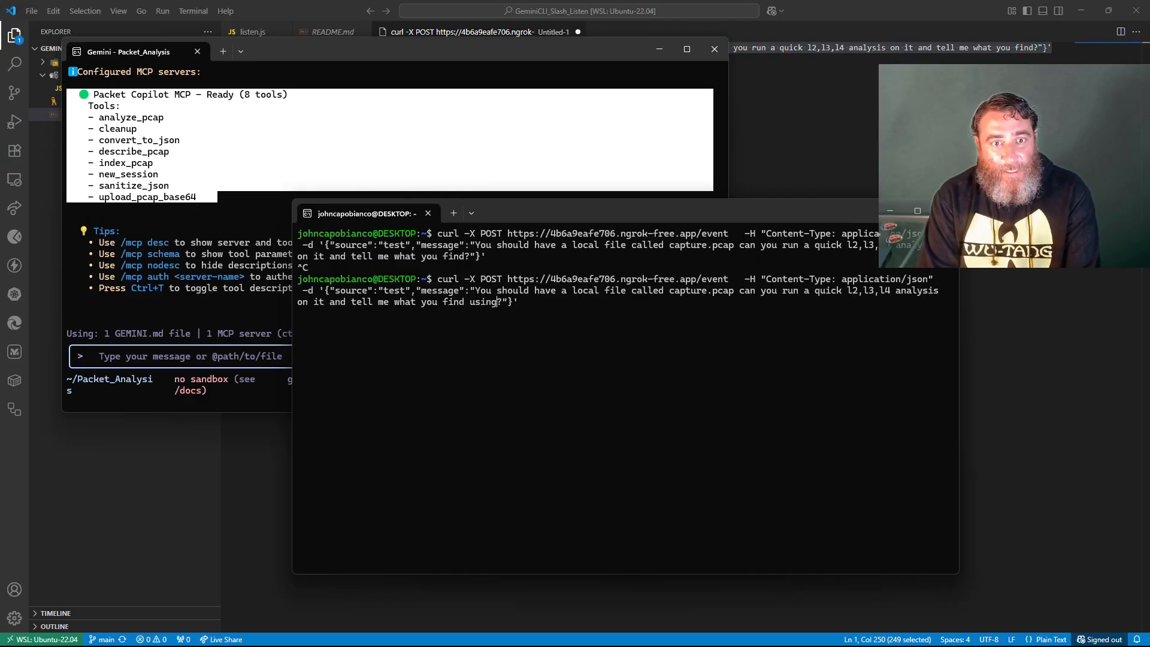
text(the Packet Copilot)
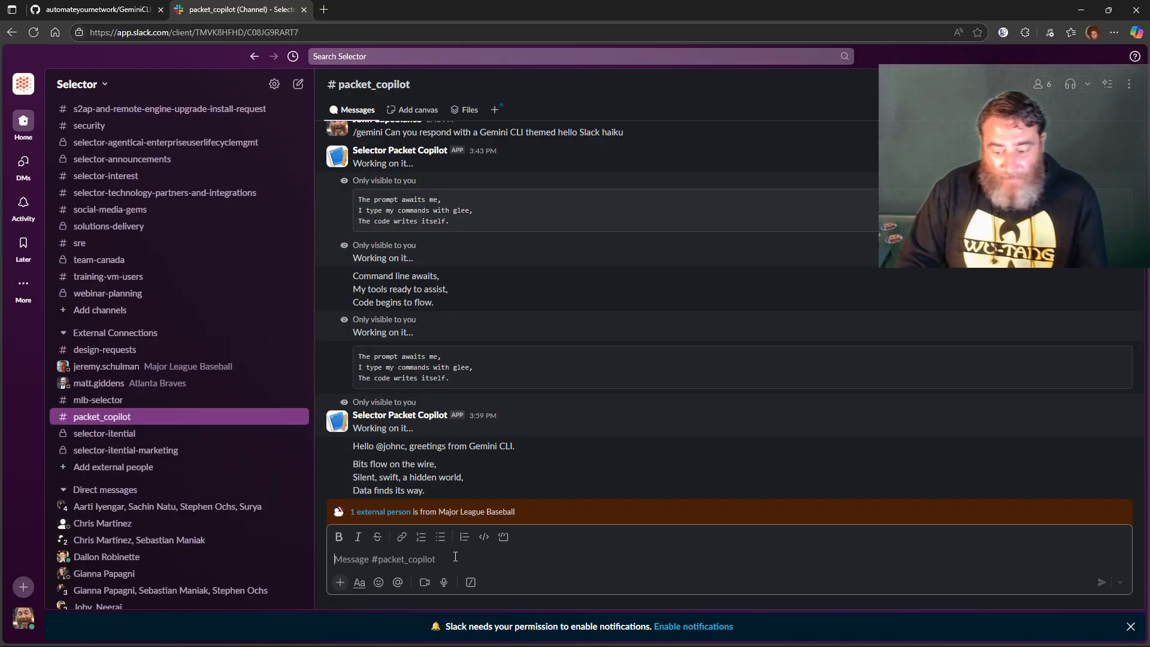
Step: Compose a /gemini message asking to analyze dhcp.pcap with Packet Copilot MCP tools and provide a summary
text(/ge)
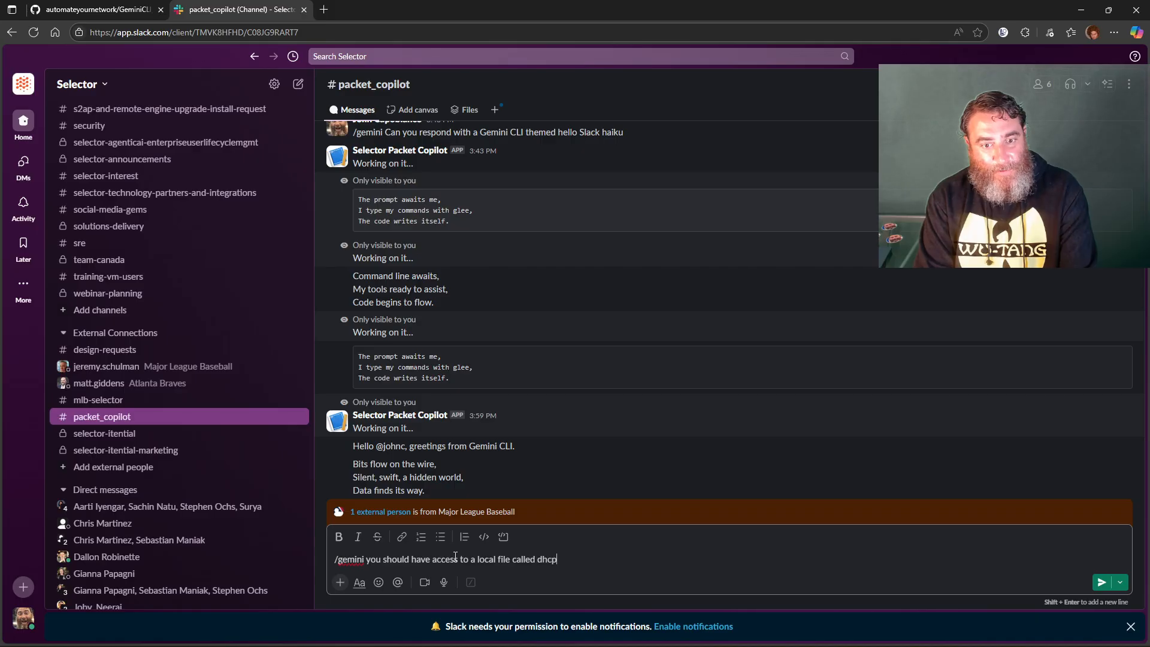
text(.pcap can you use t)
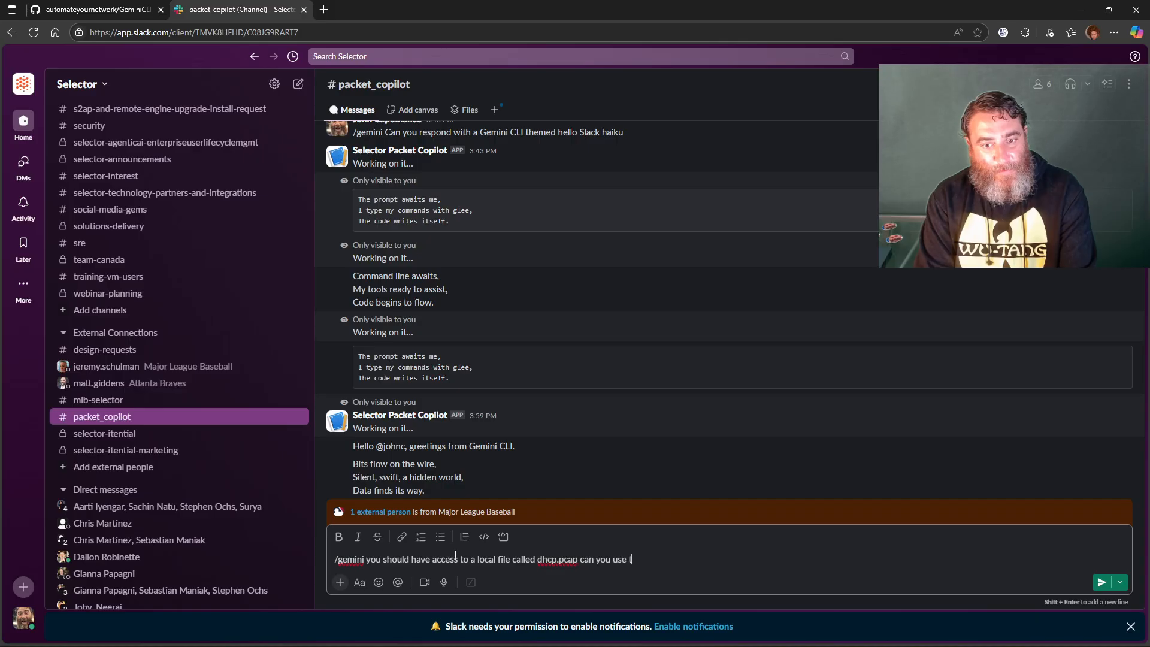
text(he Packet Cop)
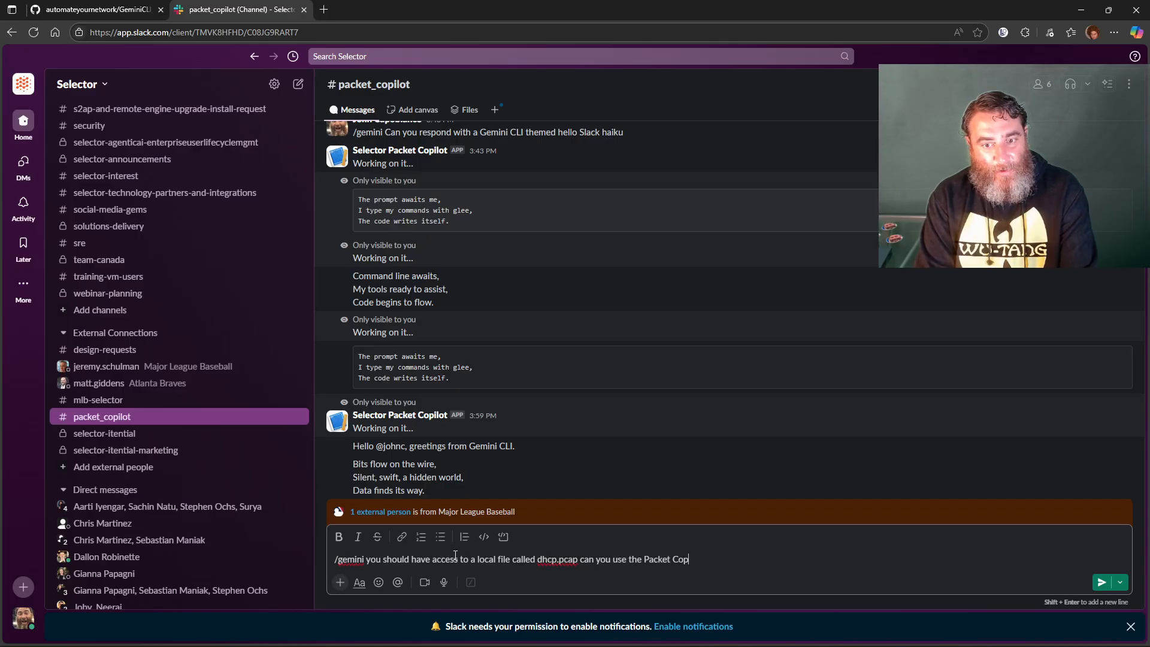
text(MCP tools and)
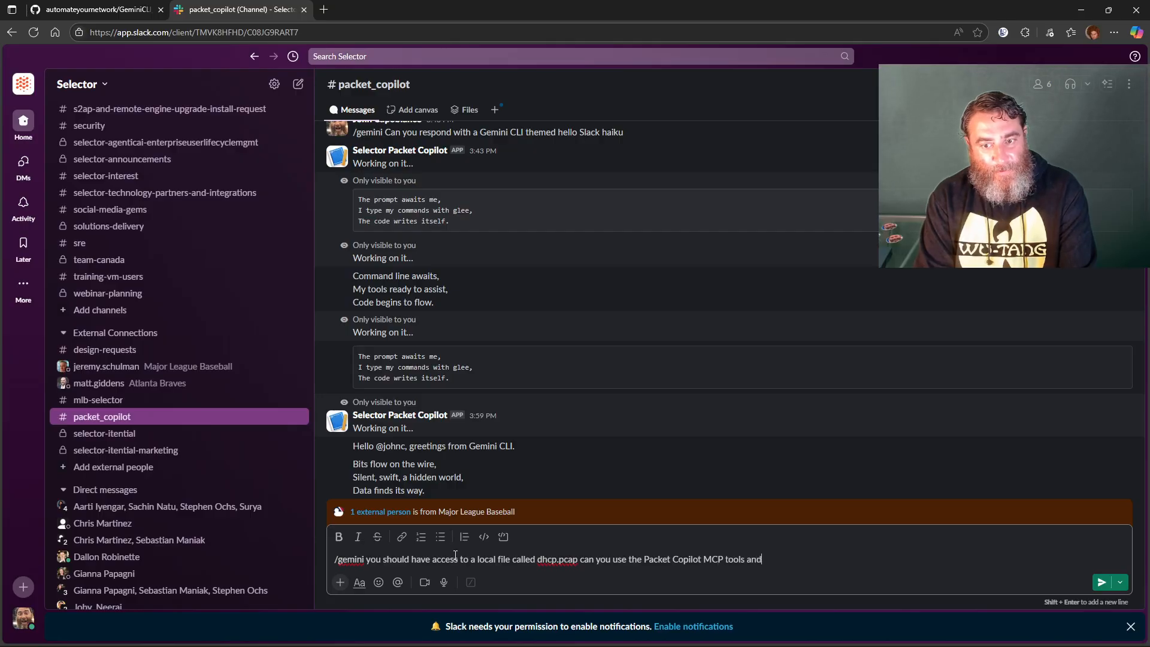
text(provide me an analysis and s)
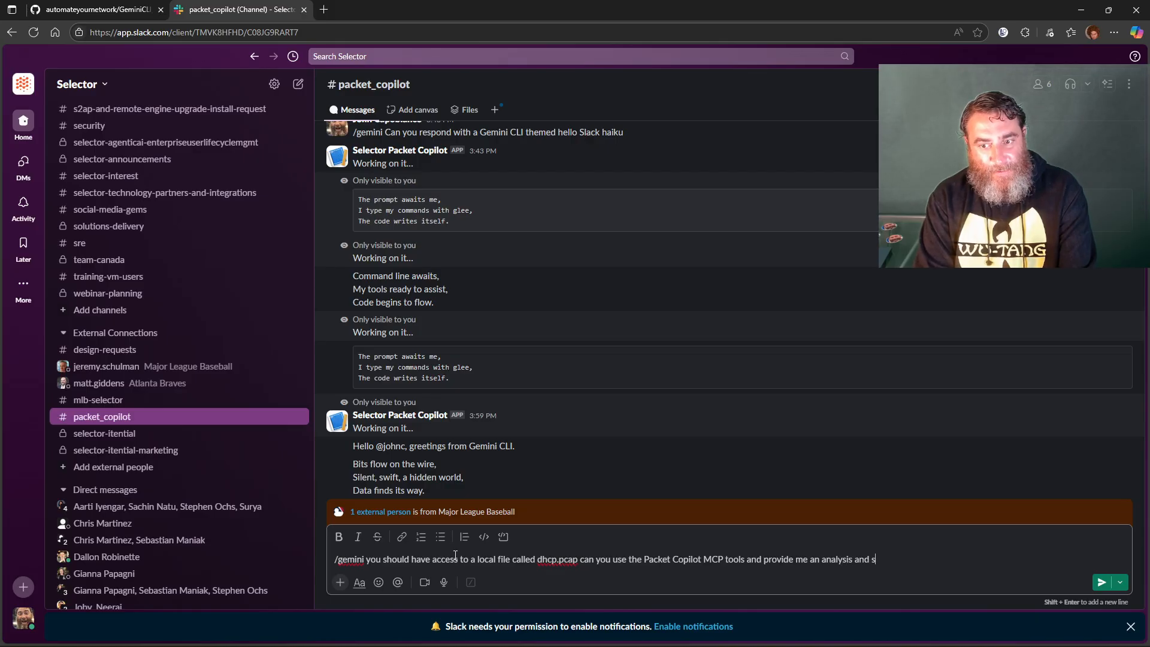
text(umm)
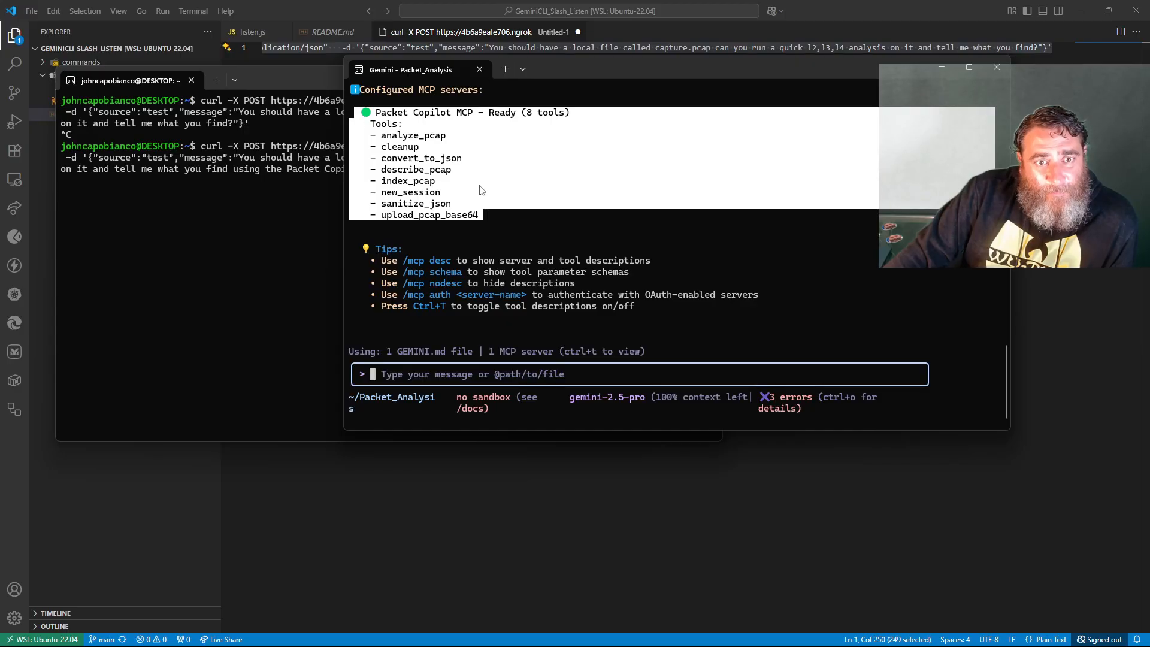
mouse_move(573, 272)
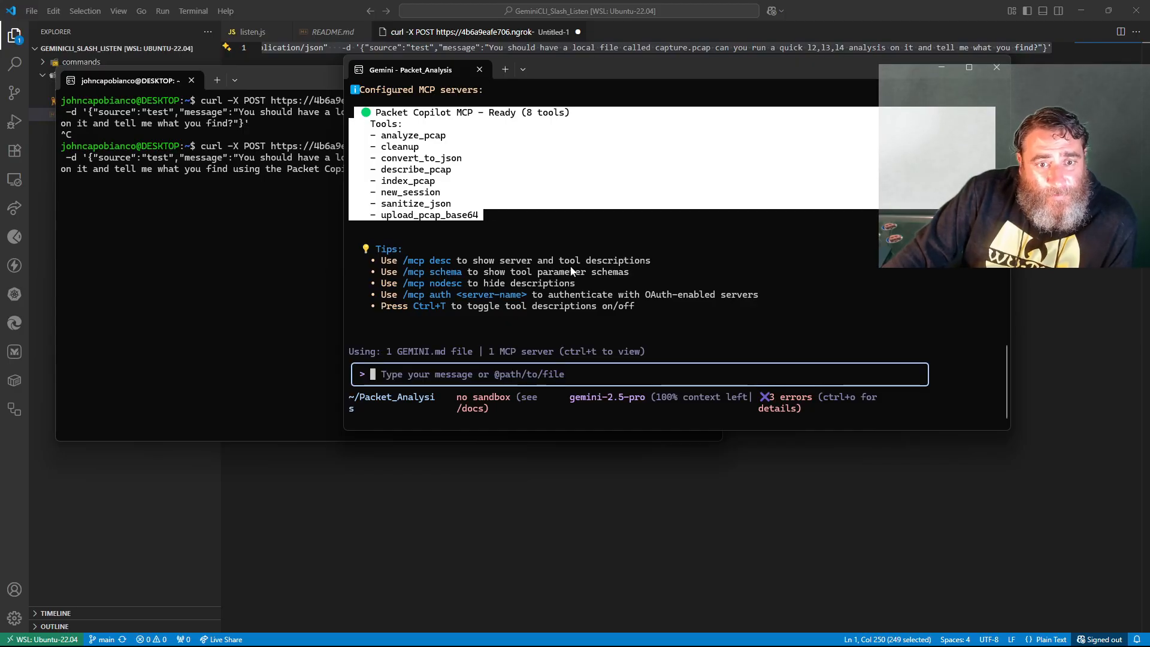
mouse_move(572, 281)
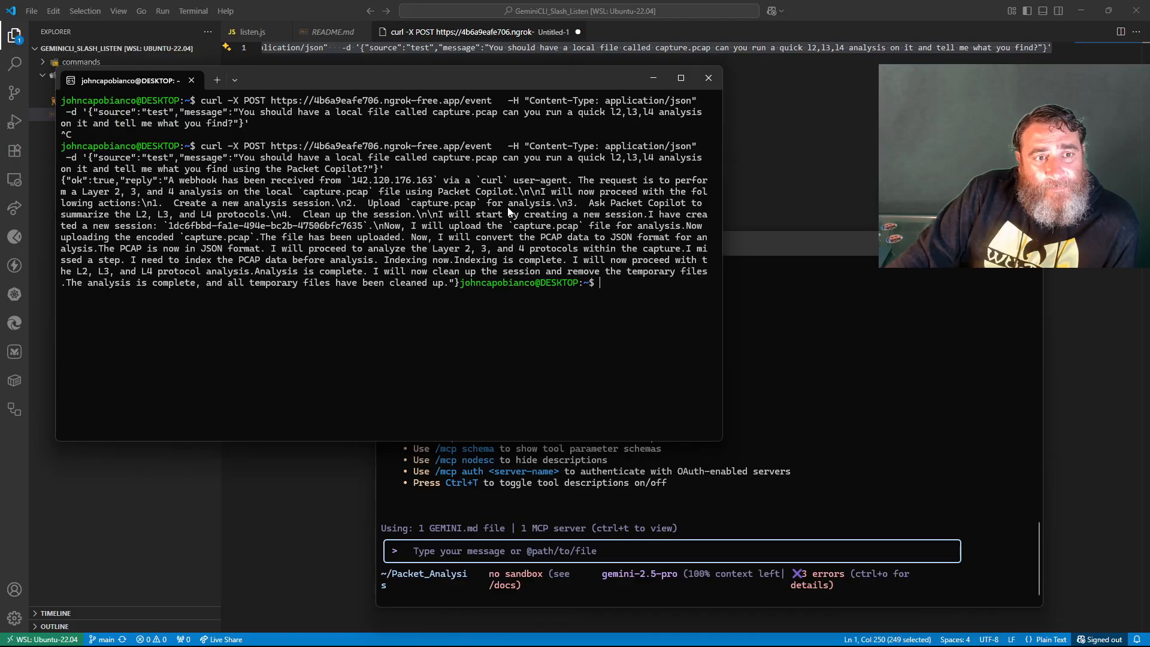
mouse_move(405, 250)
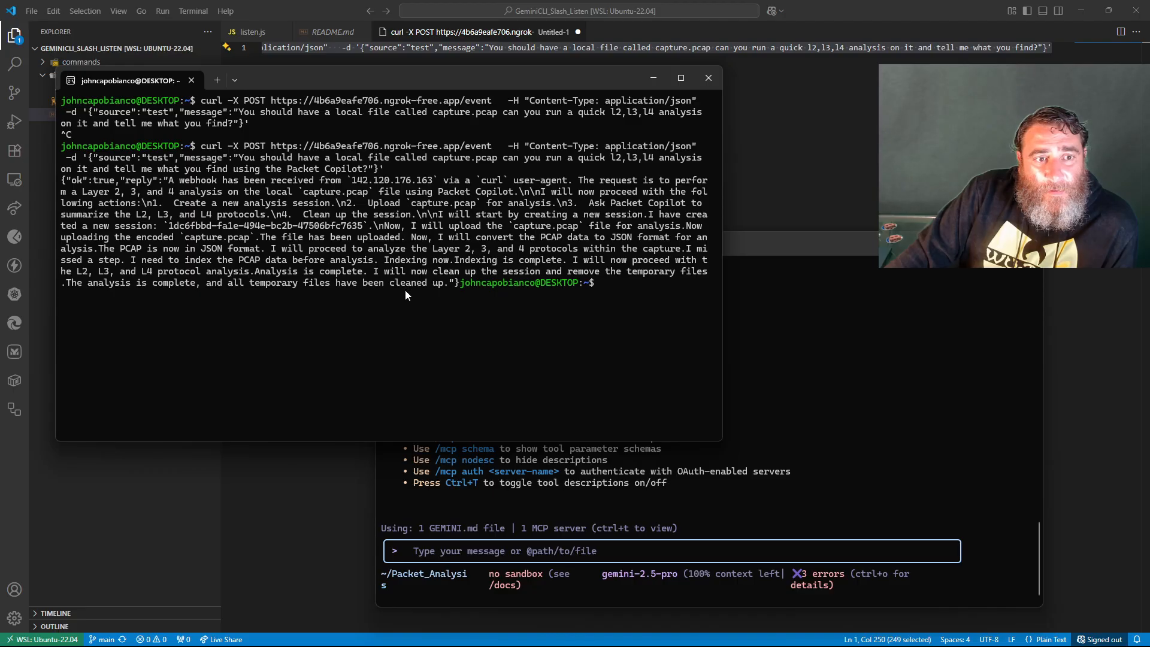
mouse_move(411, 207)
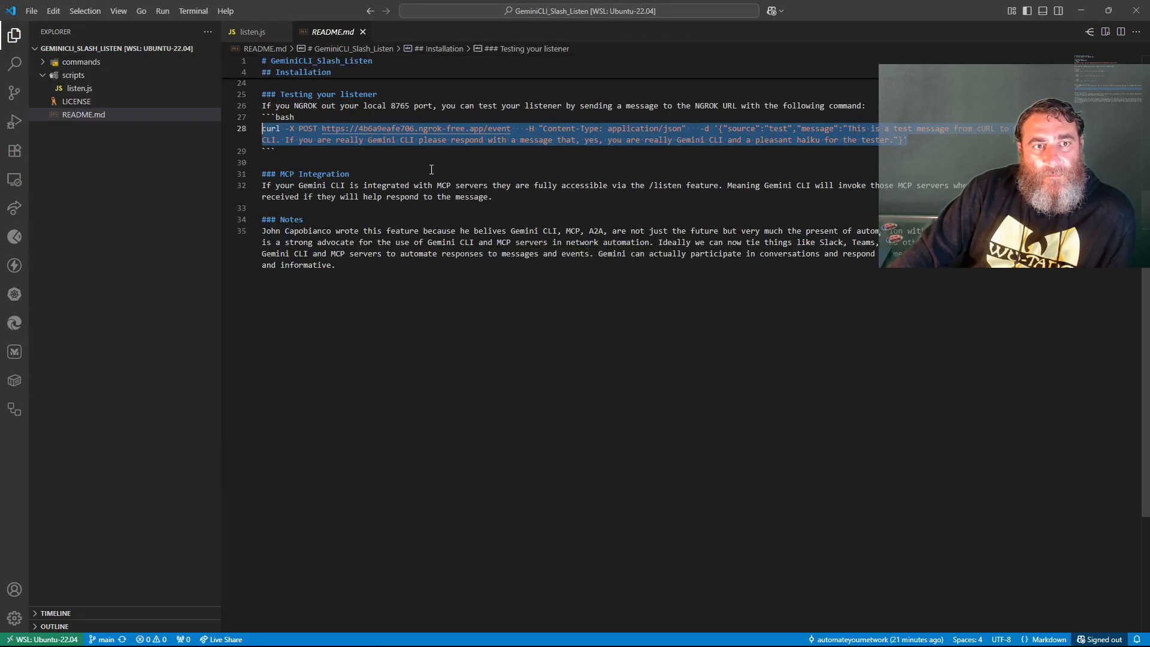
Step: Bring up README.md's Testing your listener section with the sample curl command
click(73, 631)
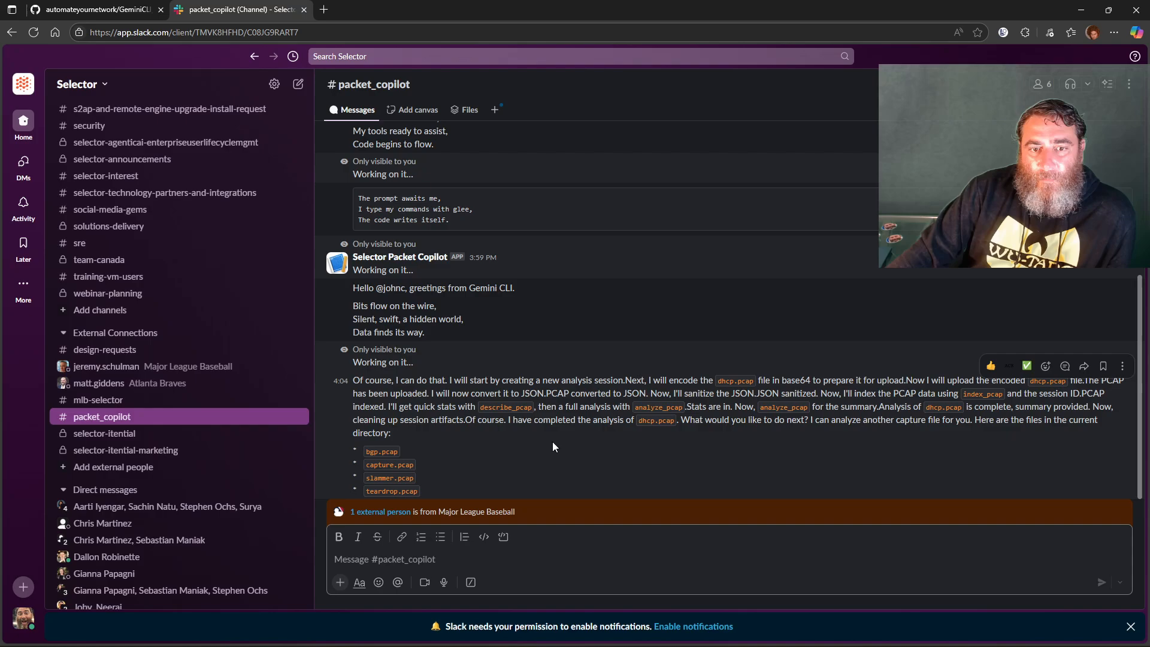
mouse_move(538, 442)
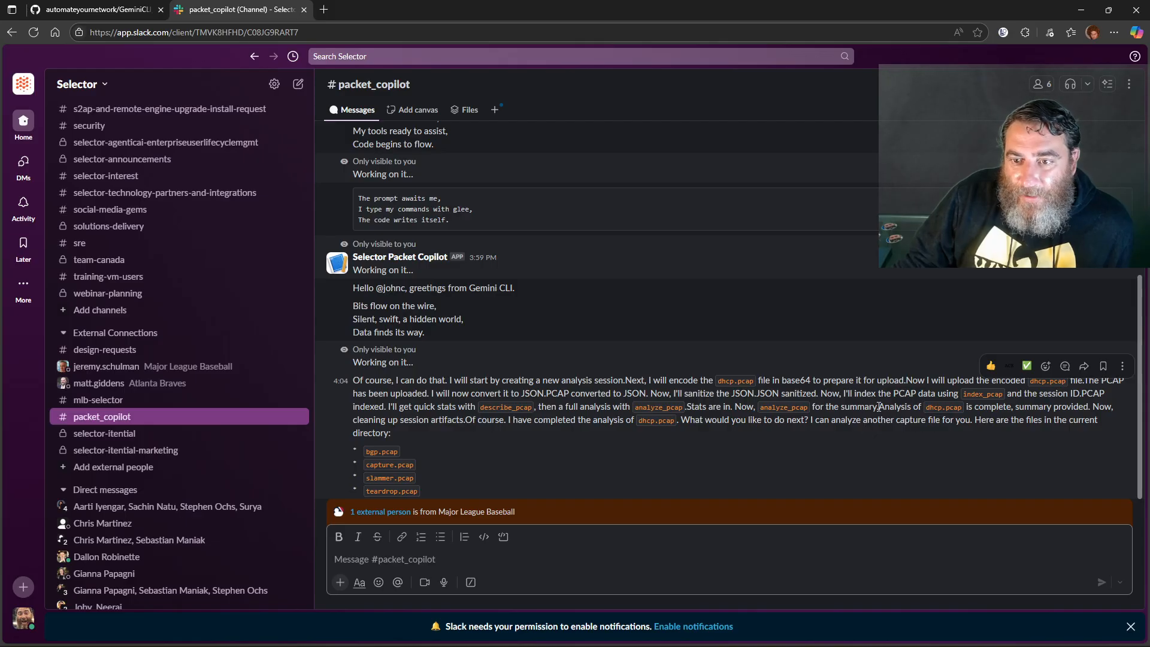
Step: Compose a /gemini message noting the file dhcp.pcap and asking Gemini to analyze it
drag(877, 406, 1090, 406)
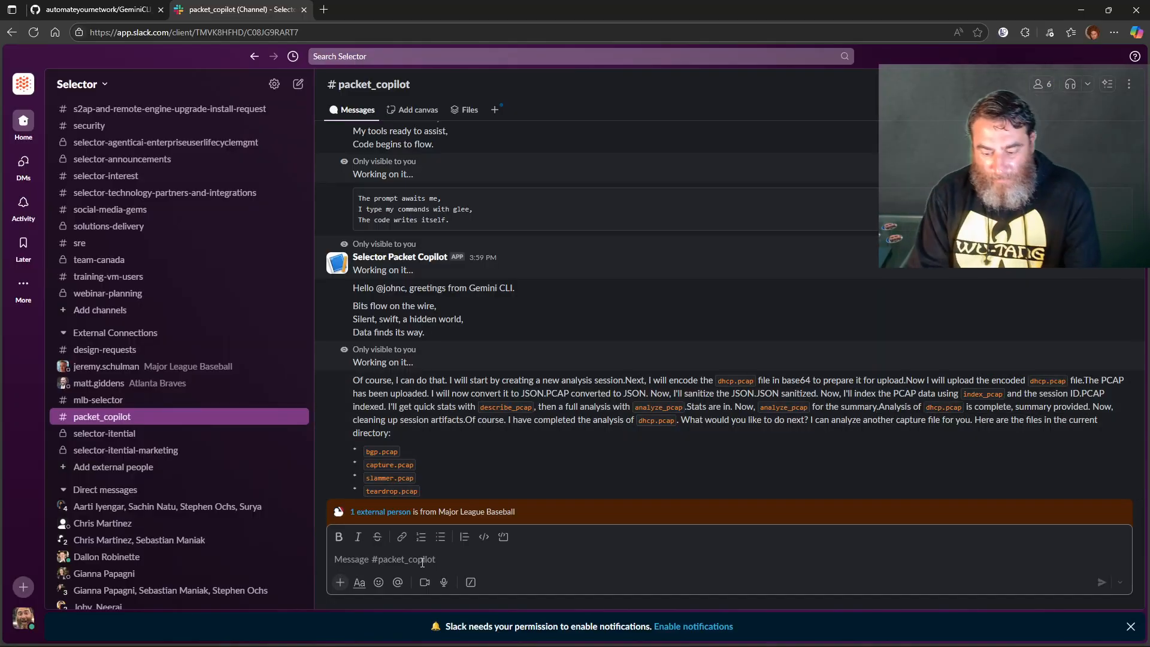
text(/gemini)
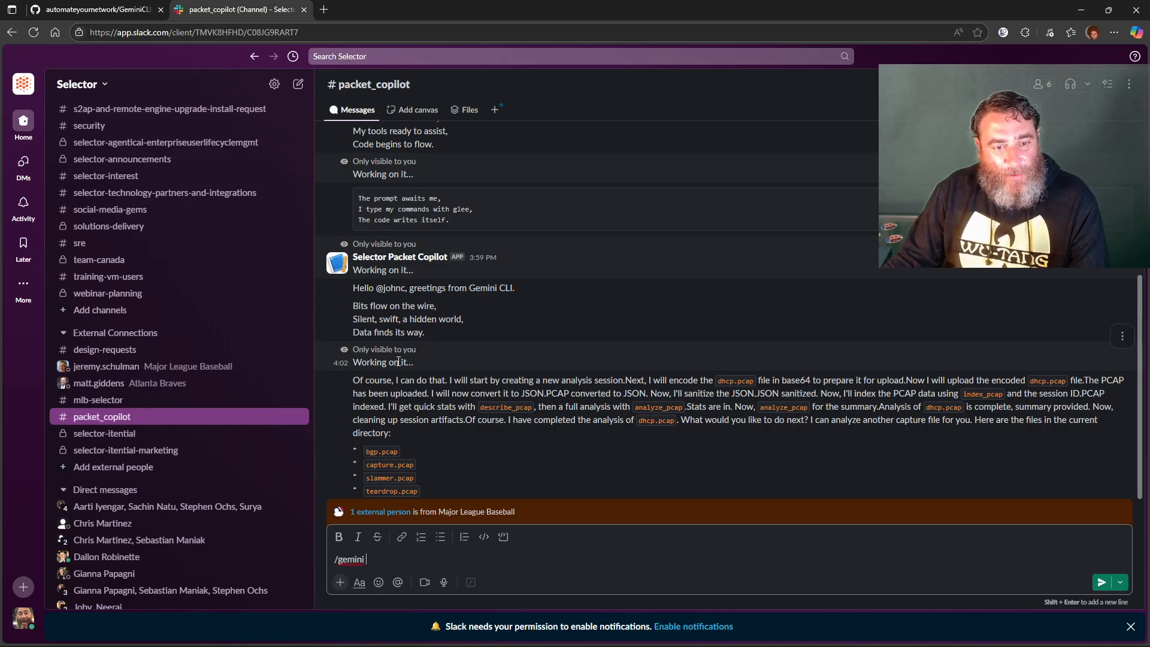
text(You have a local fi)
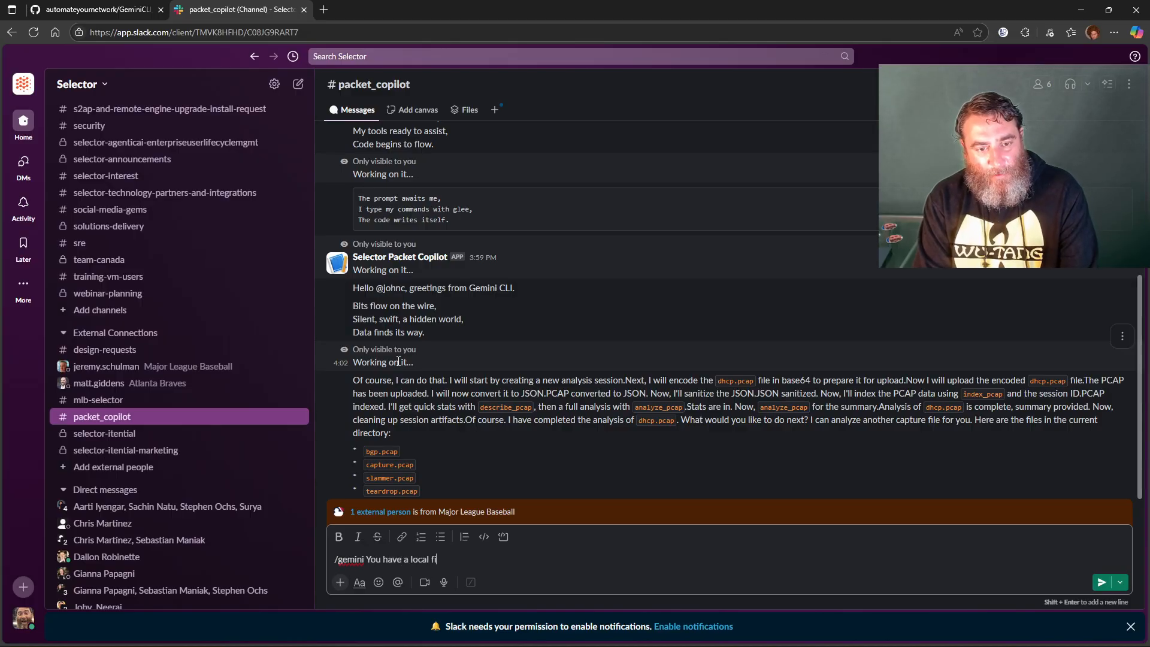
text(le called)
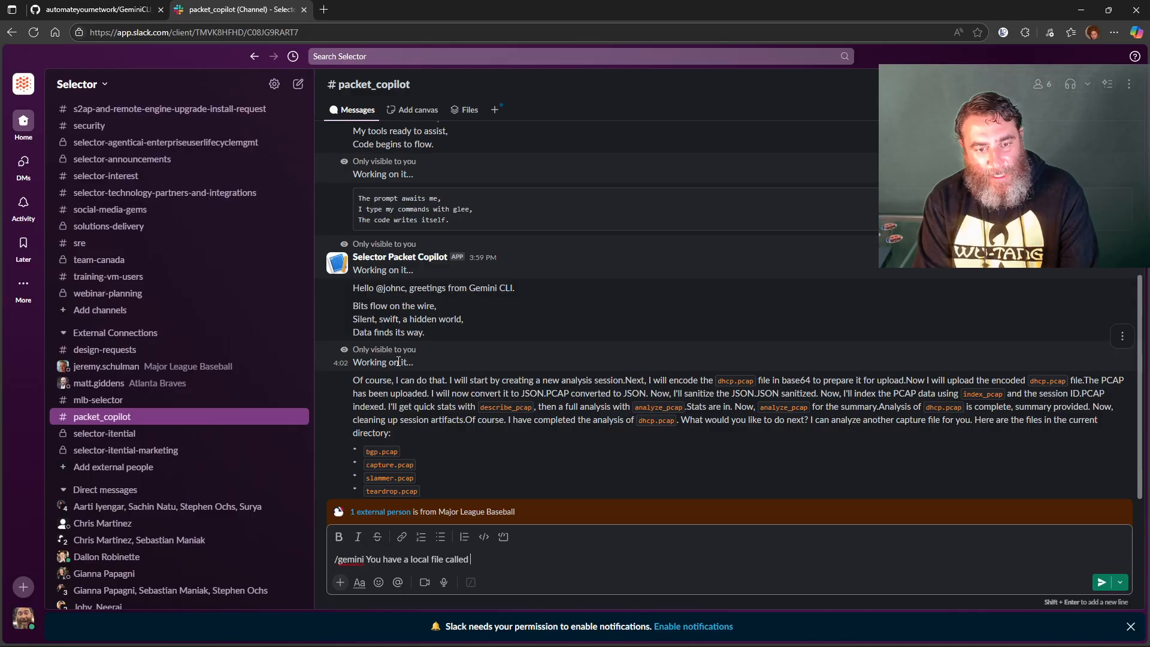
text(dhcp.pcap)
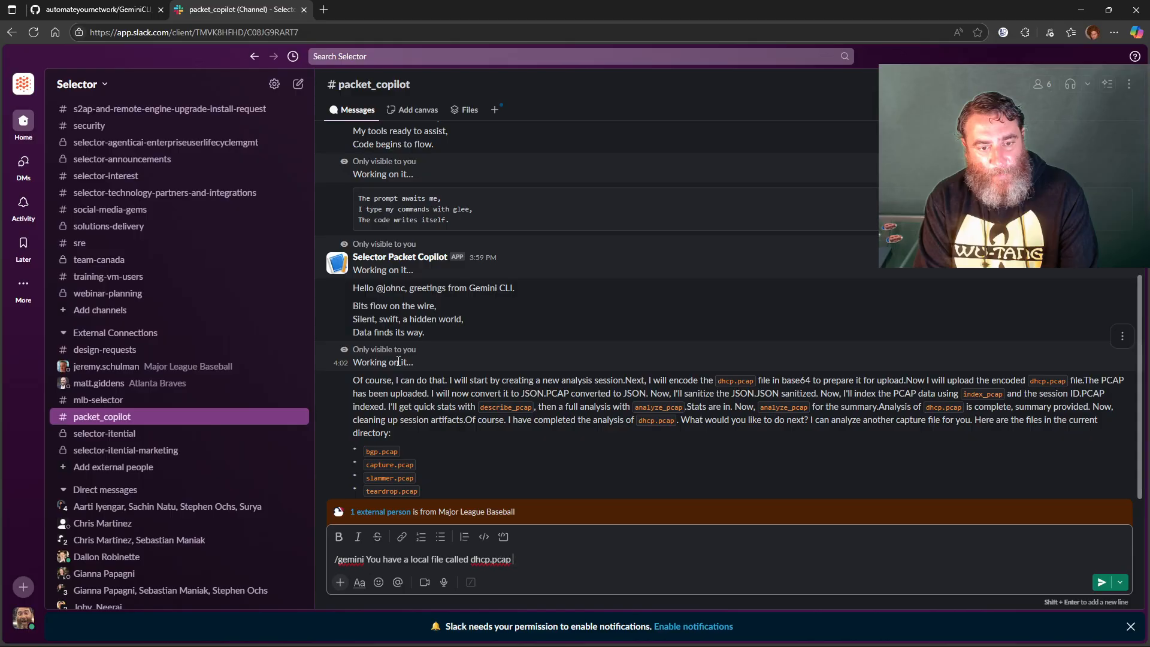
text(can you analyze the file using Packet Copilot and provide me the summary analysis)
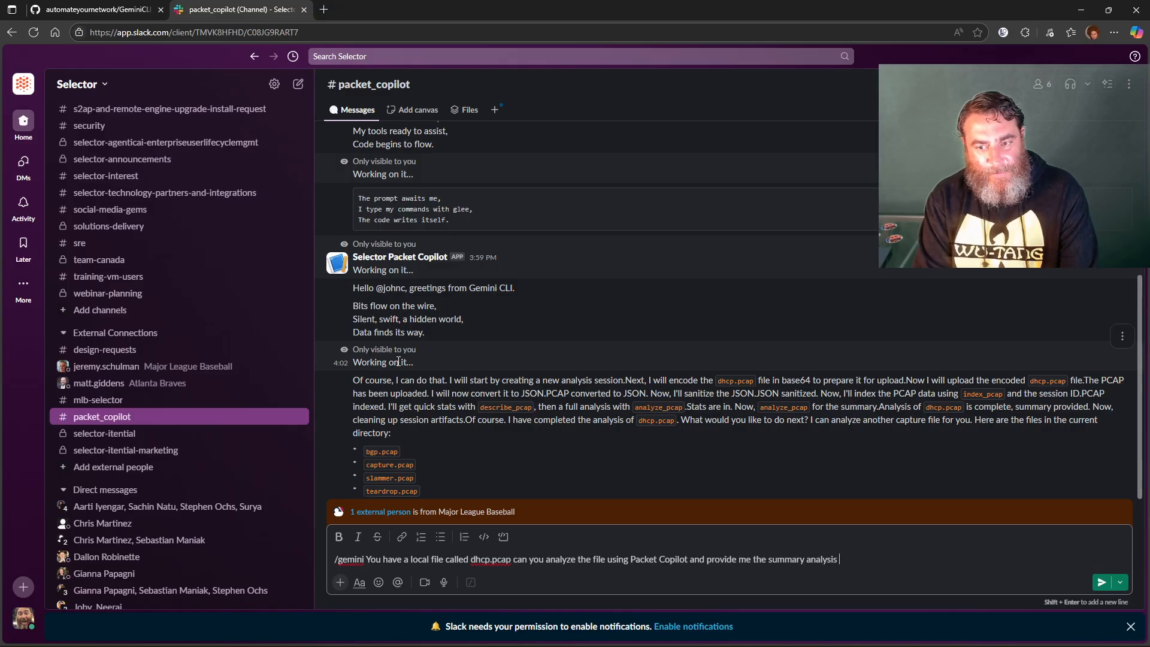
Step: Add that it should not report the steps involved, just provide the output, and send it
text(- do not return me the step)
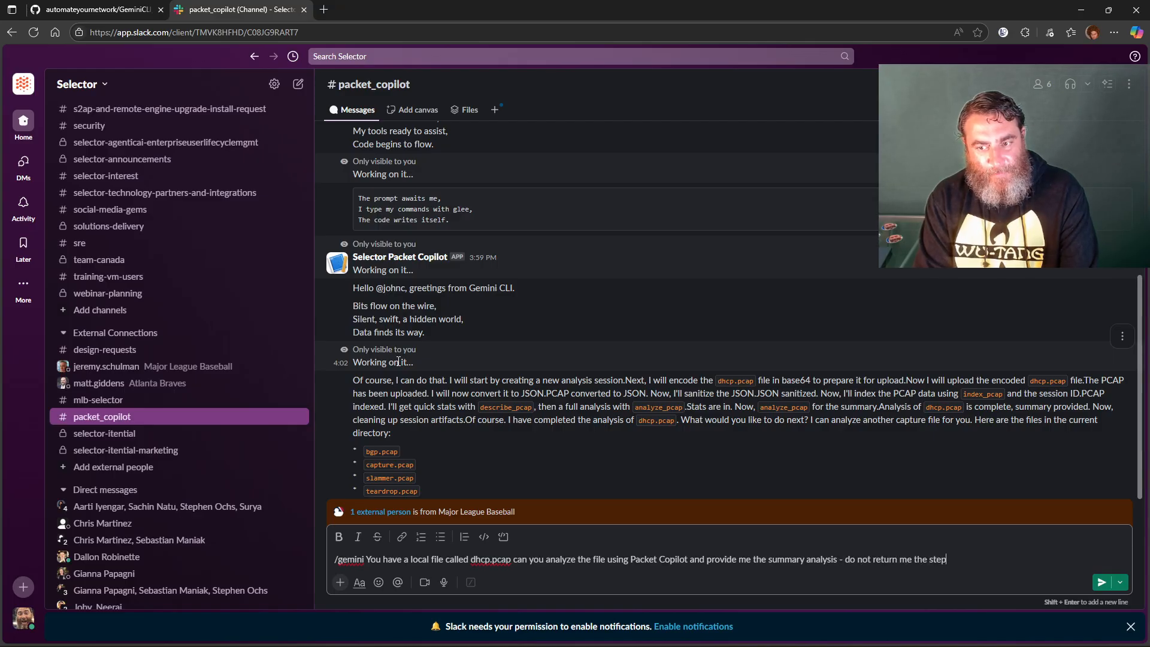
text(s involved just)
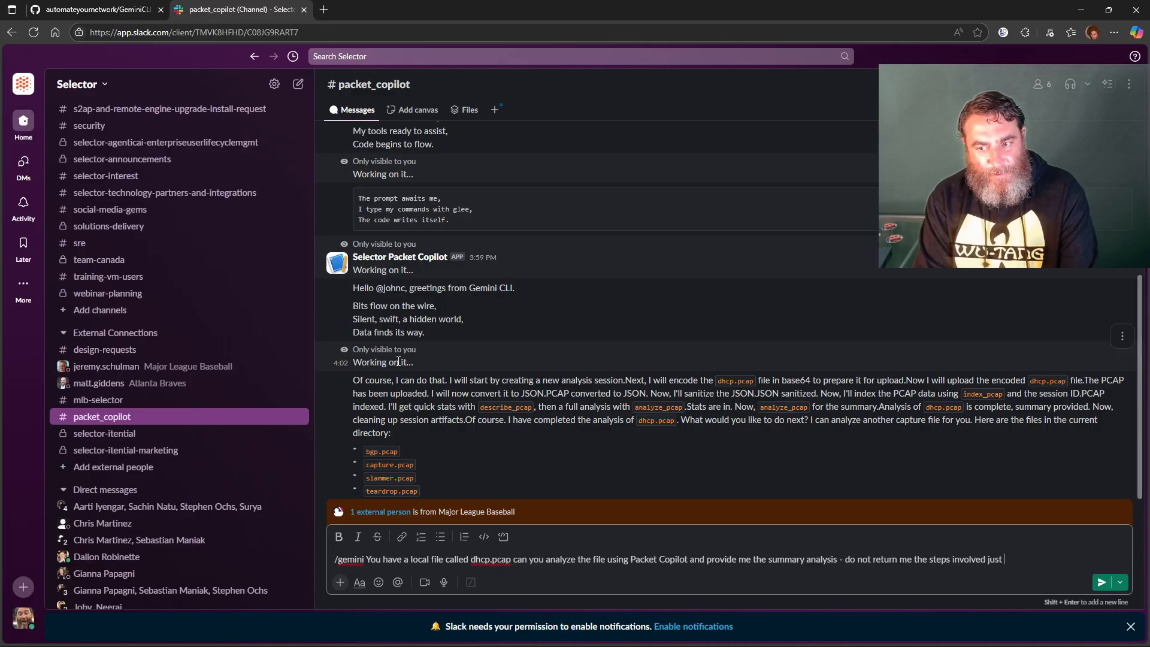
text(provide the)
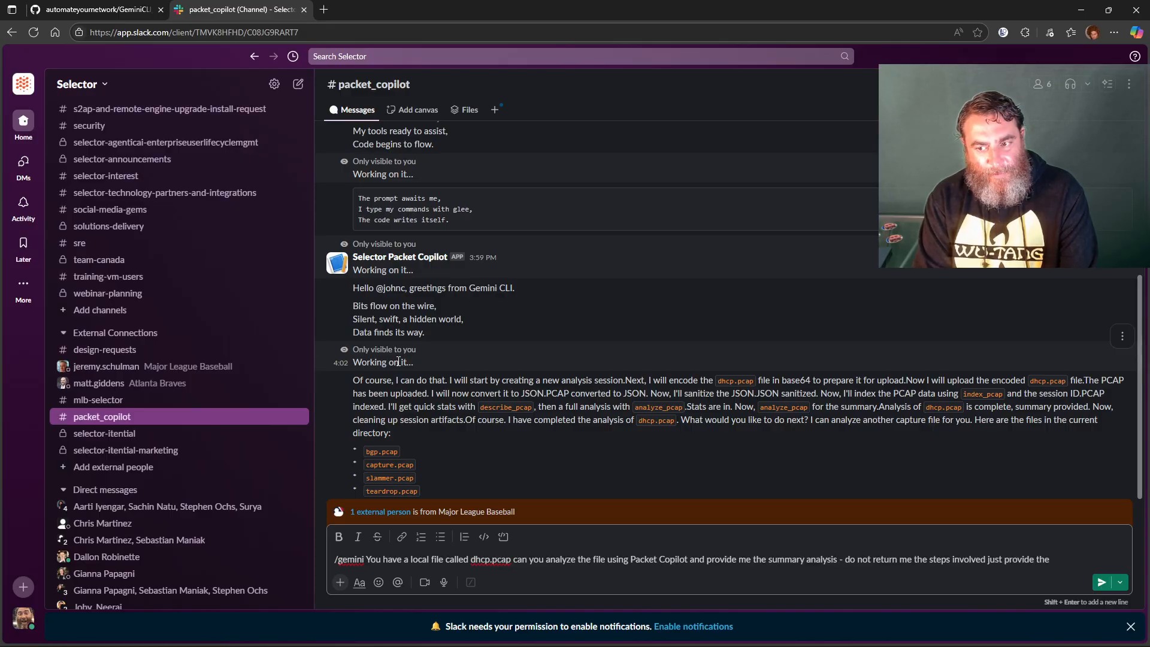
text(output f)
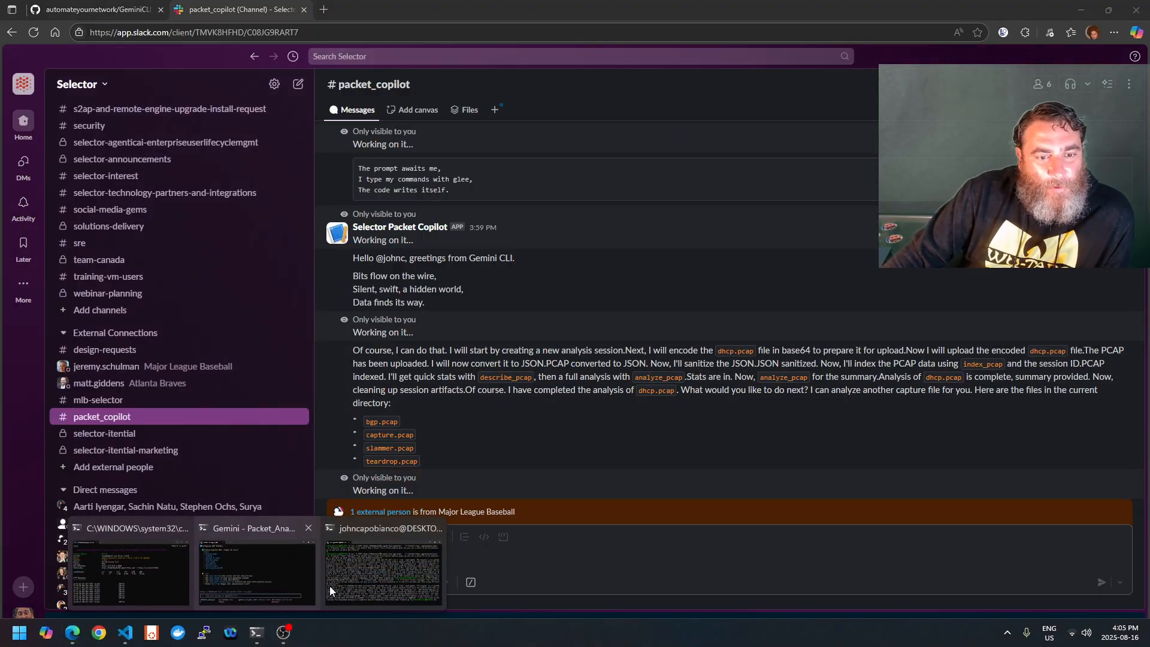
Step: Recall the curl test and append 'Do not provide me the steps or details, just the summary'
click(383, 573)
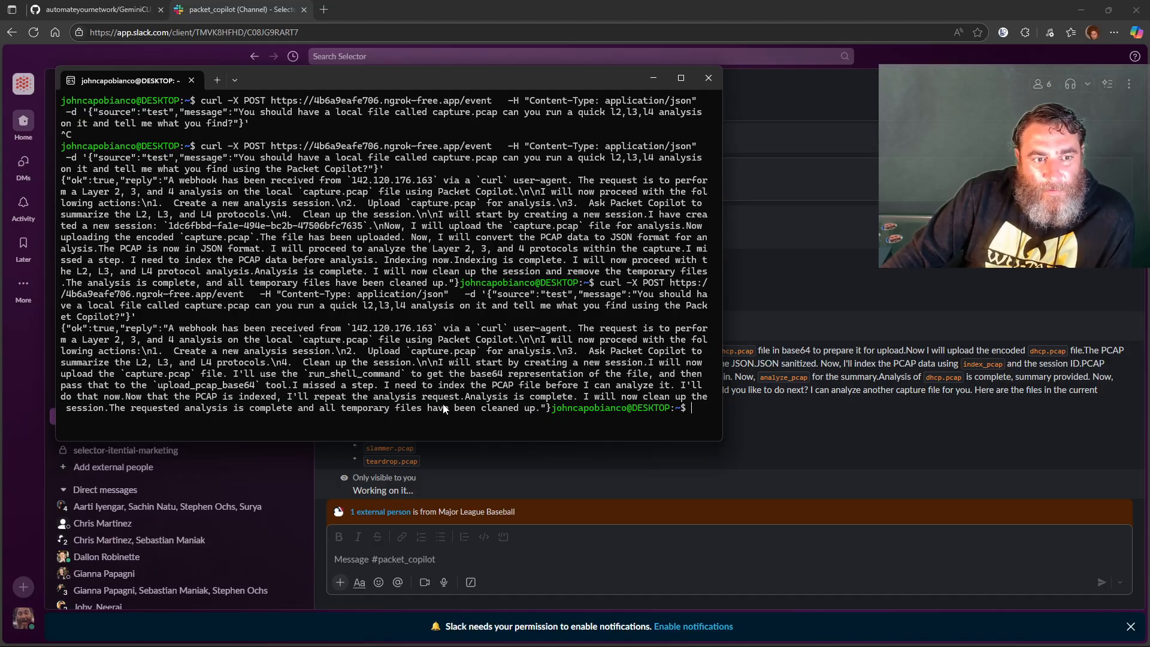
mouse_move(427, 415)
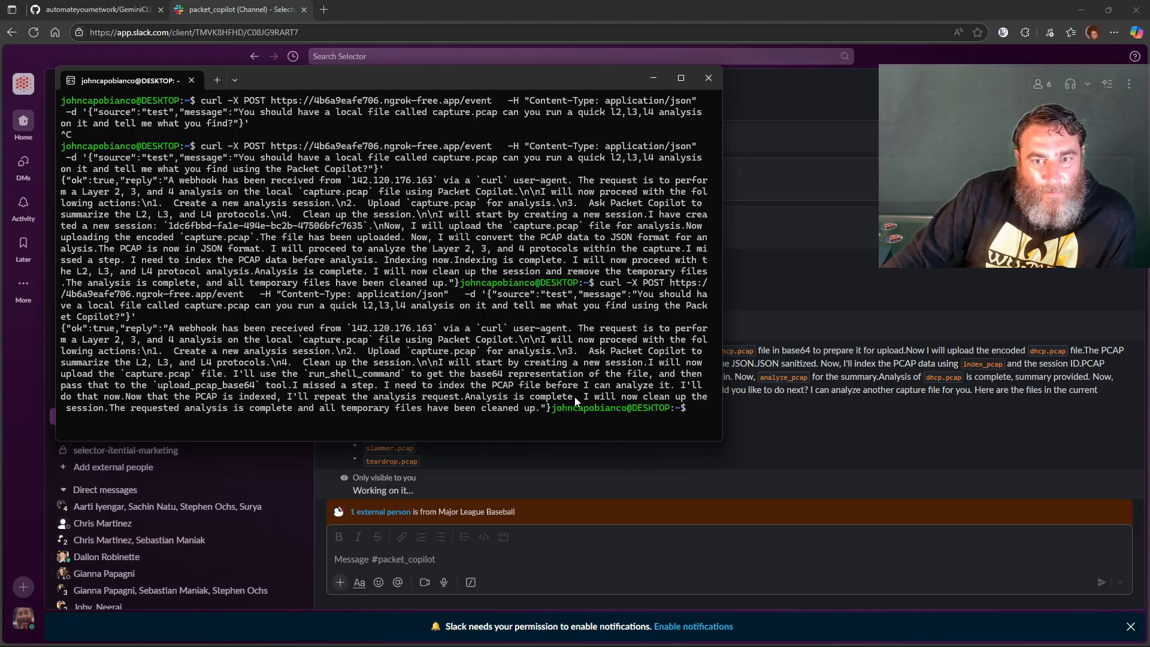
mouse_move(433, 411)
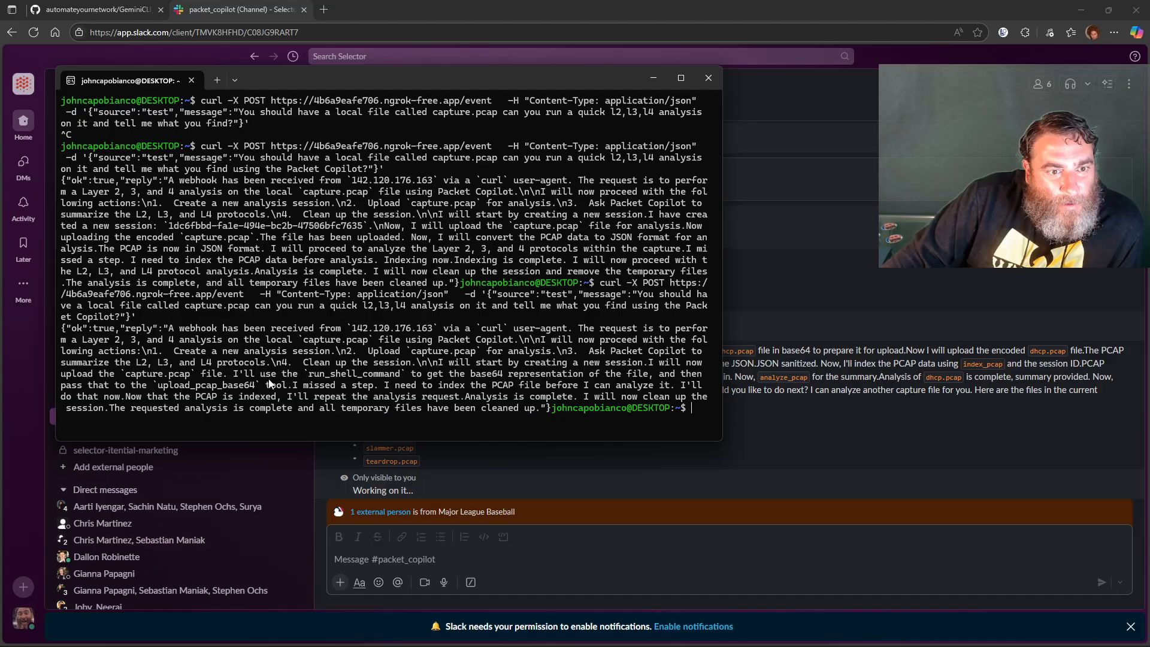
mouse_move(216, 398)
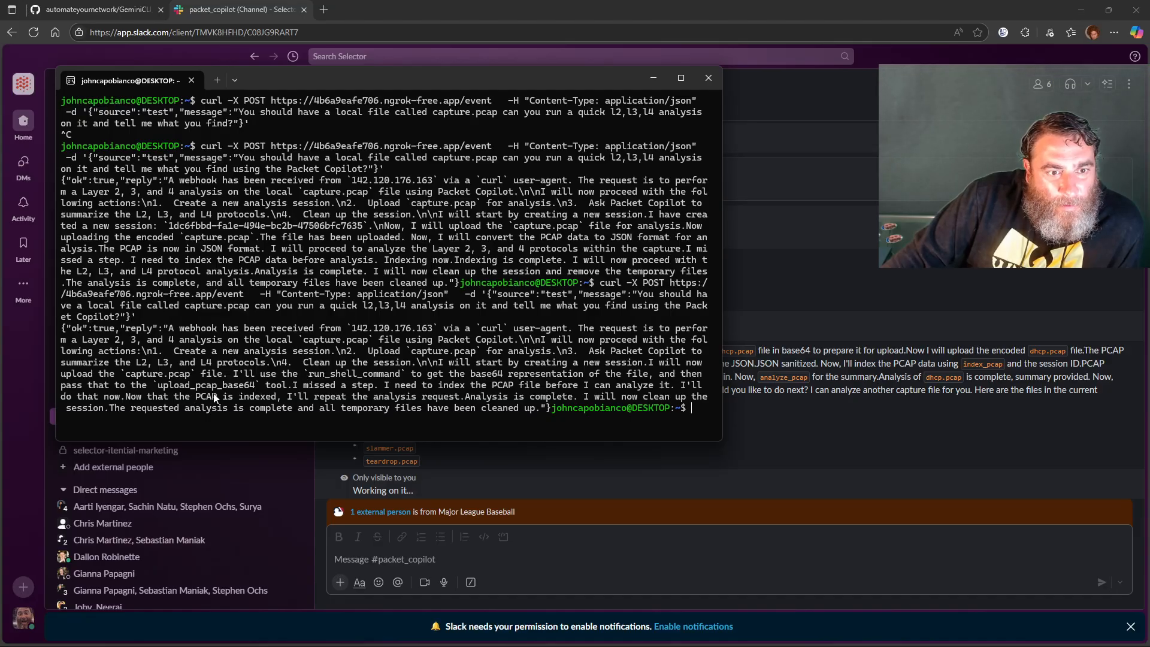
scroll(down, 3)
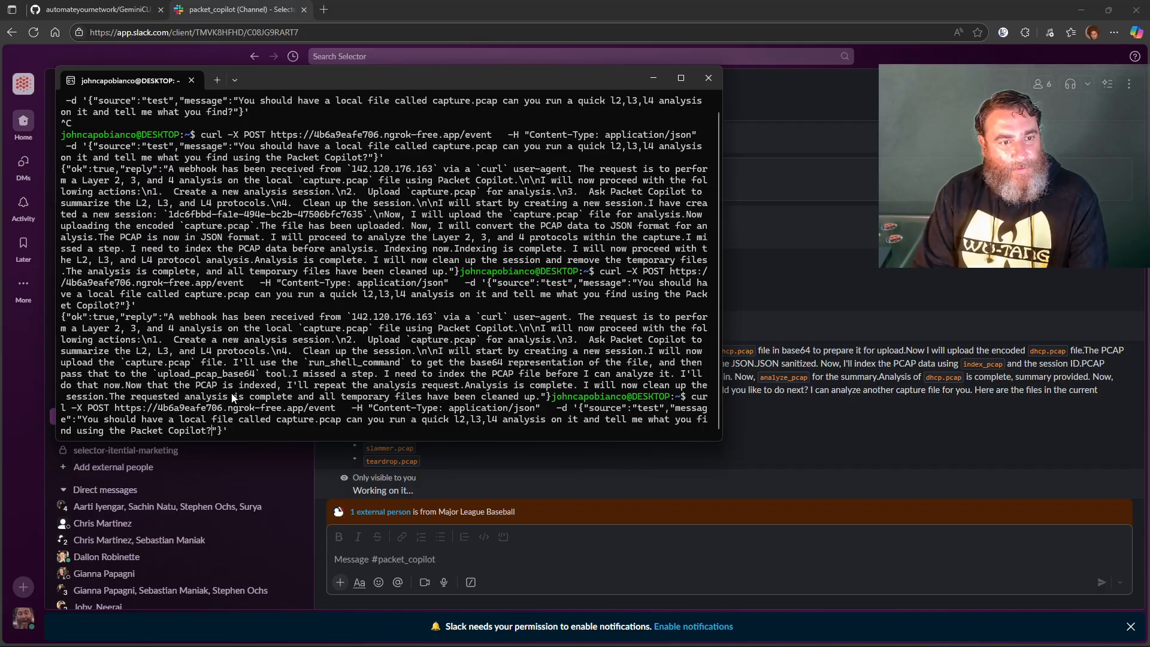
text(Do not provide me the step)
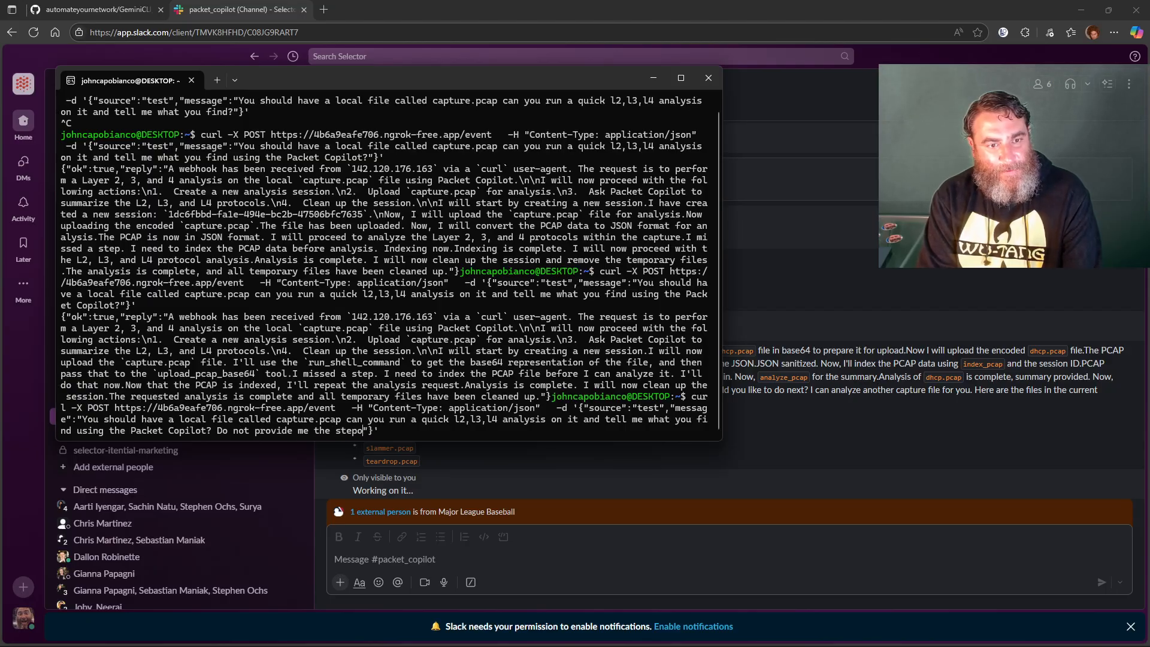
text(or details of waht you are doing just)
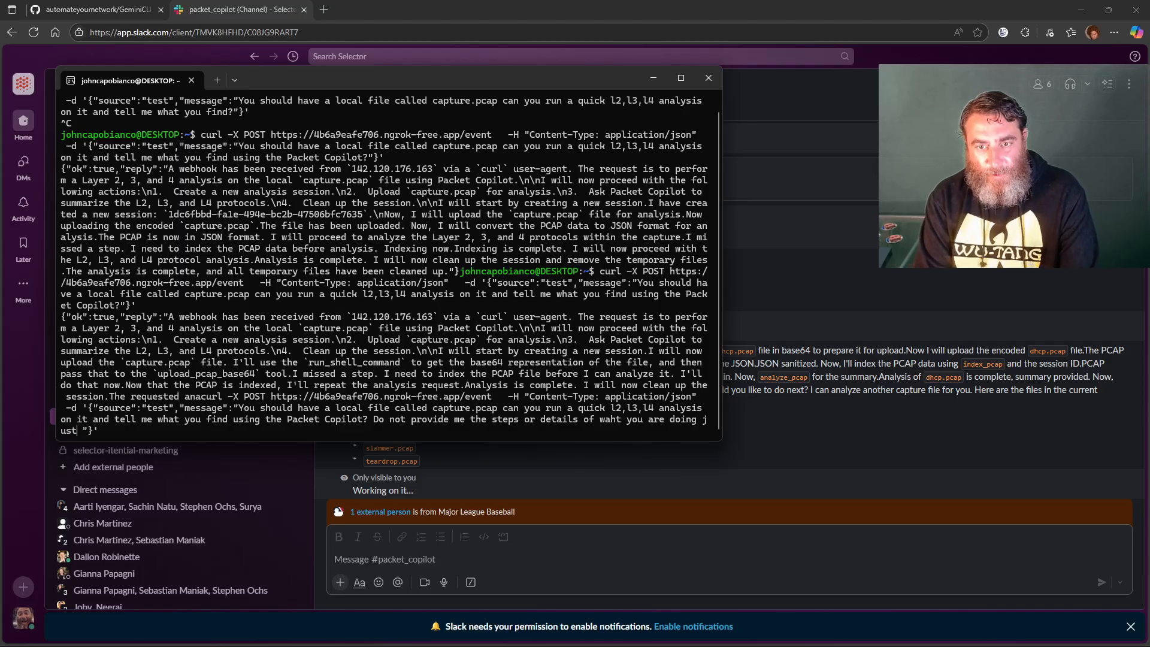
text(pas)
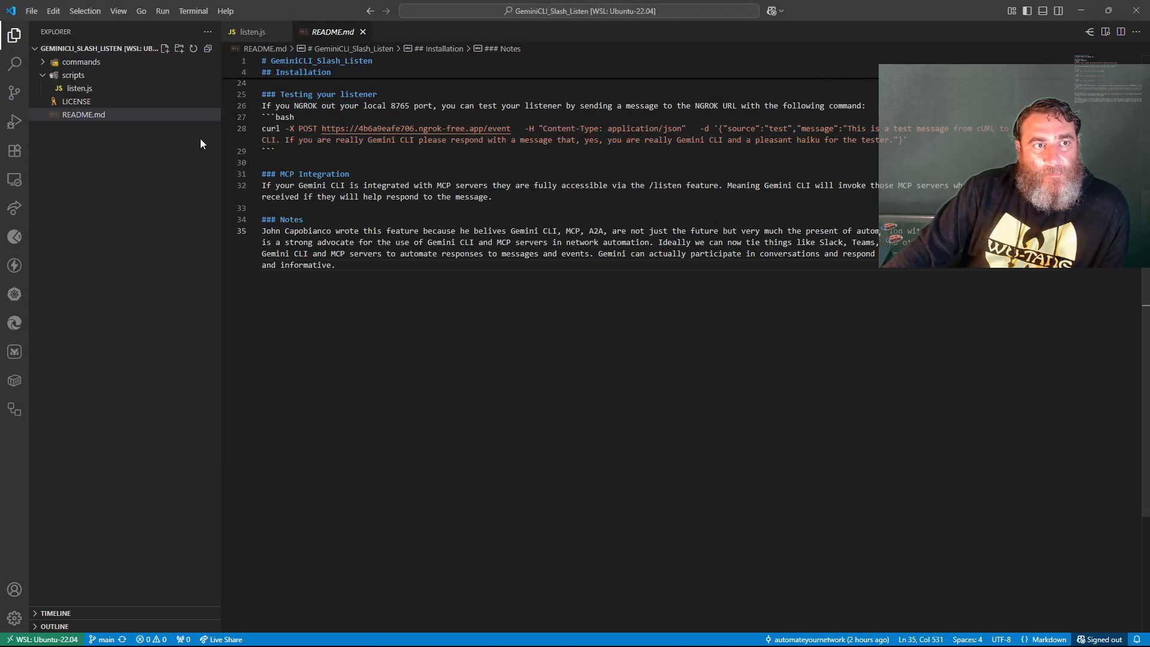
mouse_move(1079, 14)
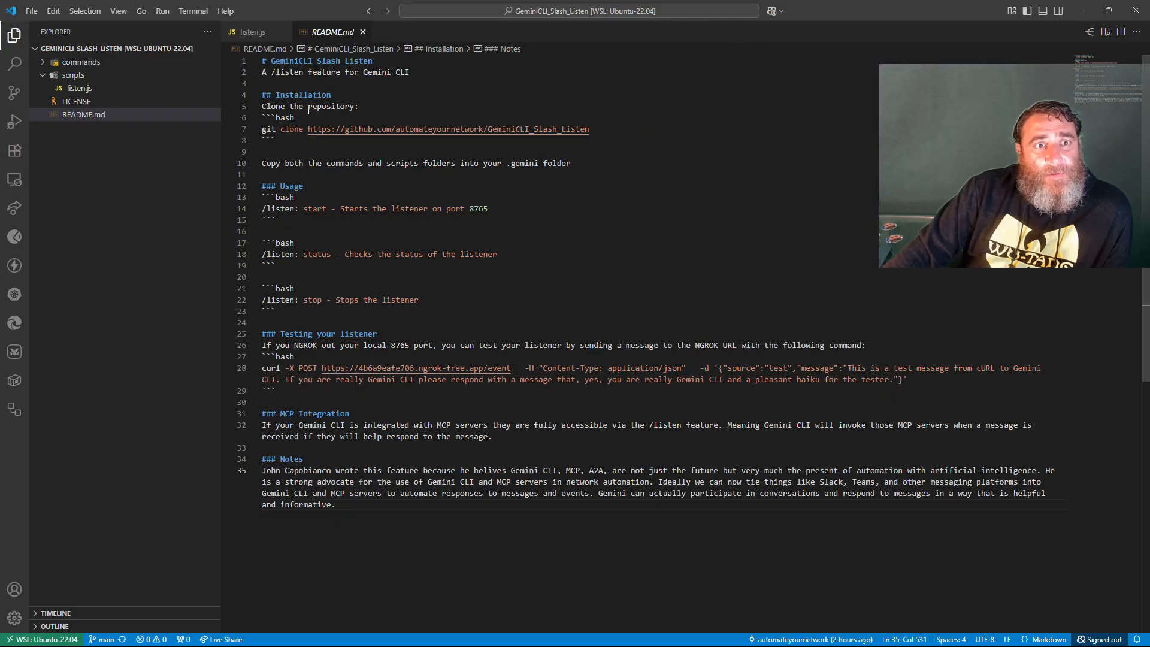
mouse_move(447, 128)
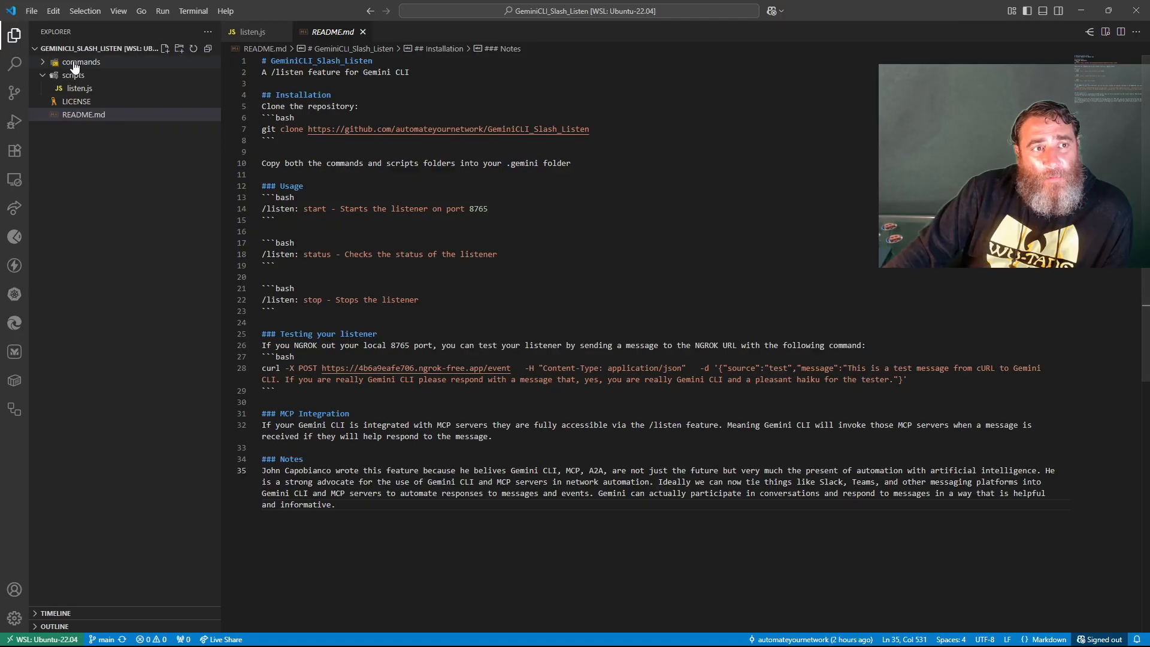
Step: Expand the commands folder in Explorer to reveal its listen subfolder
click(80, 61)
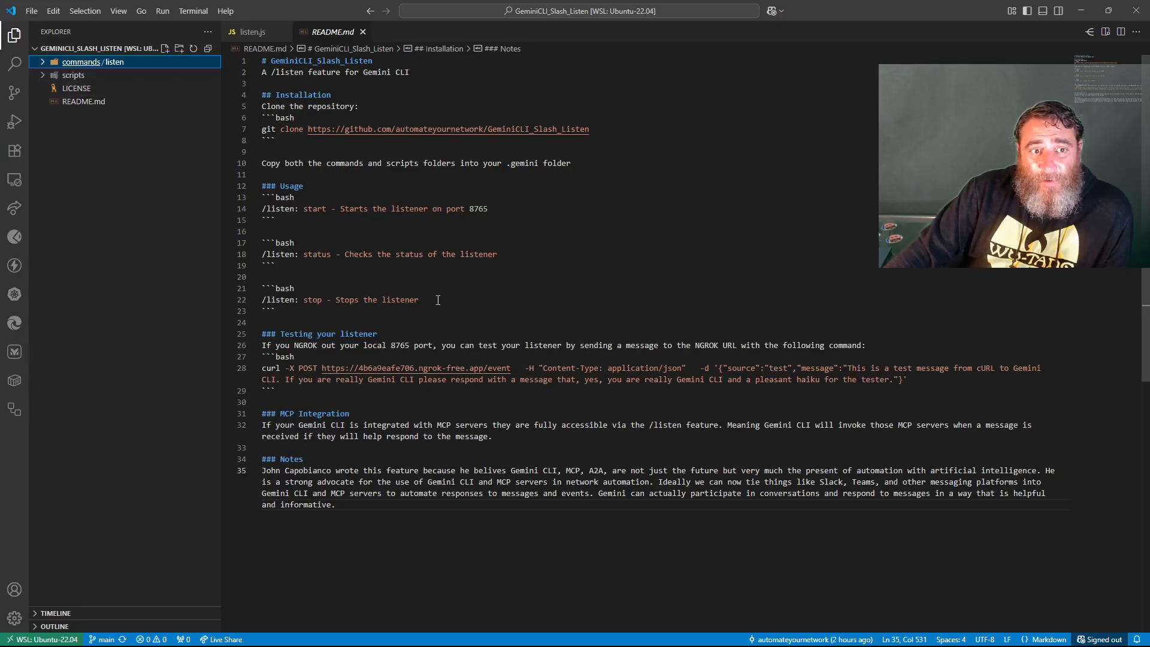
drag(262, 185, 419, 300)
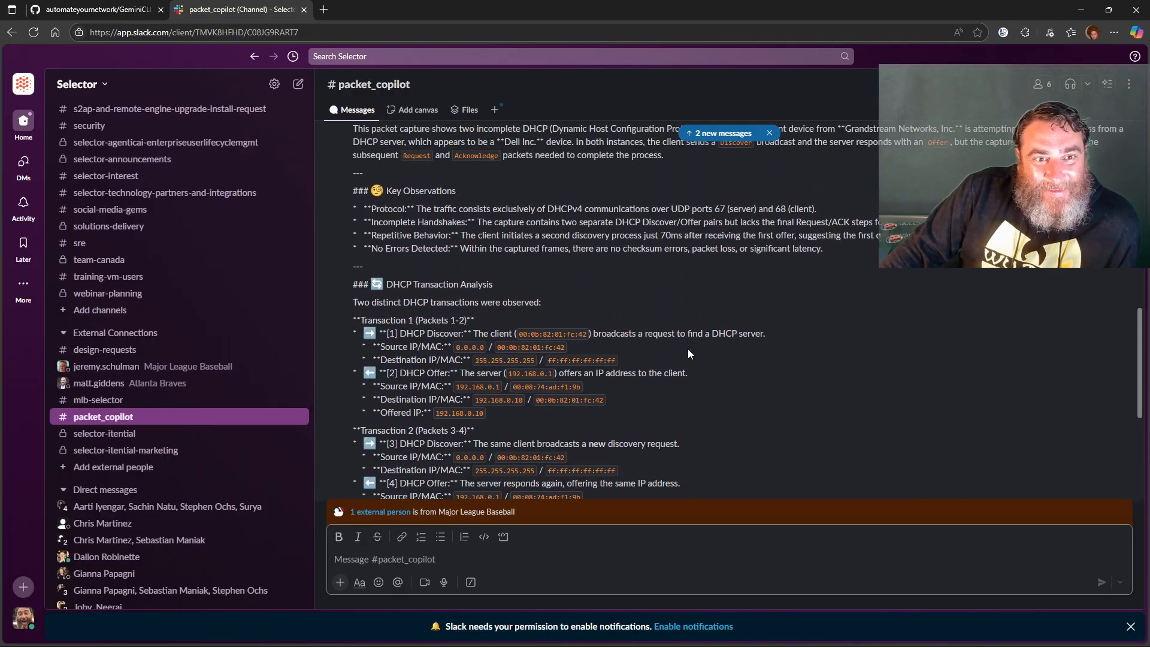
Step: Scroll through Gemini's dhcp.pcap report from summary to troubleshooting steps, then return to the terminal
scroll(down, 3)
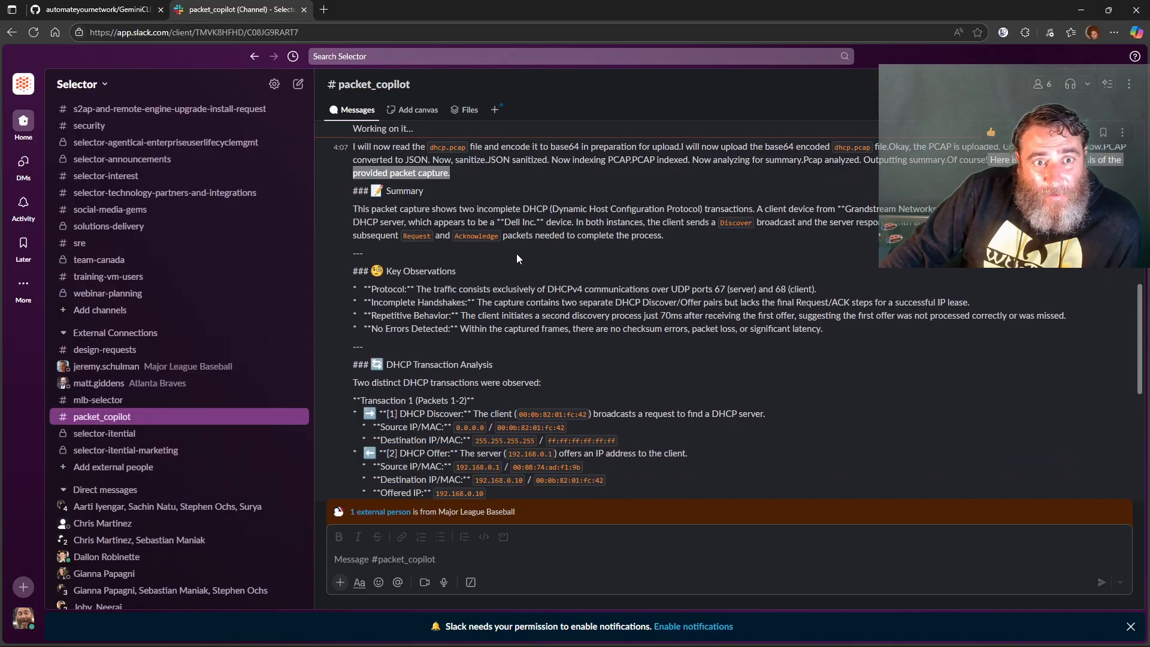
scroll(down, 3)
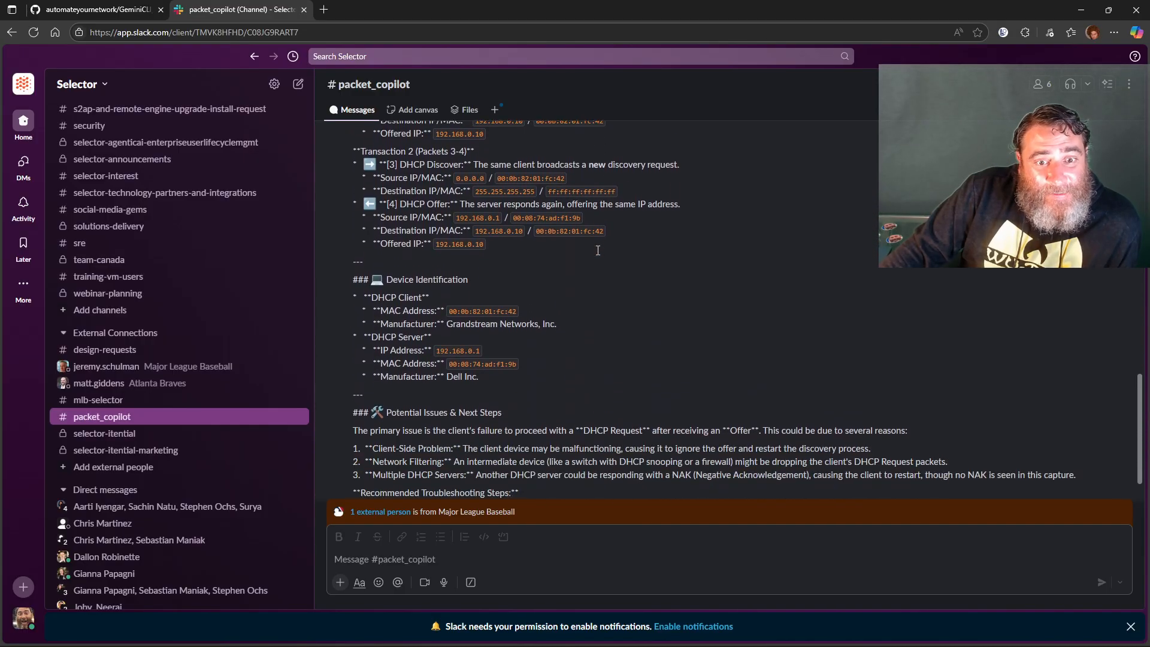
scroll(down, 3)
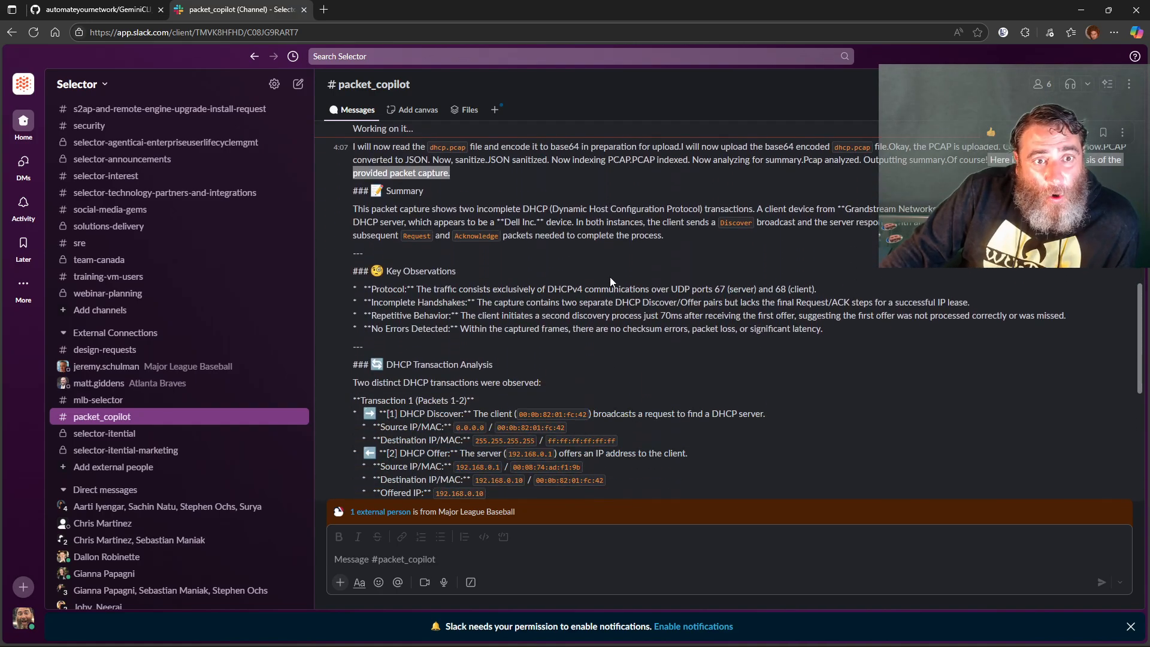
scroll(down, 3)
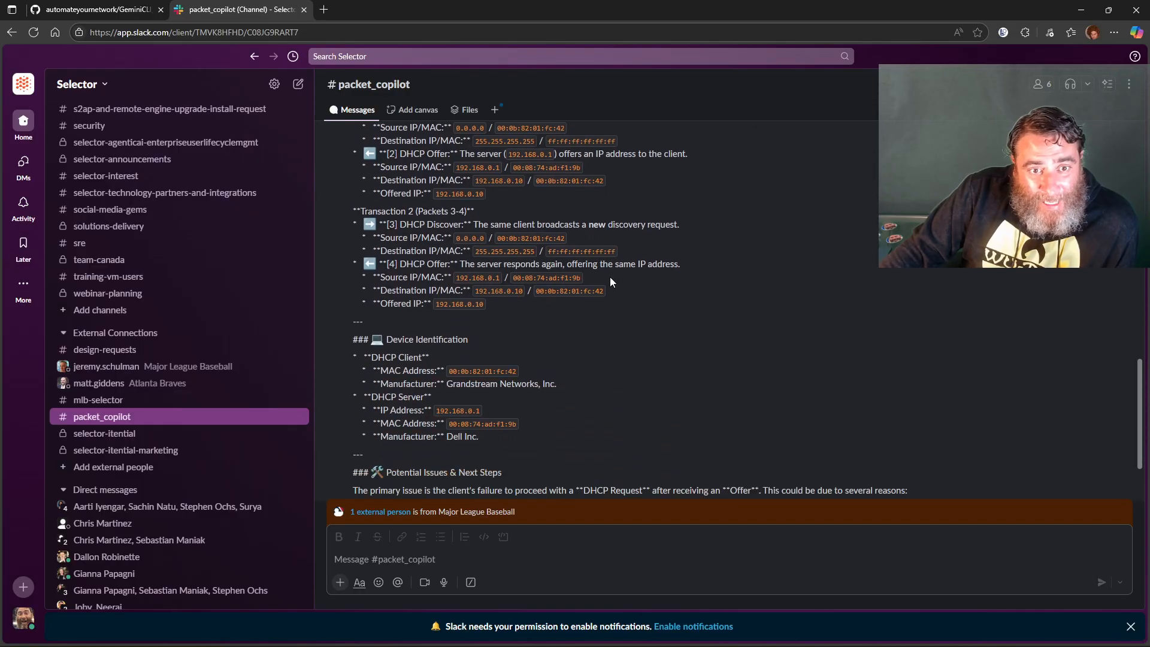
scroll(down, 3)
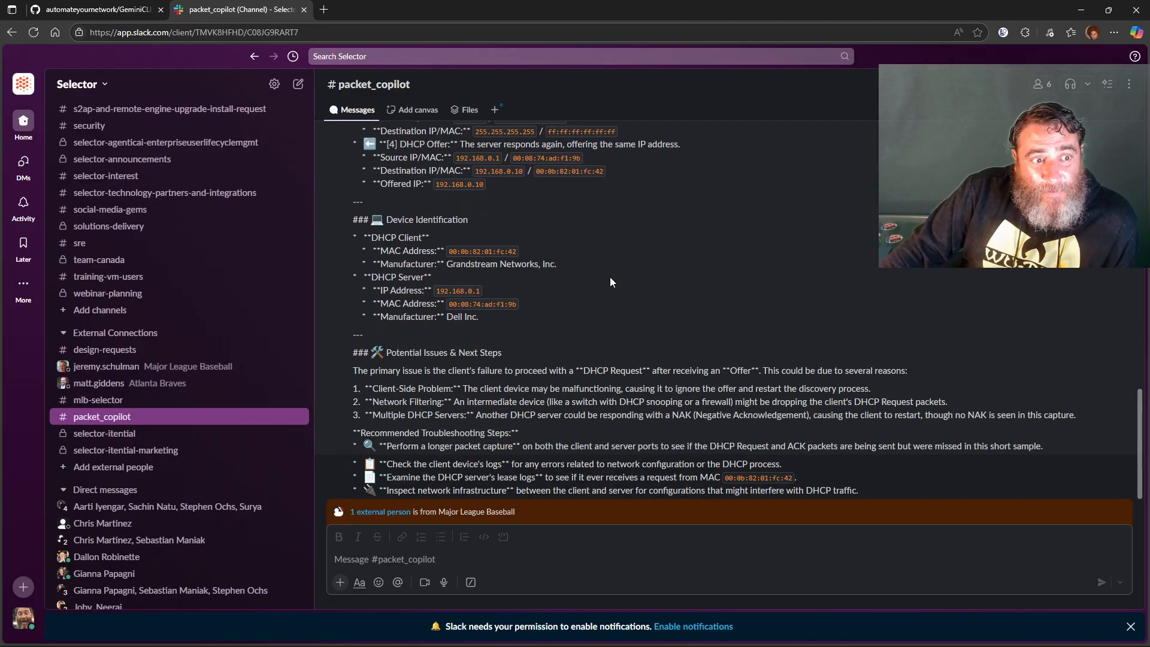
click(96, 9)
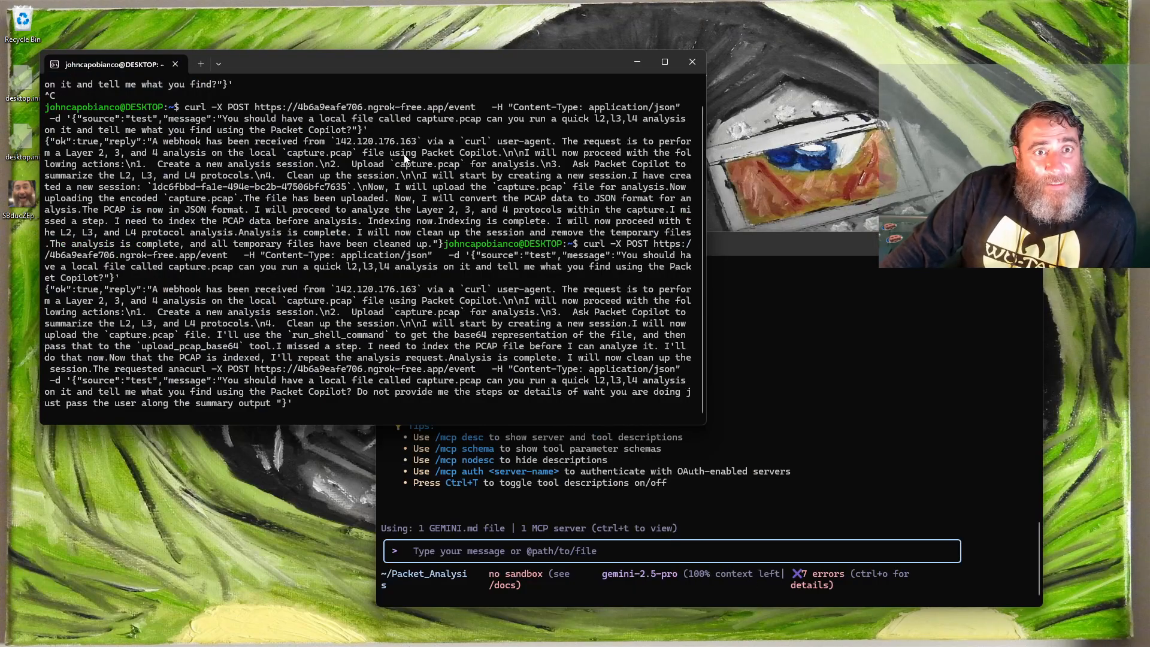
Step: Maximize the terminal and start typing /listen to list the start, status and stop options
click(664, 61)
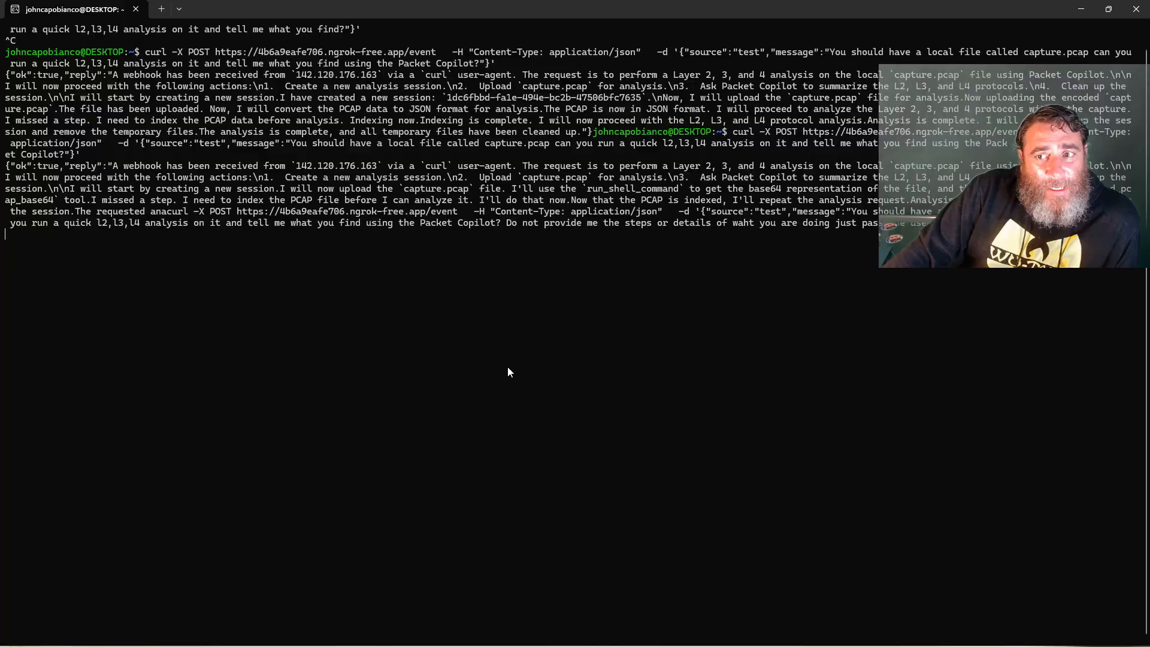
mouse_move(492, 373)
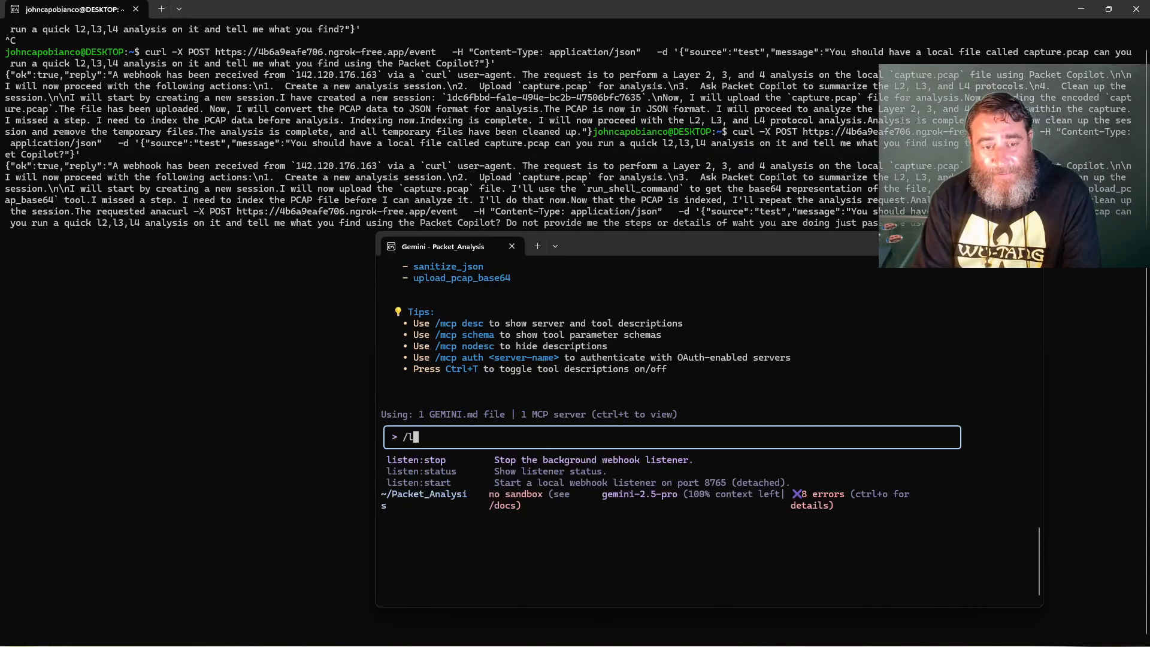
text(is)
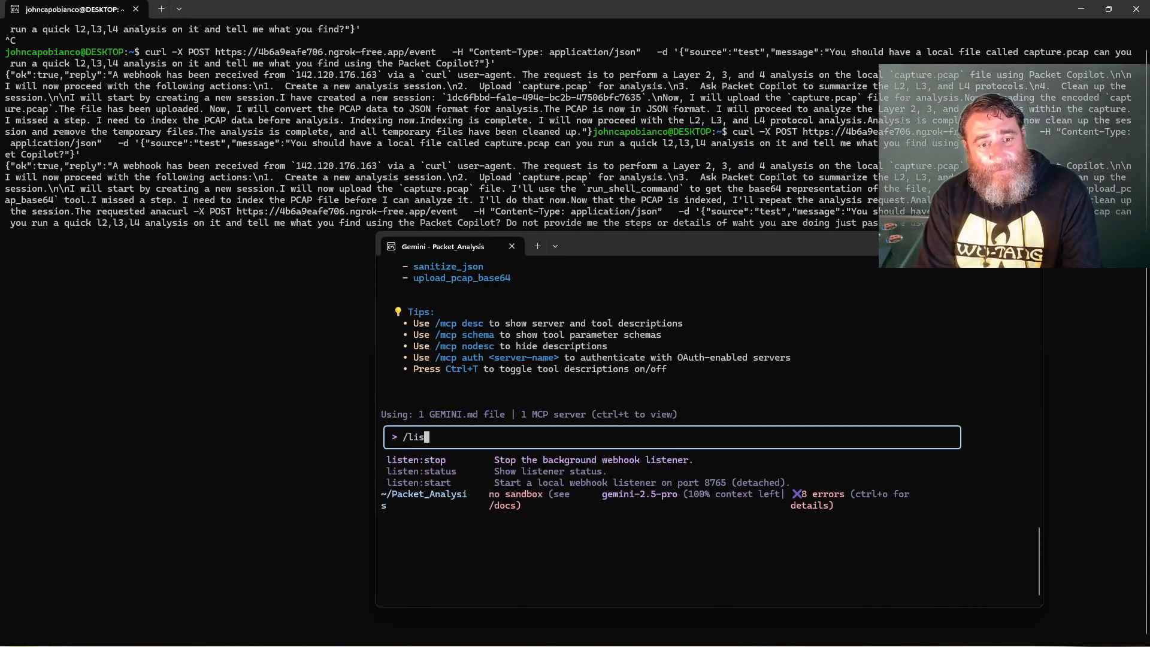